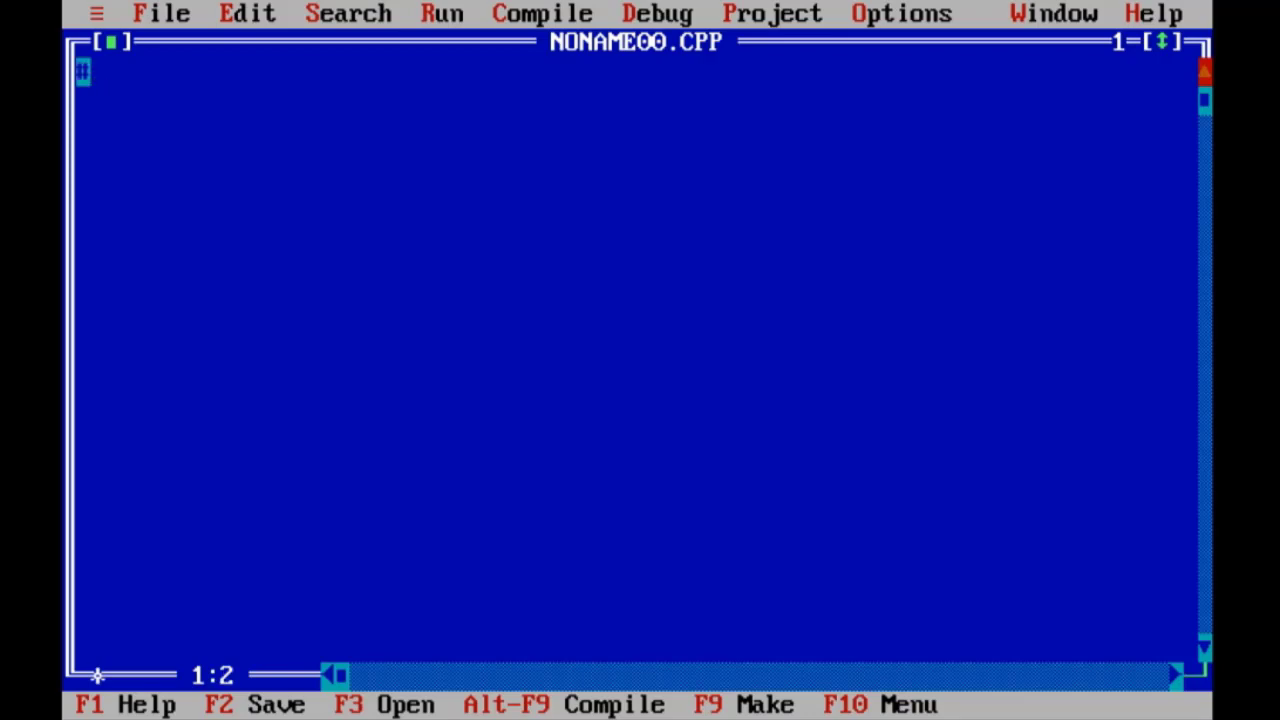
# Step: Add #include<iostream.h> and #include<conio.h>, then begin the class keyword
pyautogui.write('#include<i')
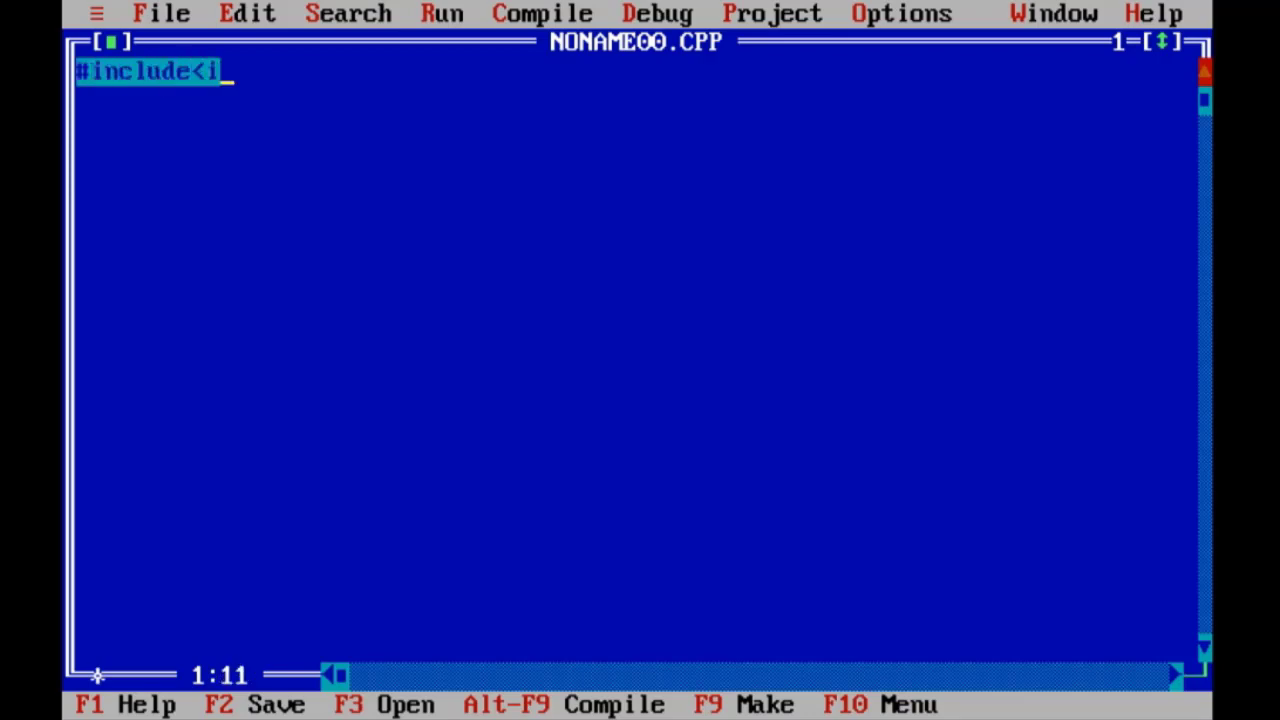
pyautogui.write('ostream.h')
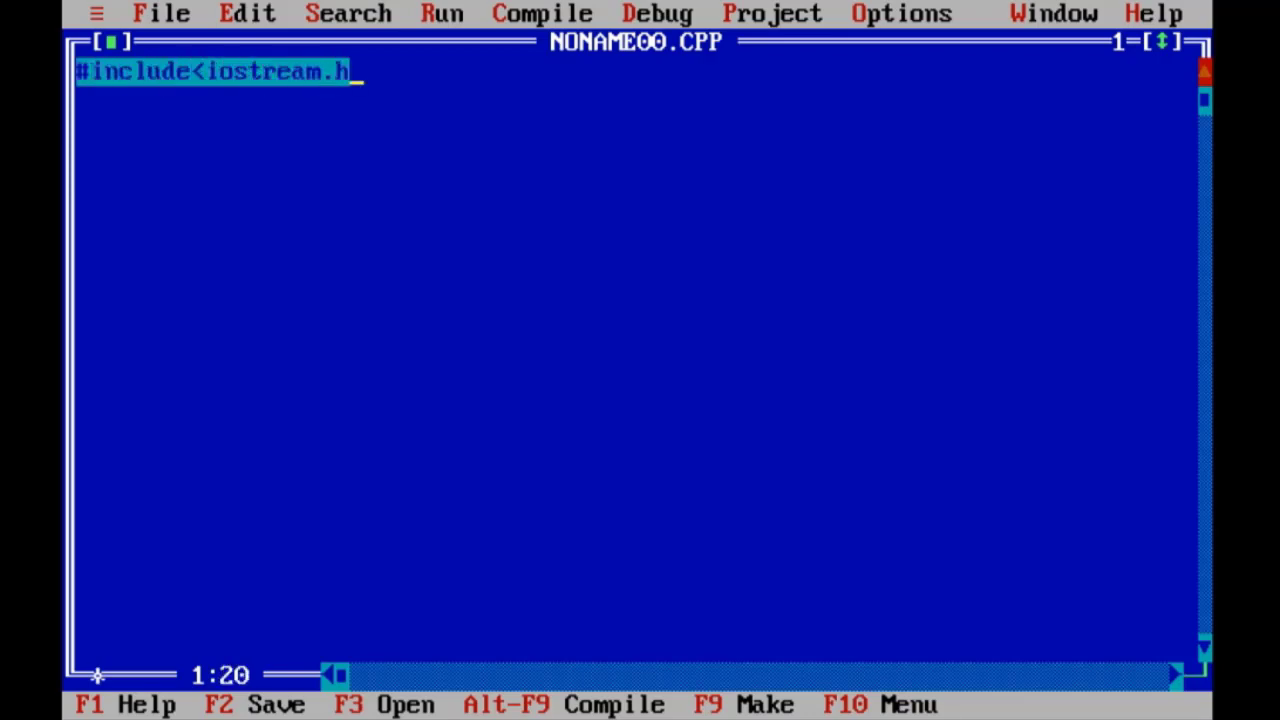
pyautogui.write('>')
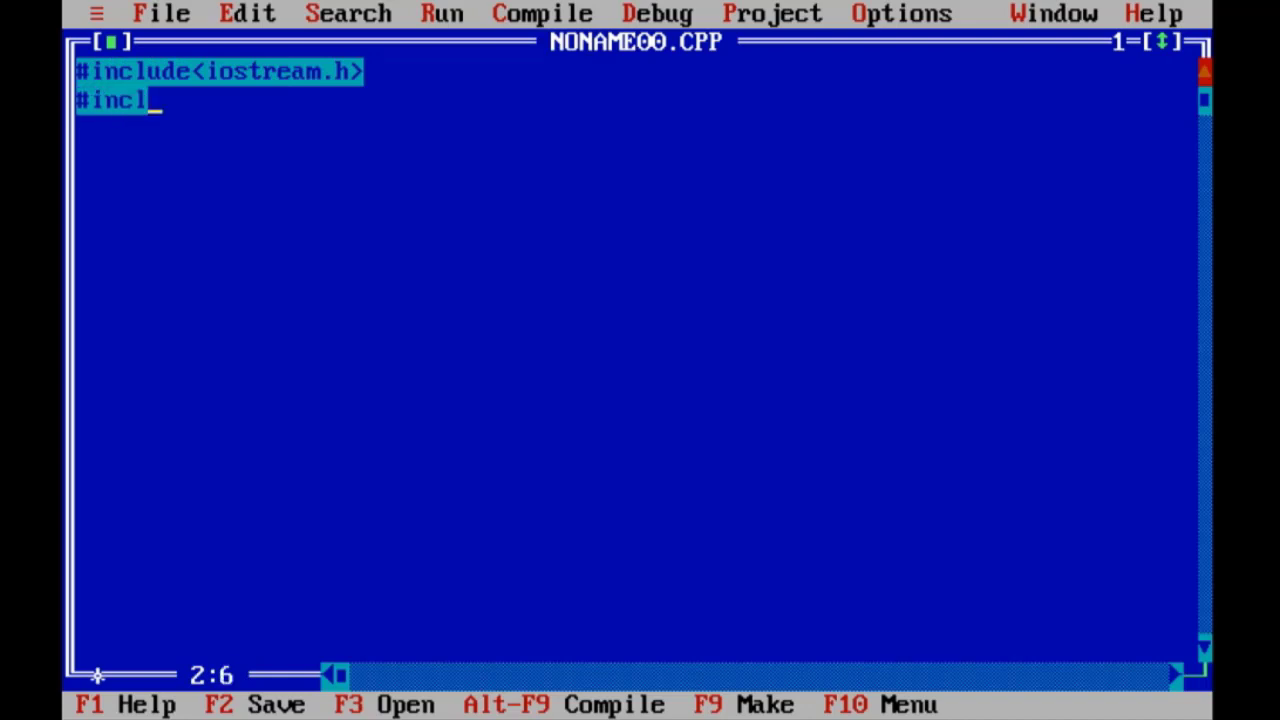
pyautogui.write('ude<con')
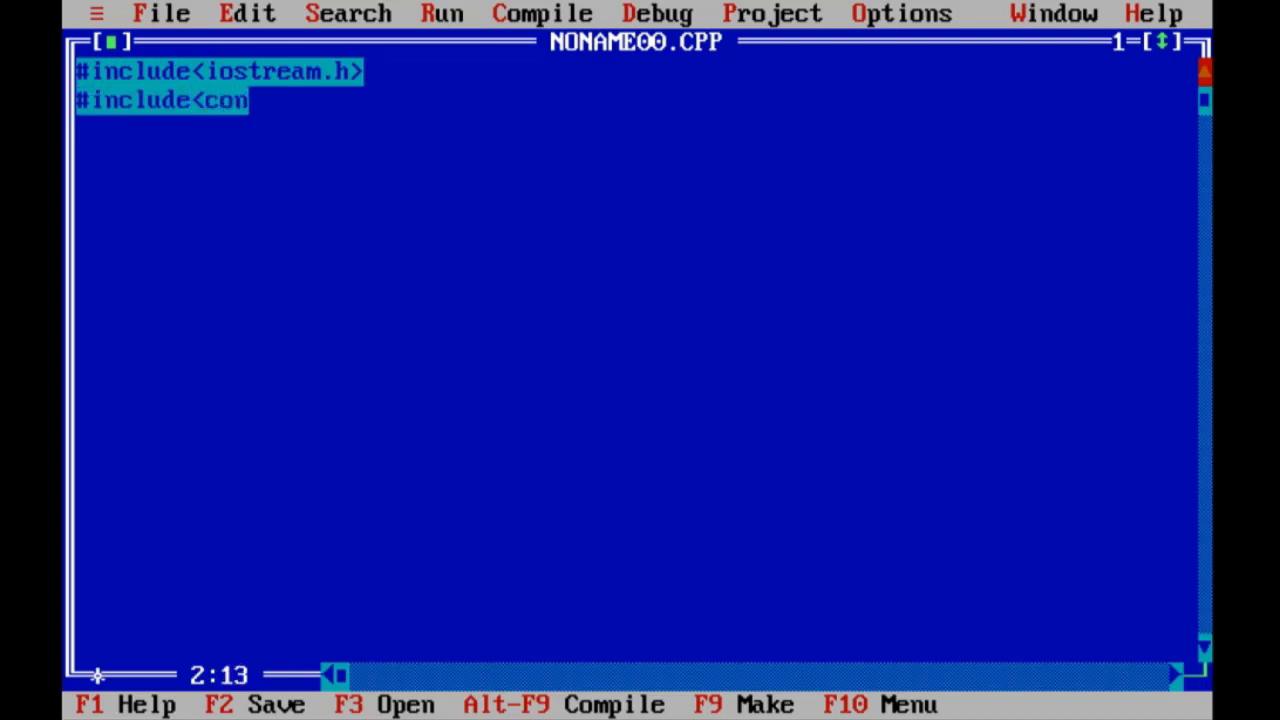
pyautogui.write('io.h>')
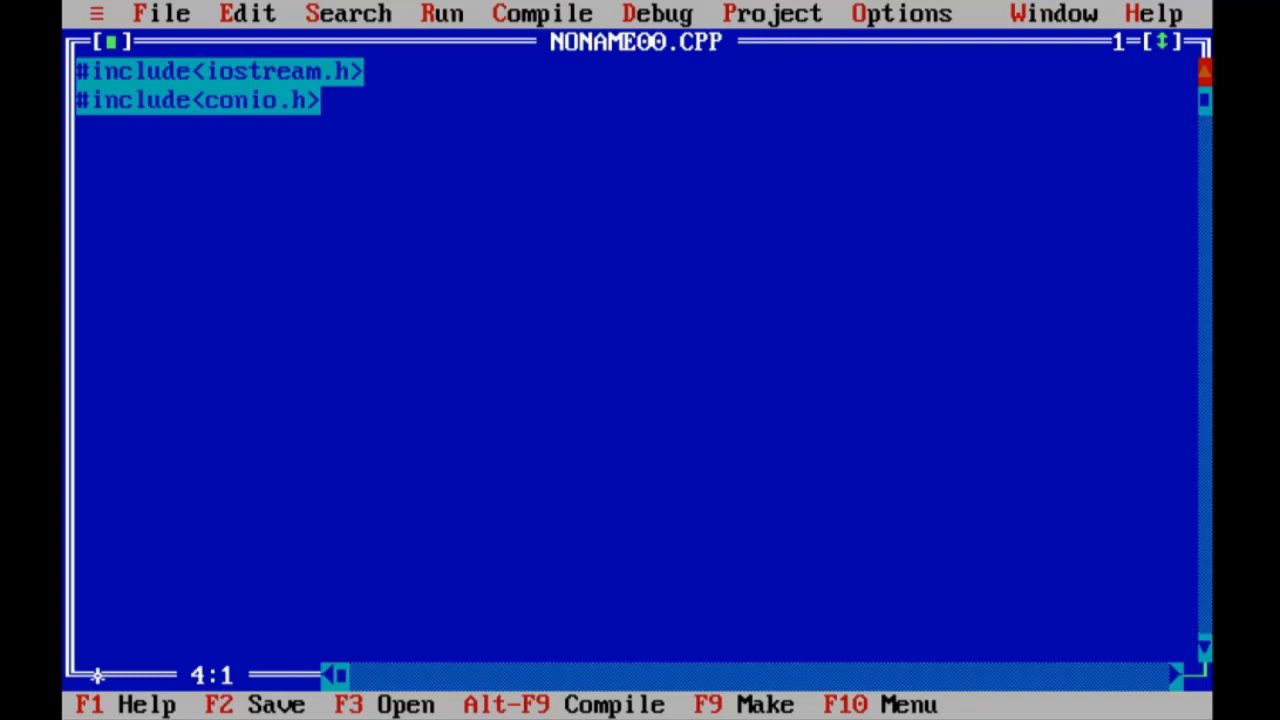
pyautogui.write('cl')
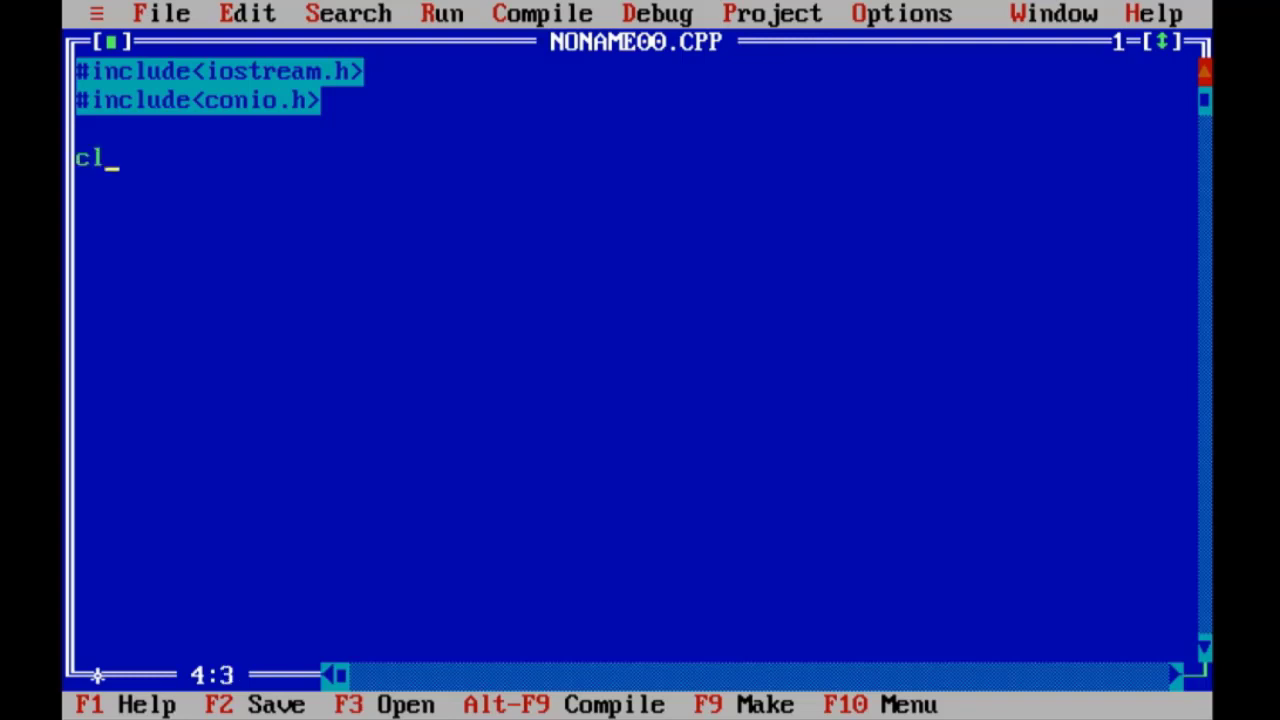
# Step: Name the class maximum and give it private members int a,b;
pyautogui.write('ass maximum')
pyautogui.write('};')
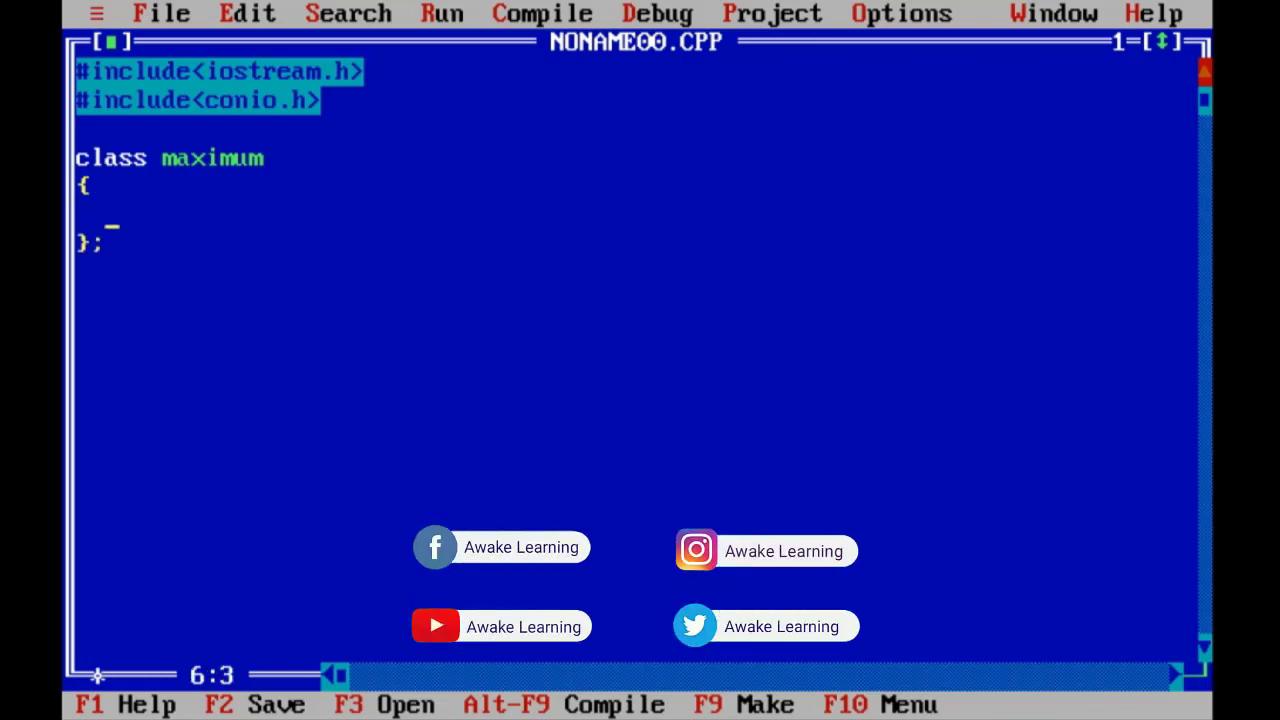
pyautogui.write('p')
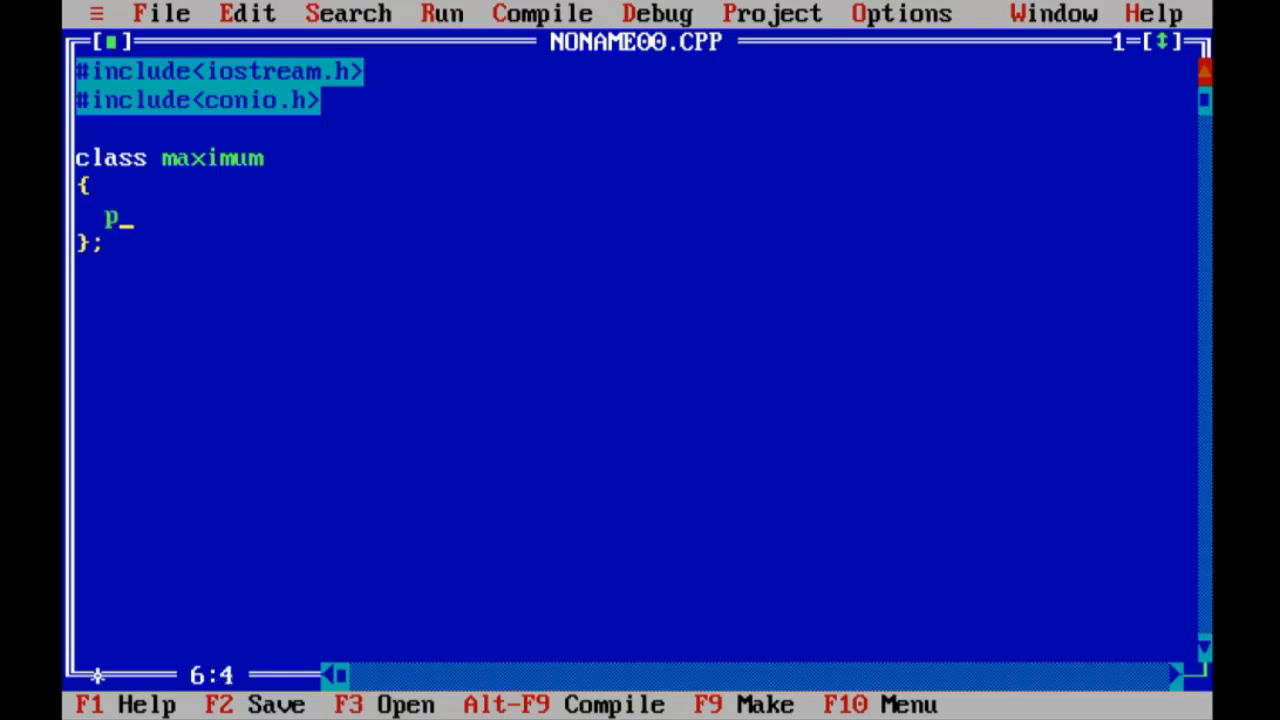
pyautogui.write('rivate')
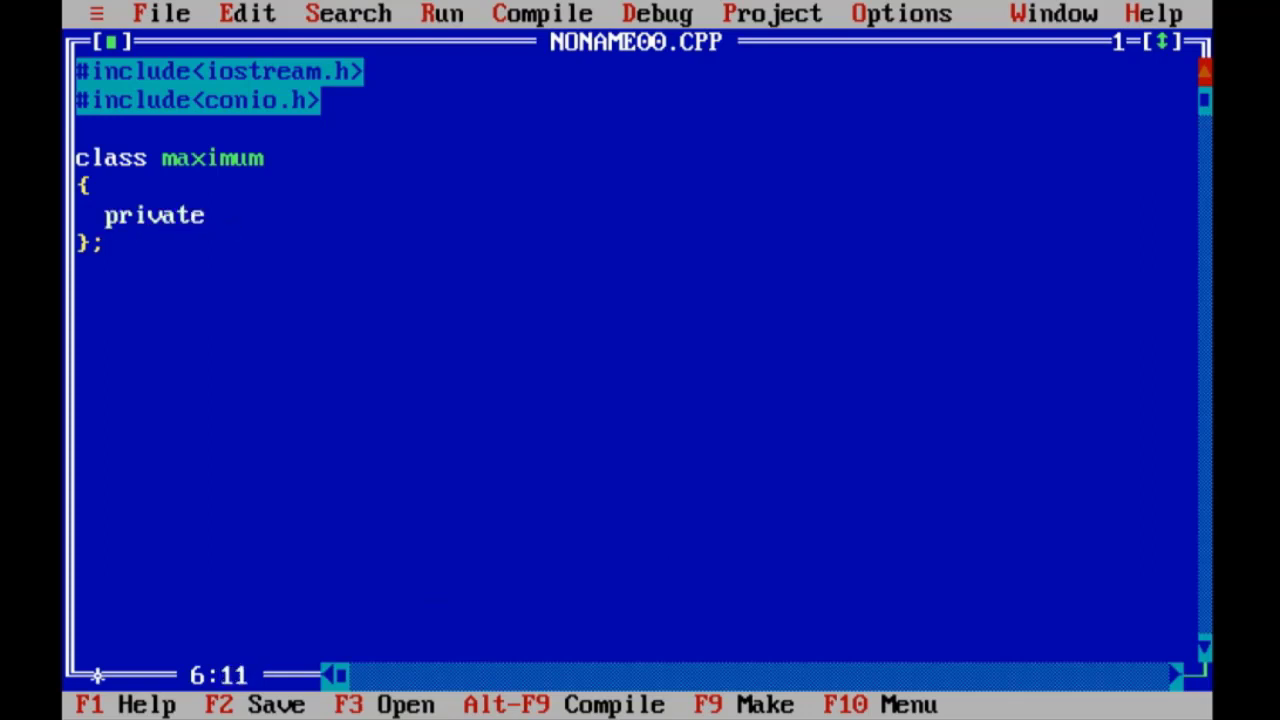
pyautogui.write(':')
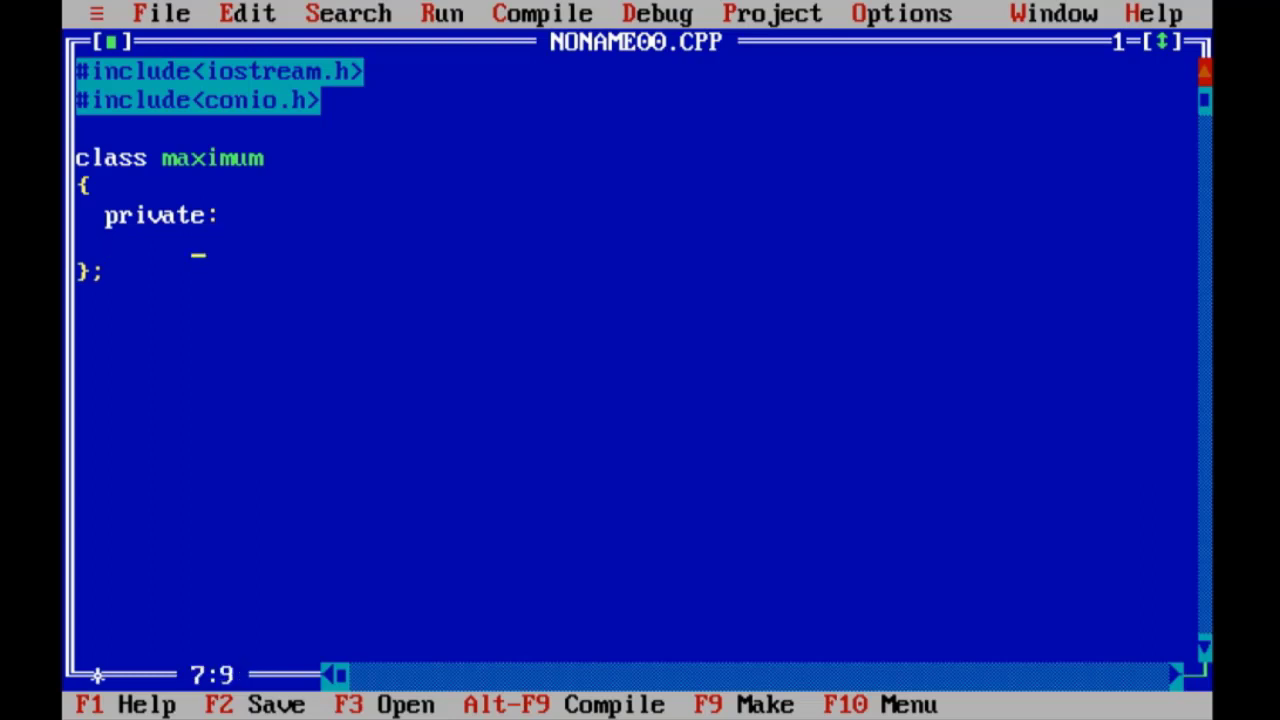
pyautogui.write('int')
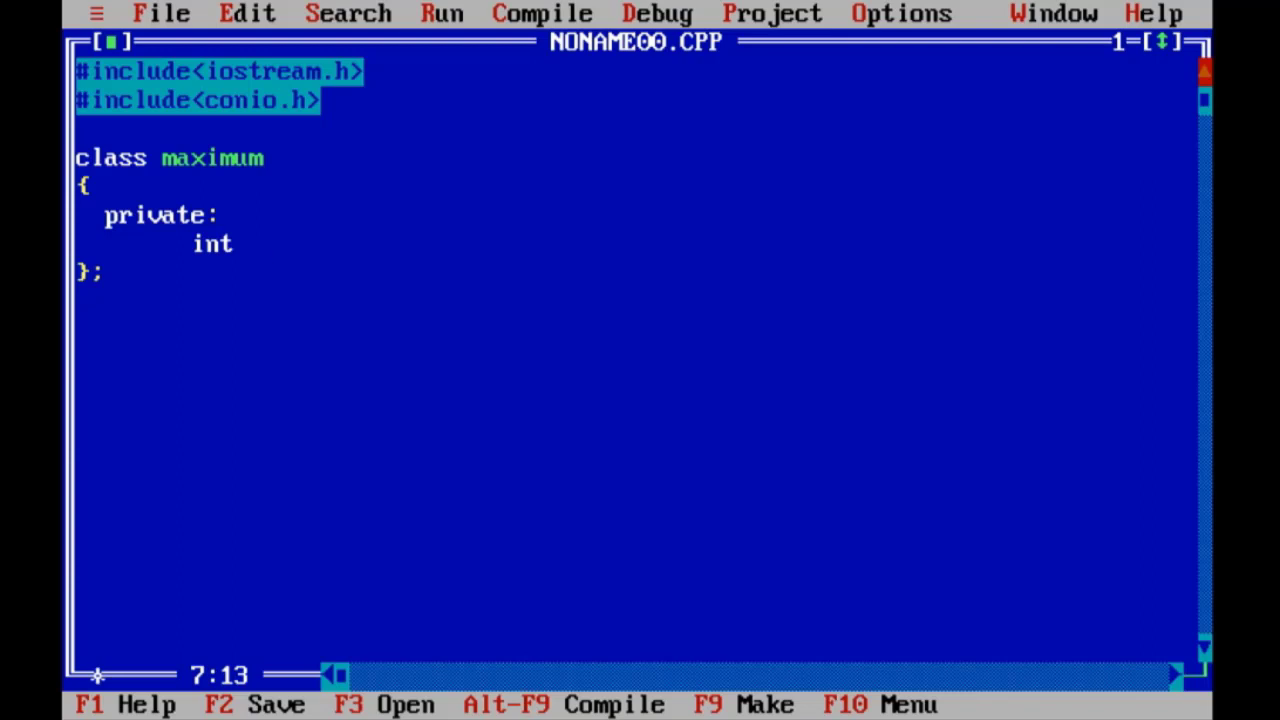
pyautogui.write('a')
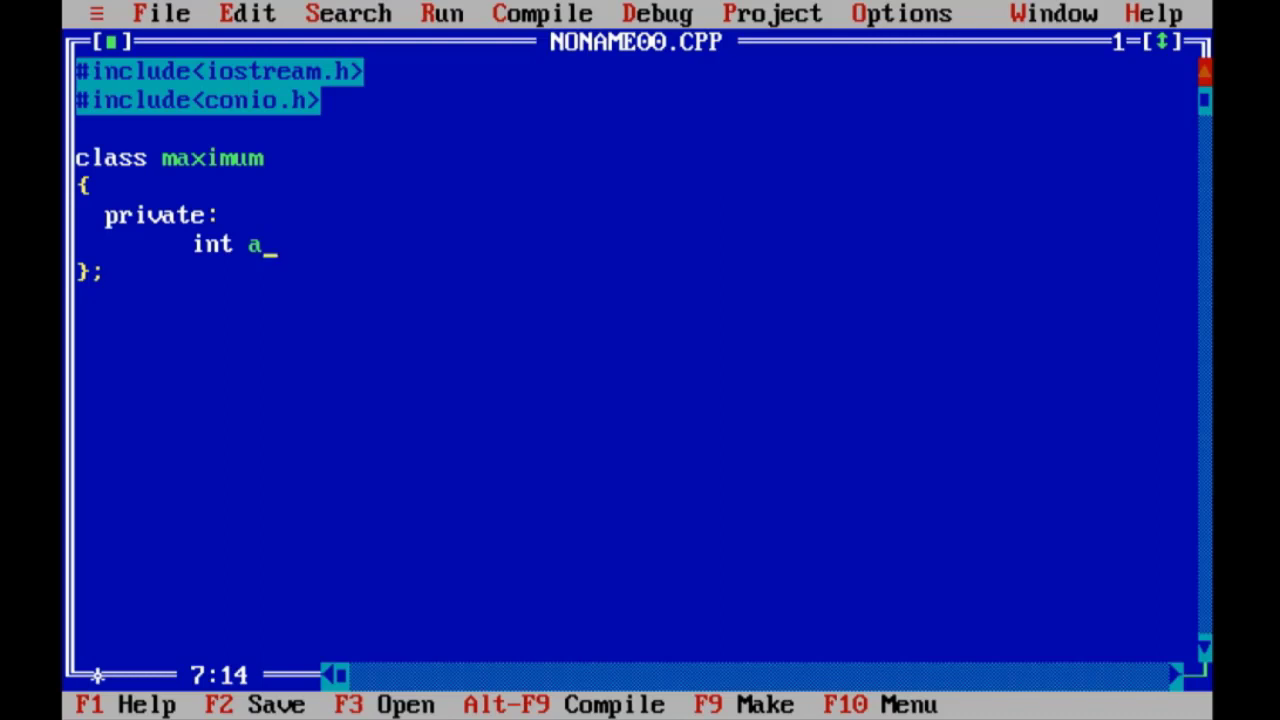
pyautogui.write(',b')
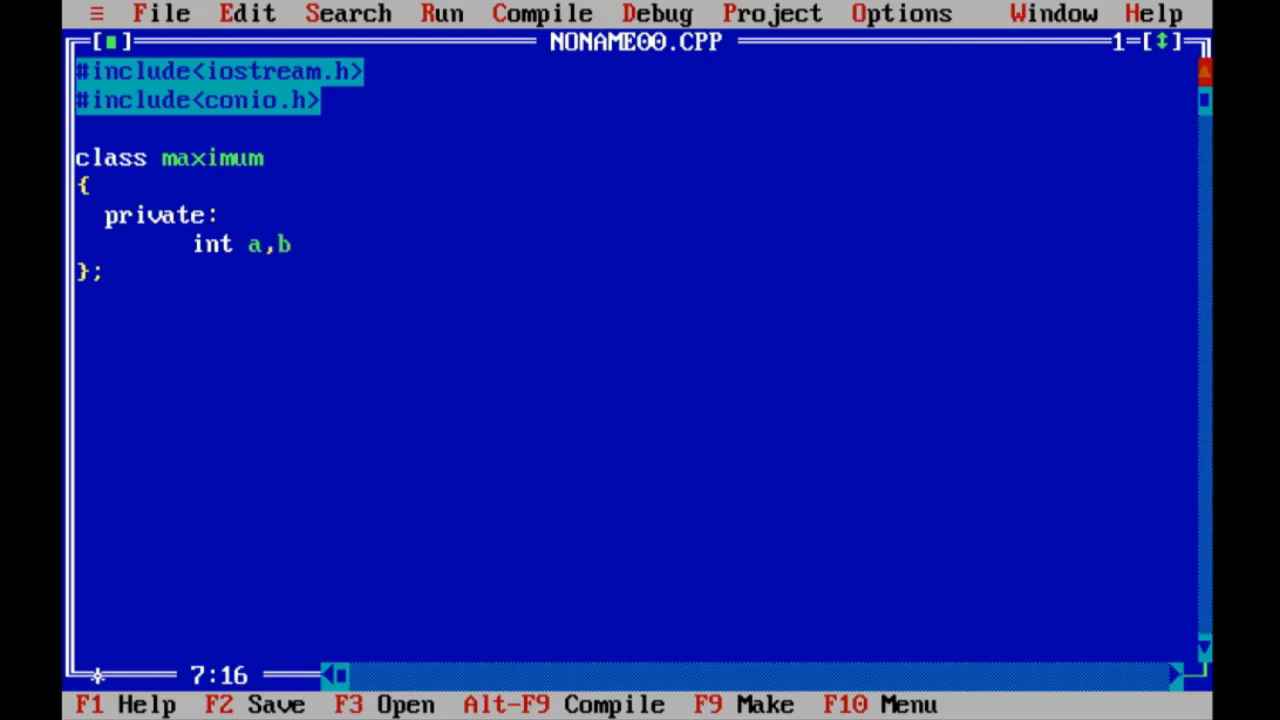
pyautogui.write(';')
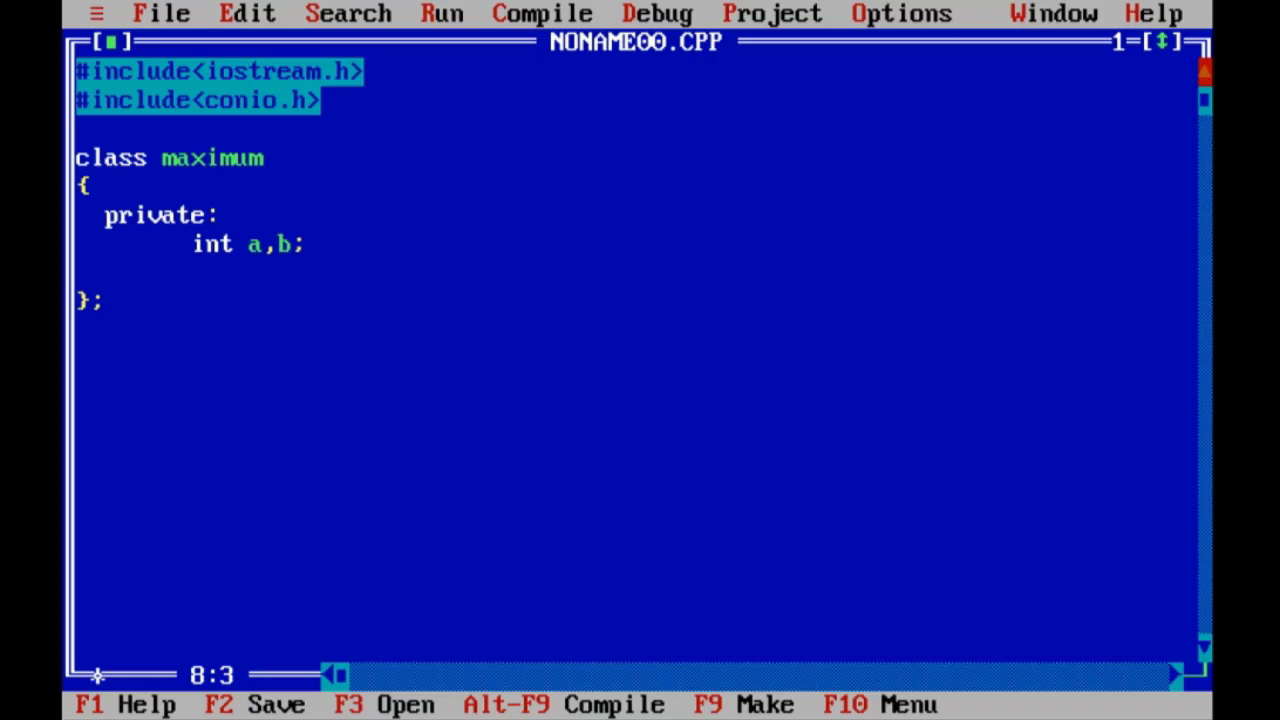
# Step: Add the public prototypes void getData();, void putData(); and int max();
pyautogui.write('public:')
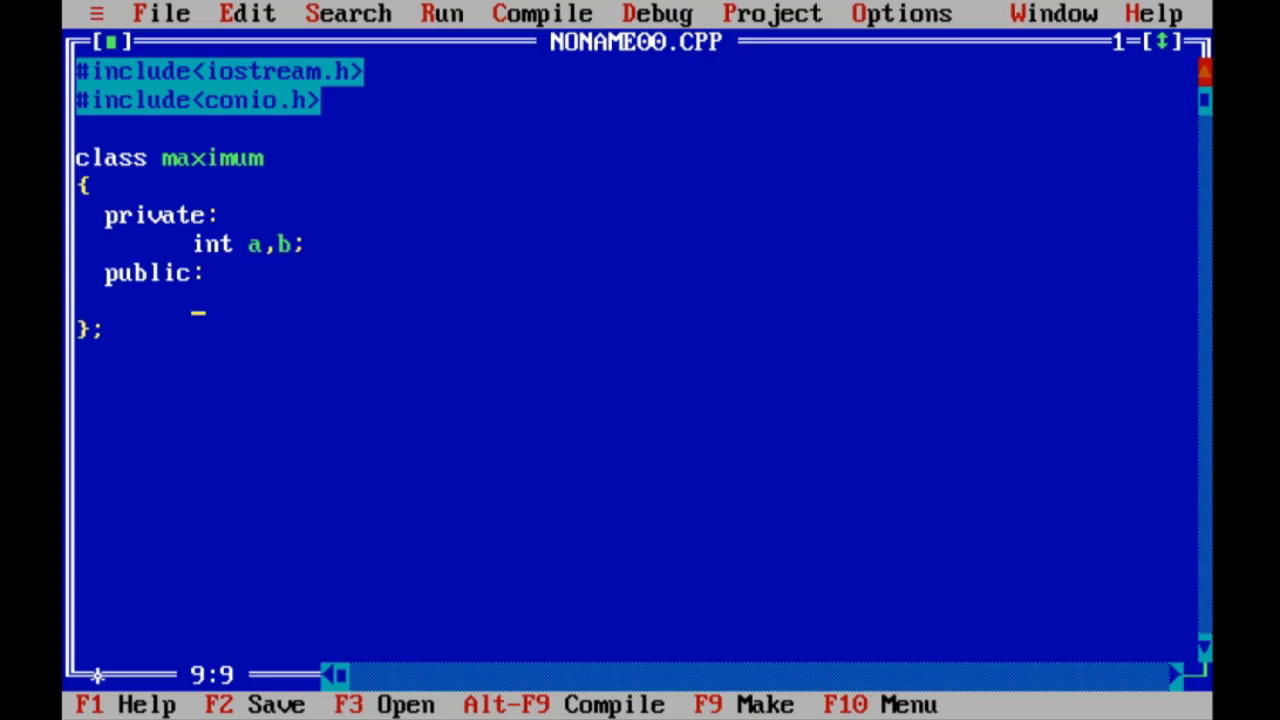
pyautogui.write('void')
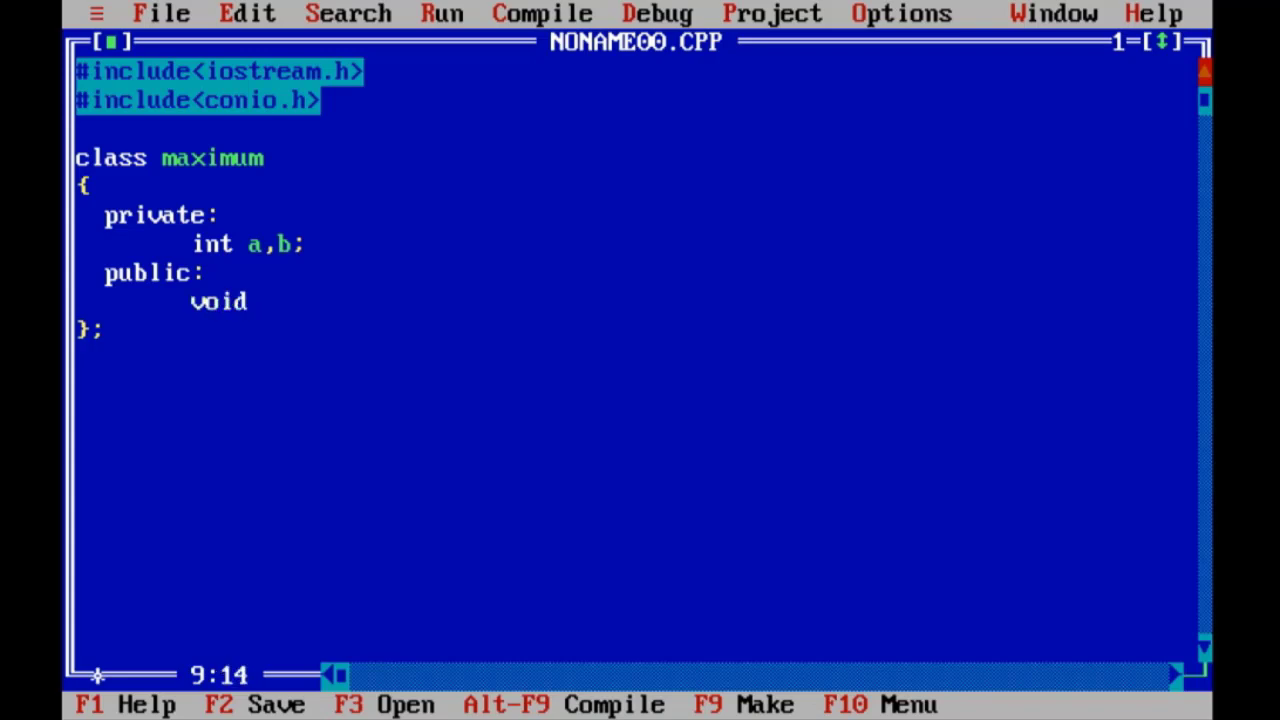
pyautogui.write('getData();')
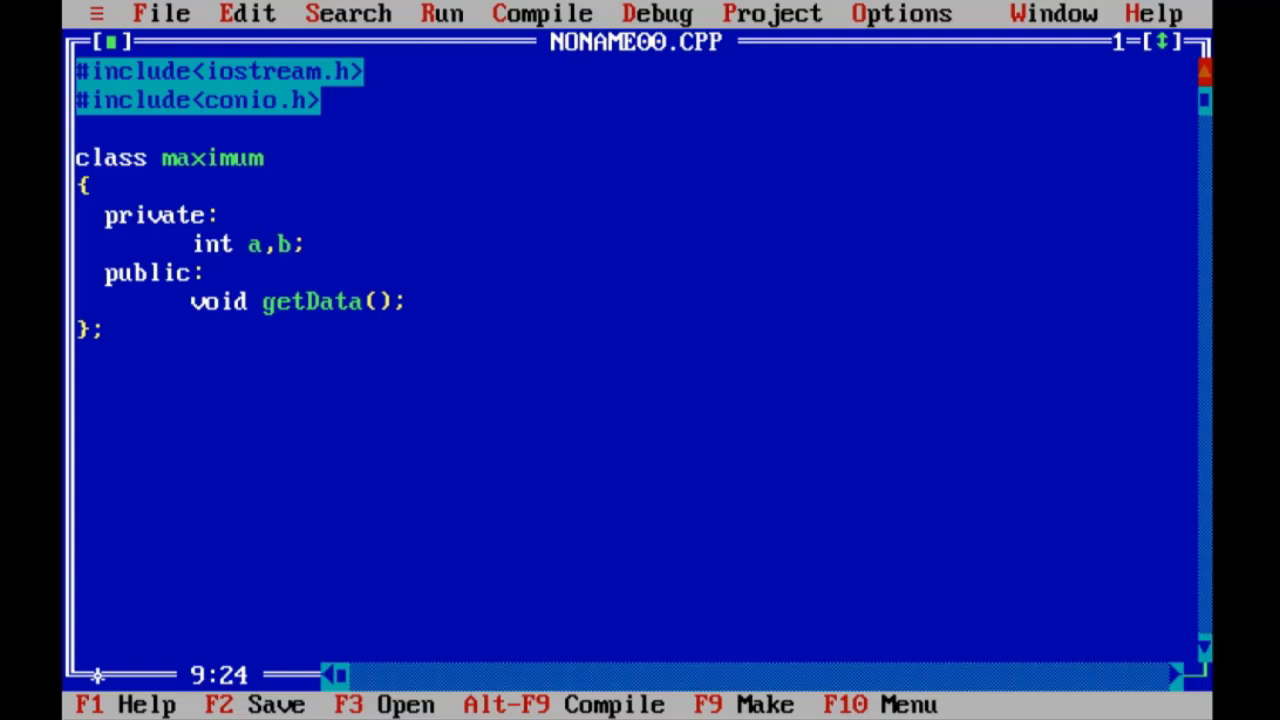
pyautogui.press('Enter')
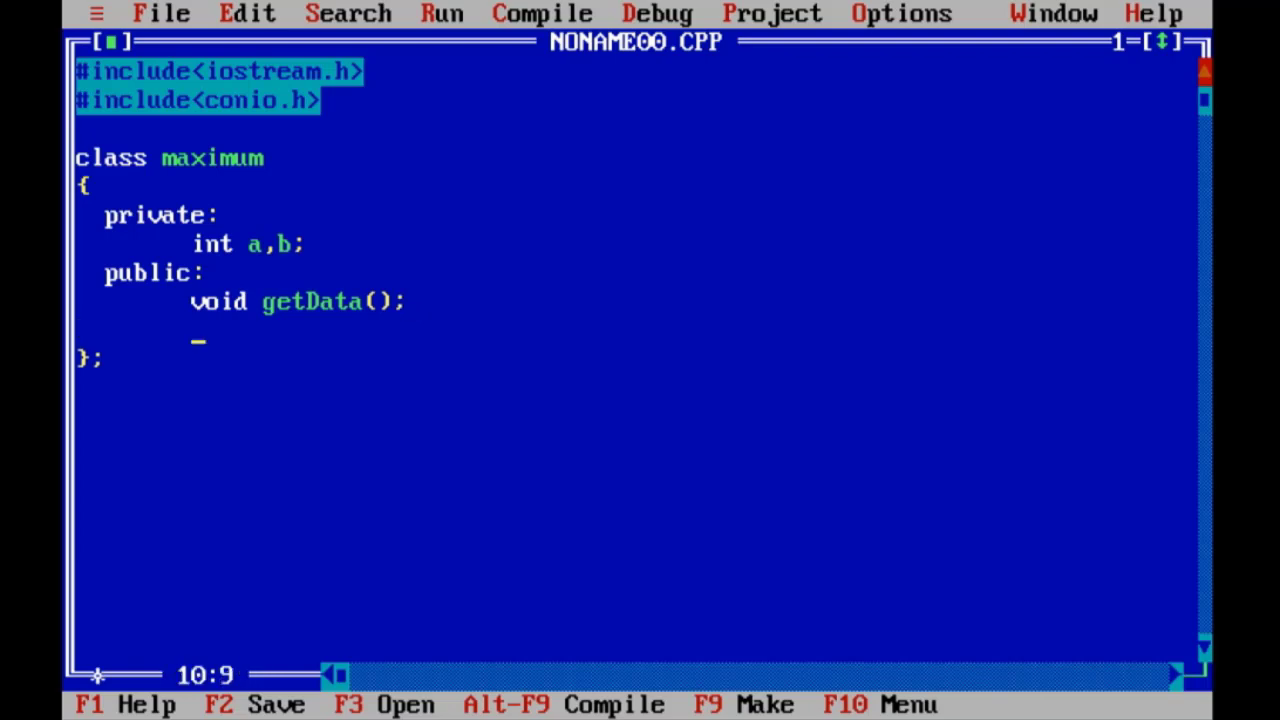
pyautogui.write('void')
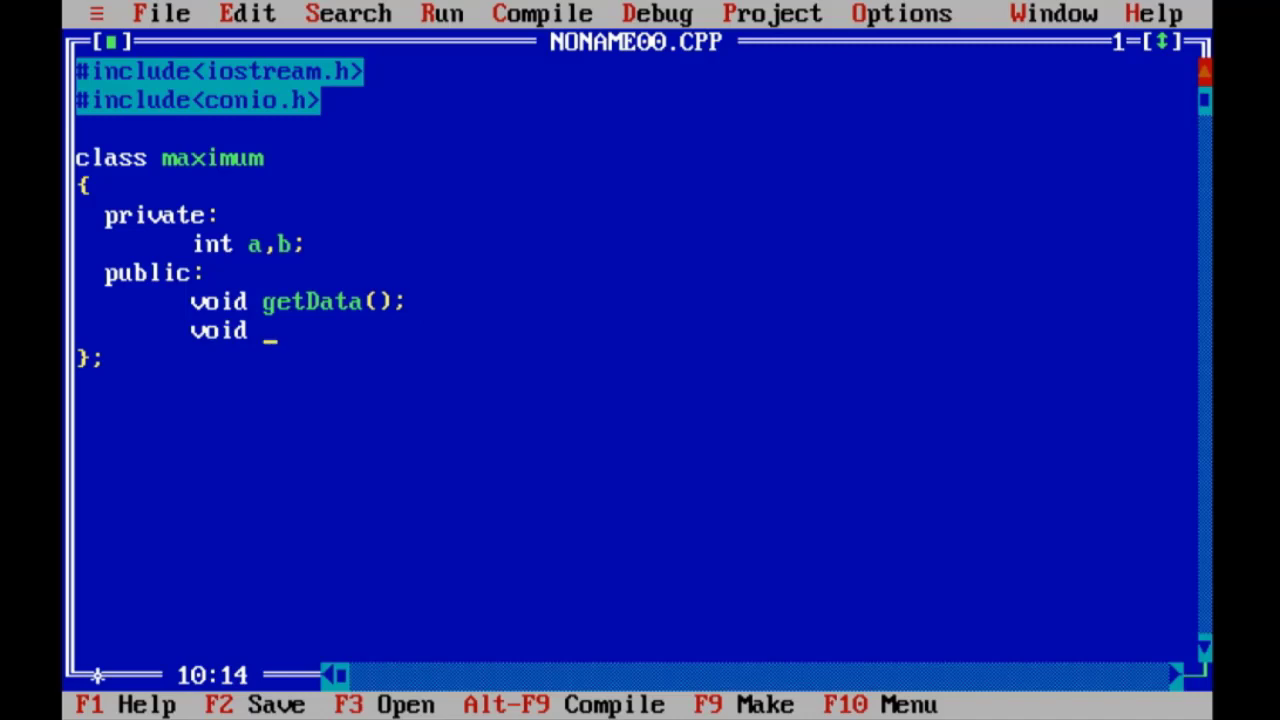
pyautogui.write('putData')
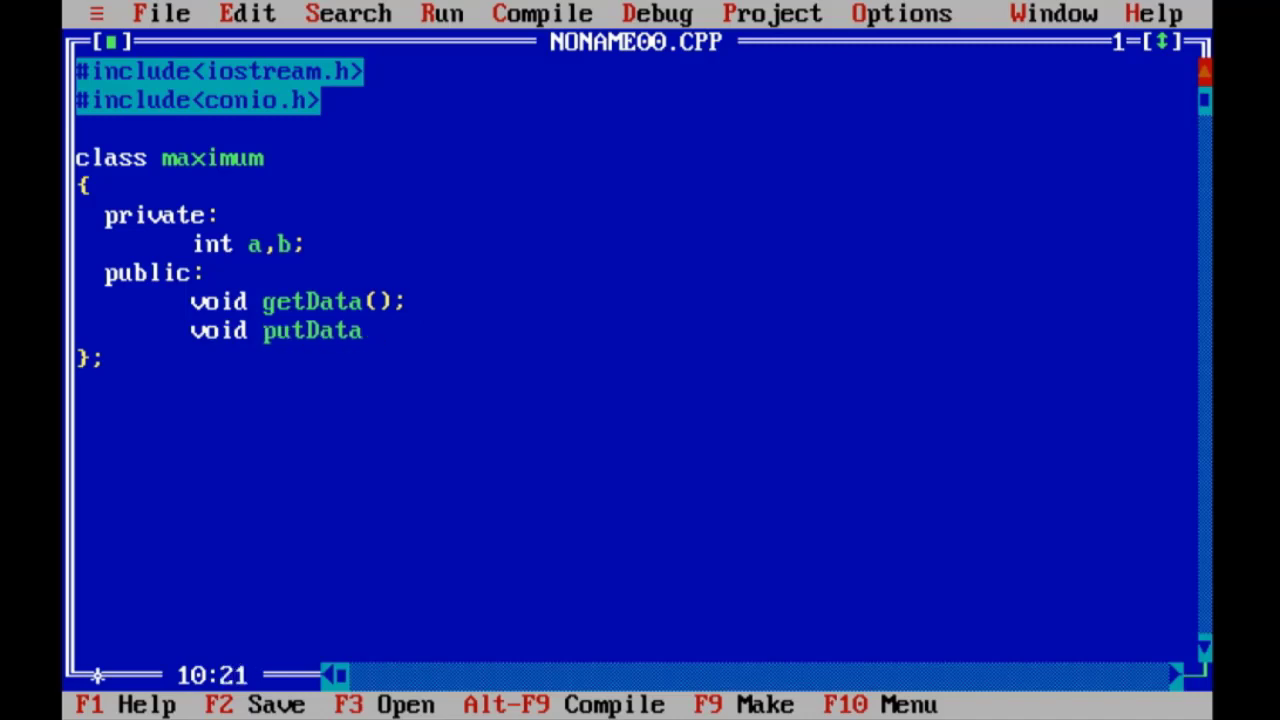
pyautogui.write('();')
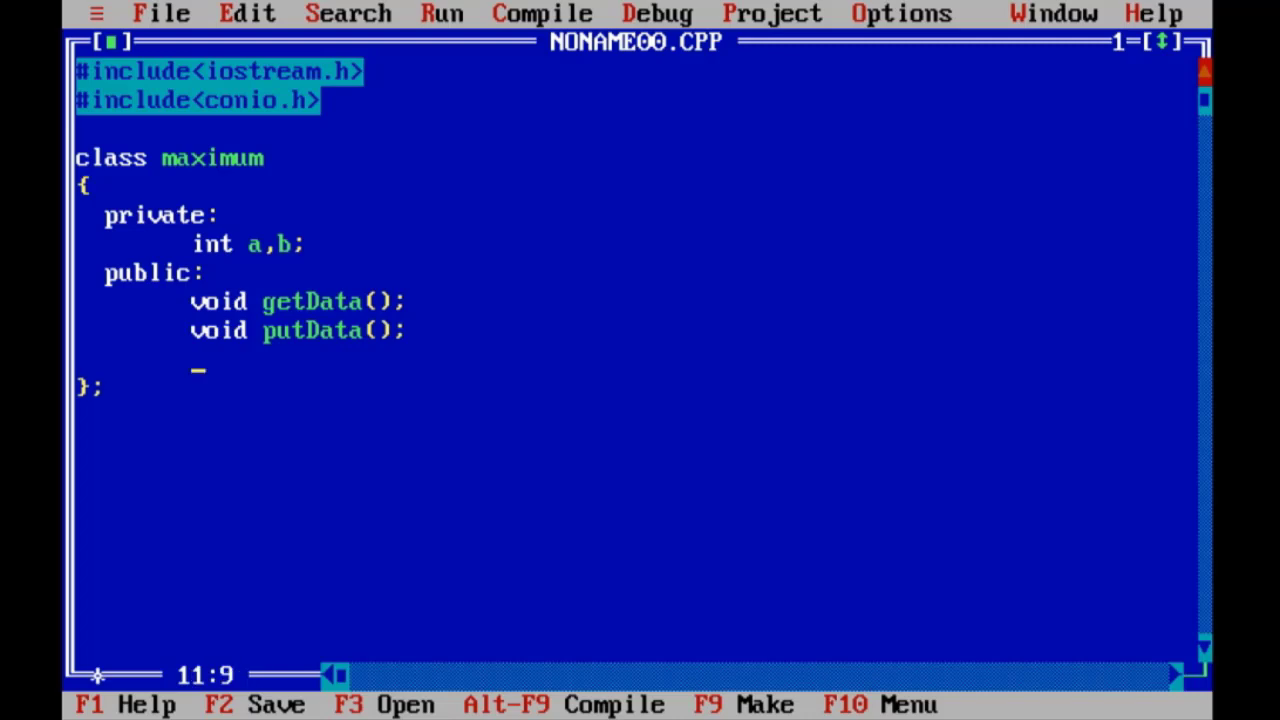
pyautogui.write('int')
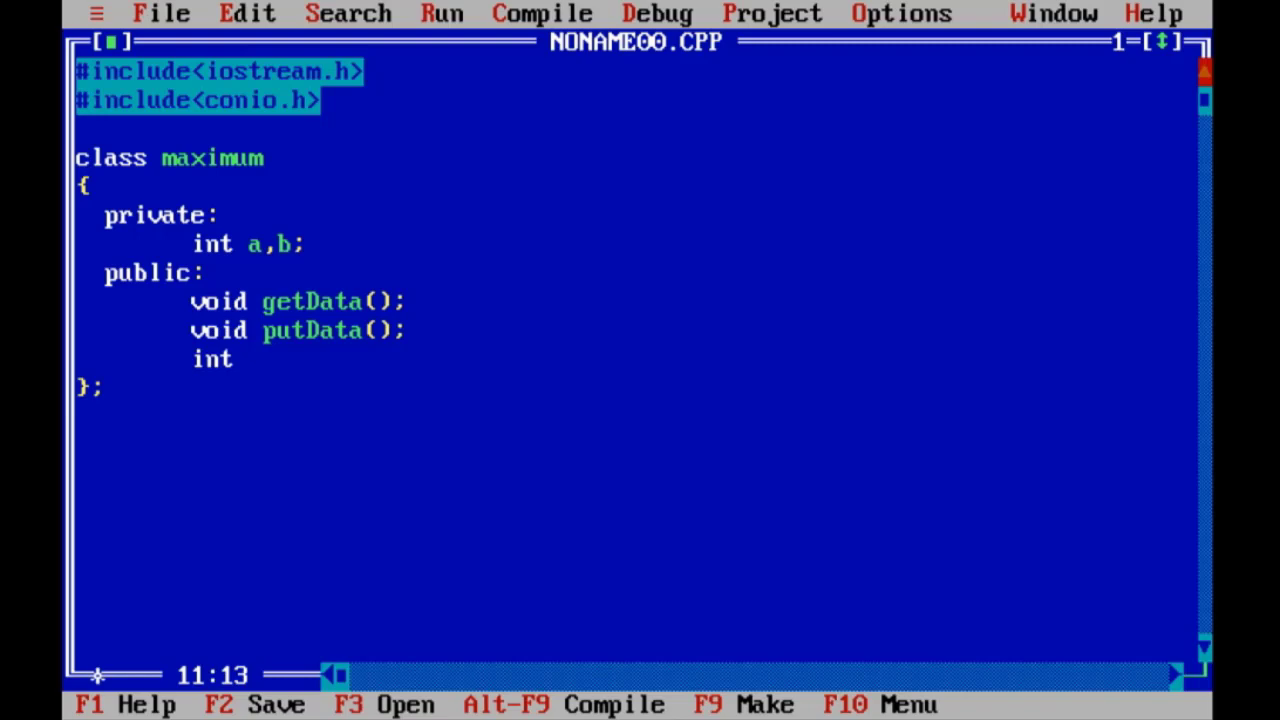
pyautogui.write('maz()')
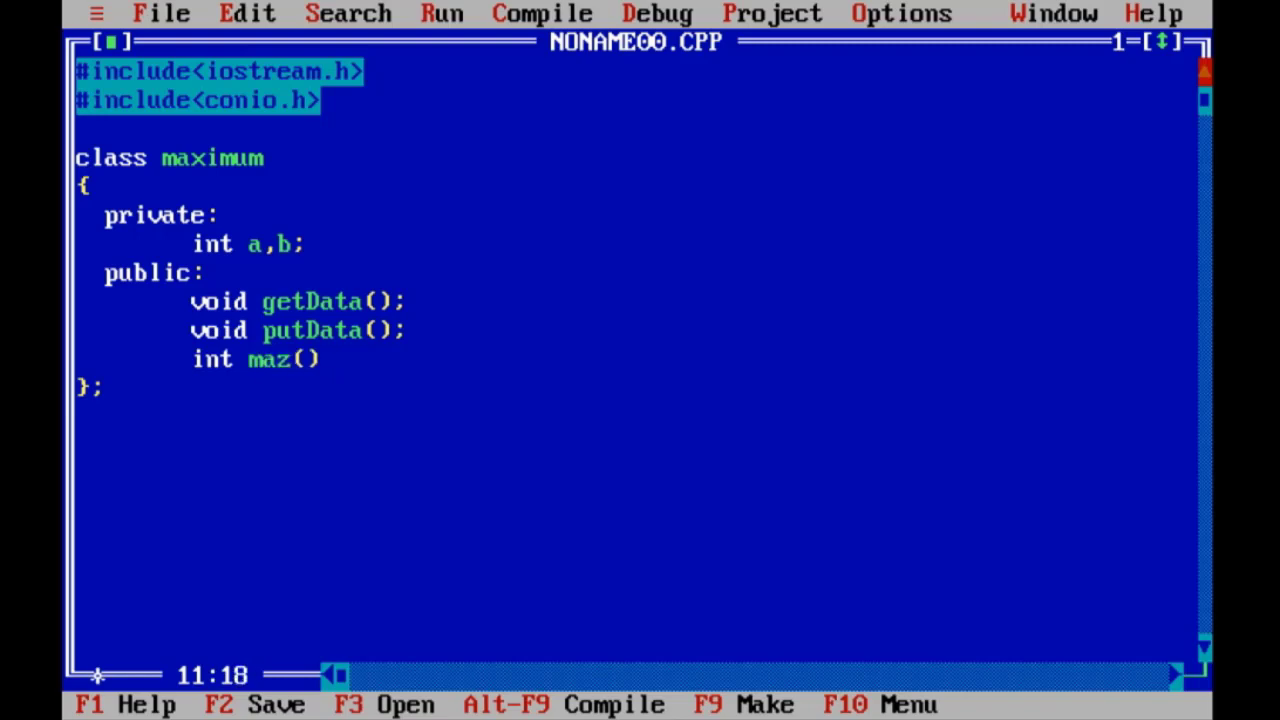
pyautogui.write(';')
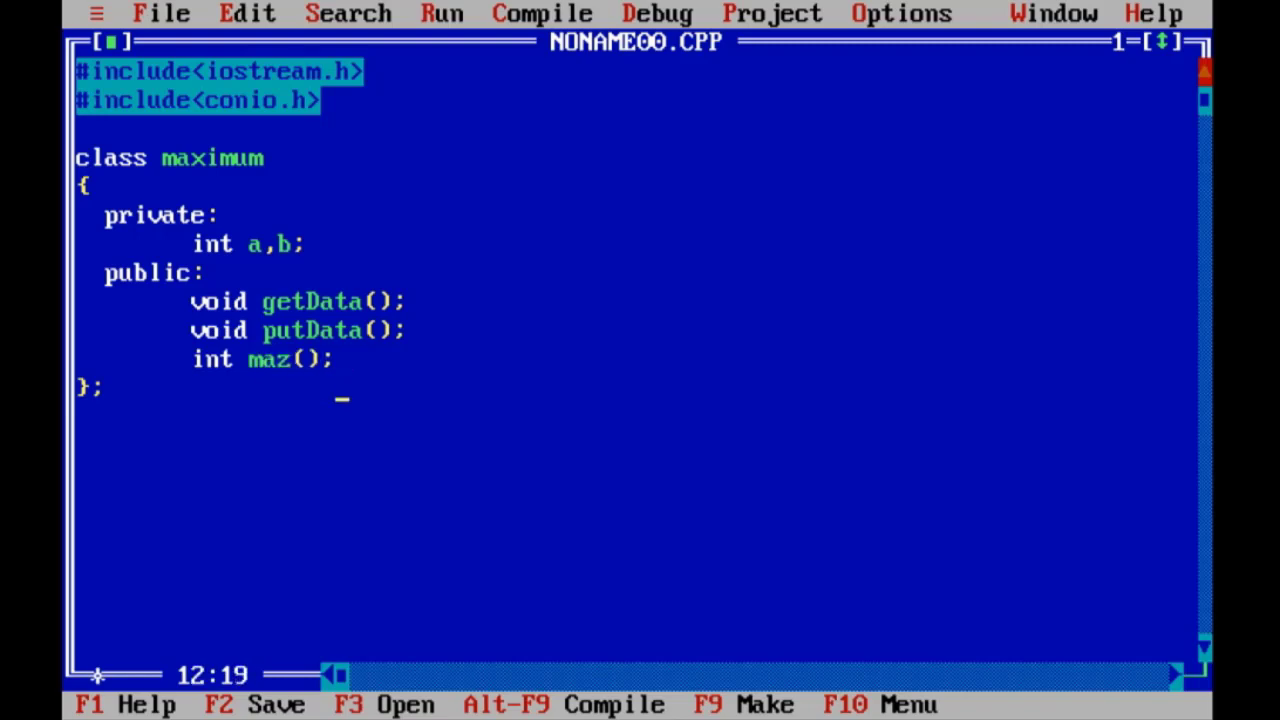
pyautogui.press('Backspace')
pyautogui.write('x')
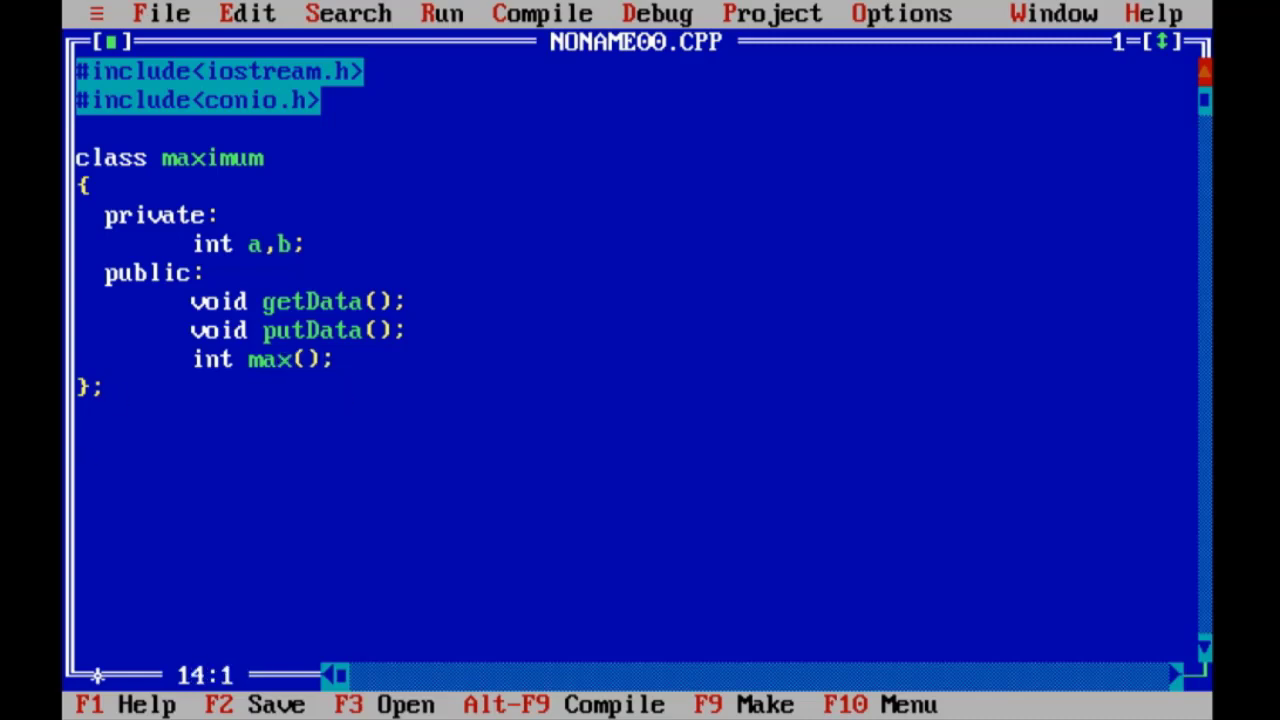
# Step: Start the definition void maximum :: getData() { below the class
pyautogui.write('void')
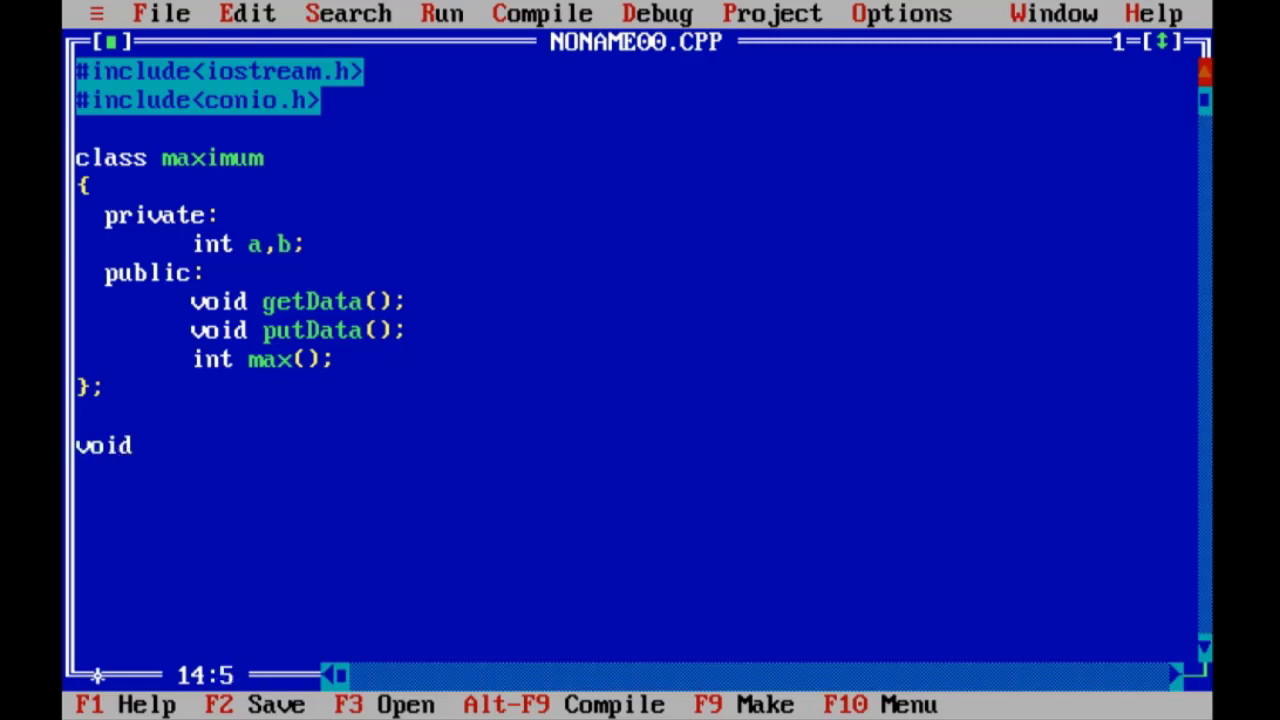
pyautogui.write('maximum')
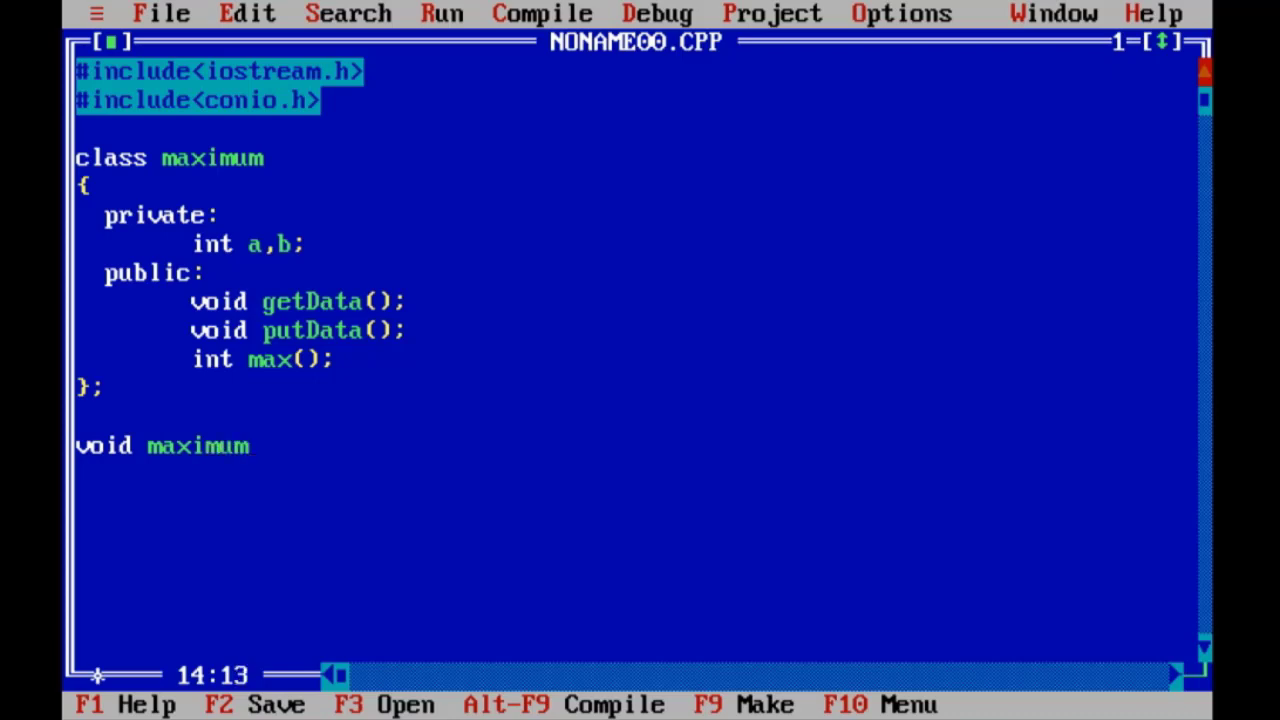
pyautogui.write(':: get')
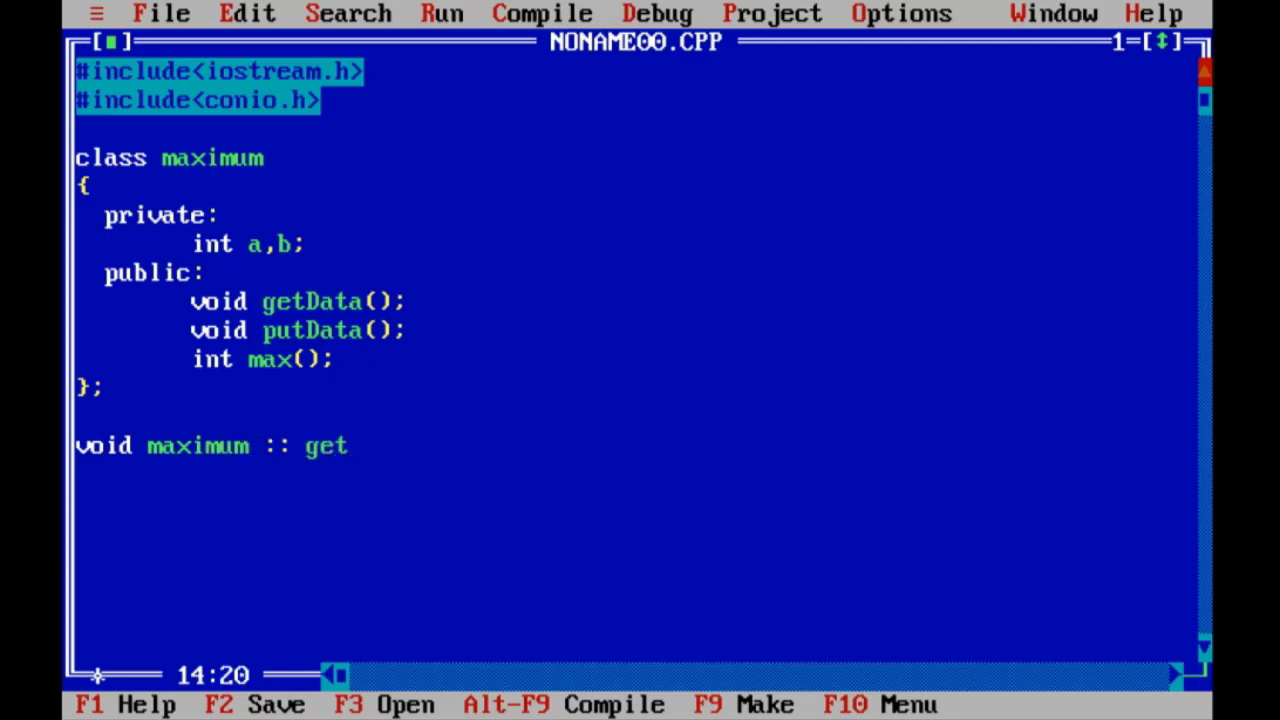
pyautogui.write('Data(')
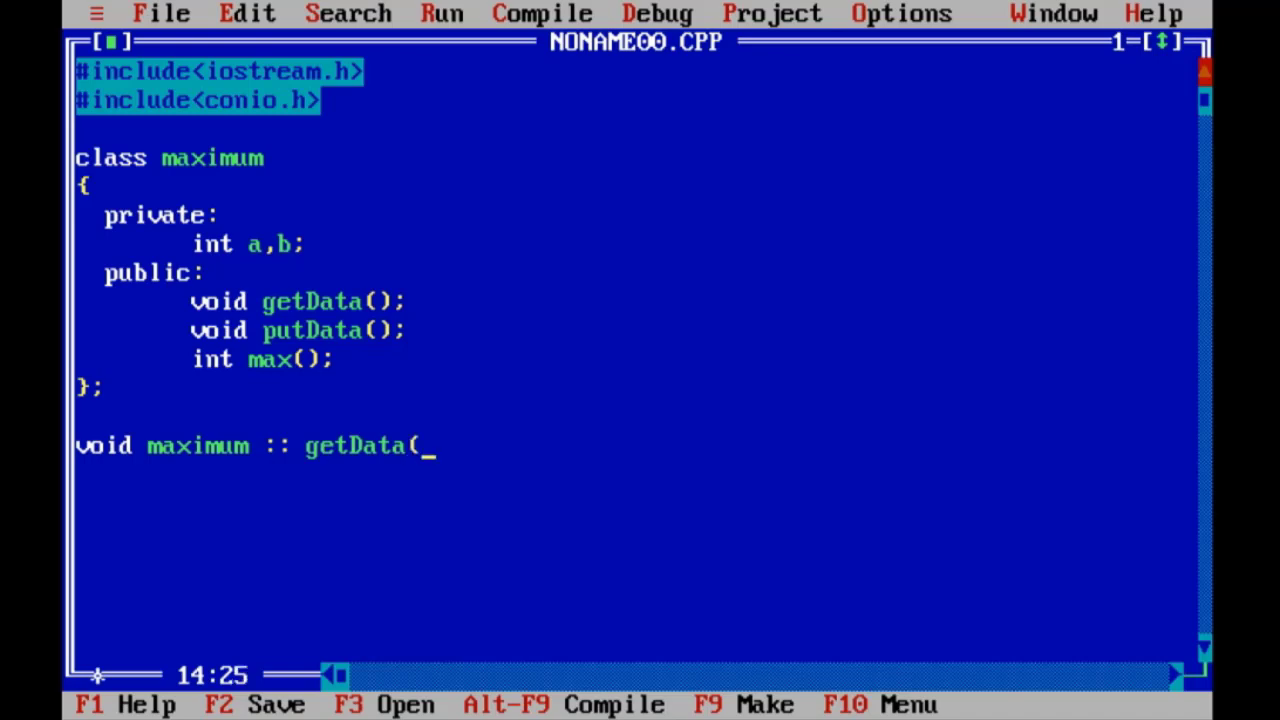
pyautogui.write(')')
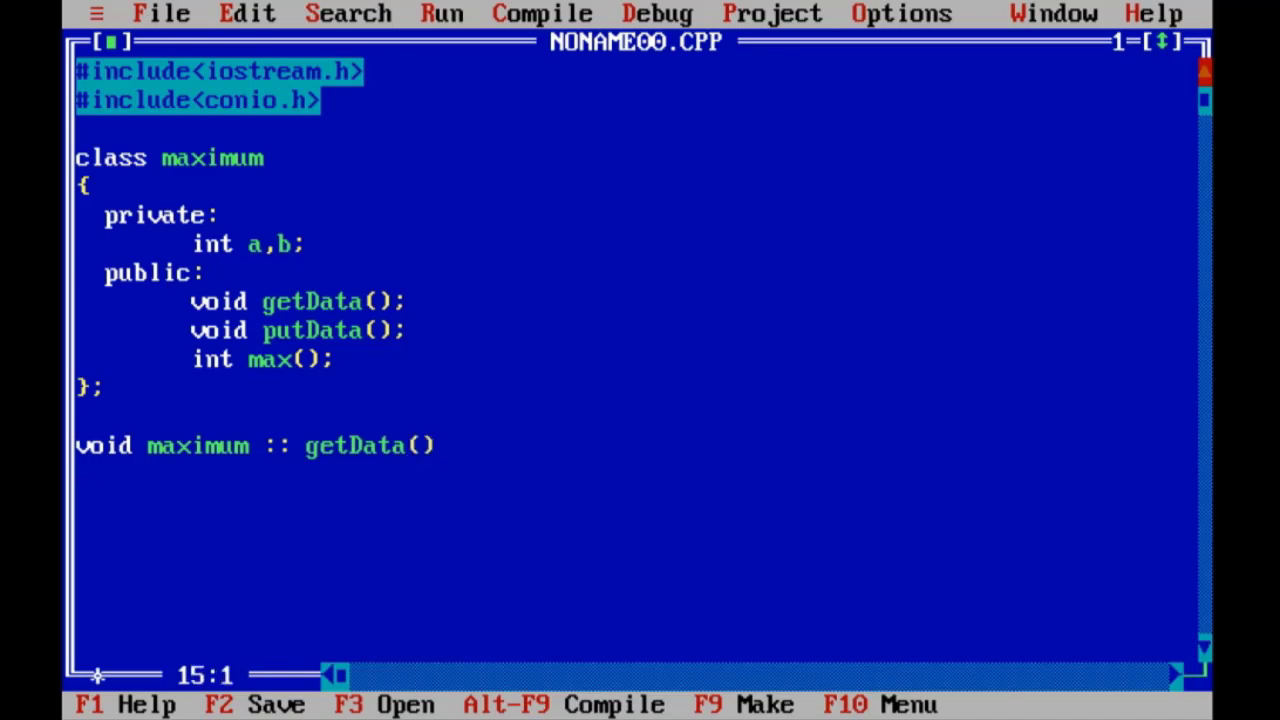
pyautogui.write('{')
pyautogui.click(238, 530)
pyautogui.write('}')
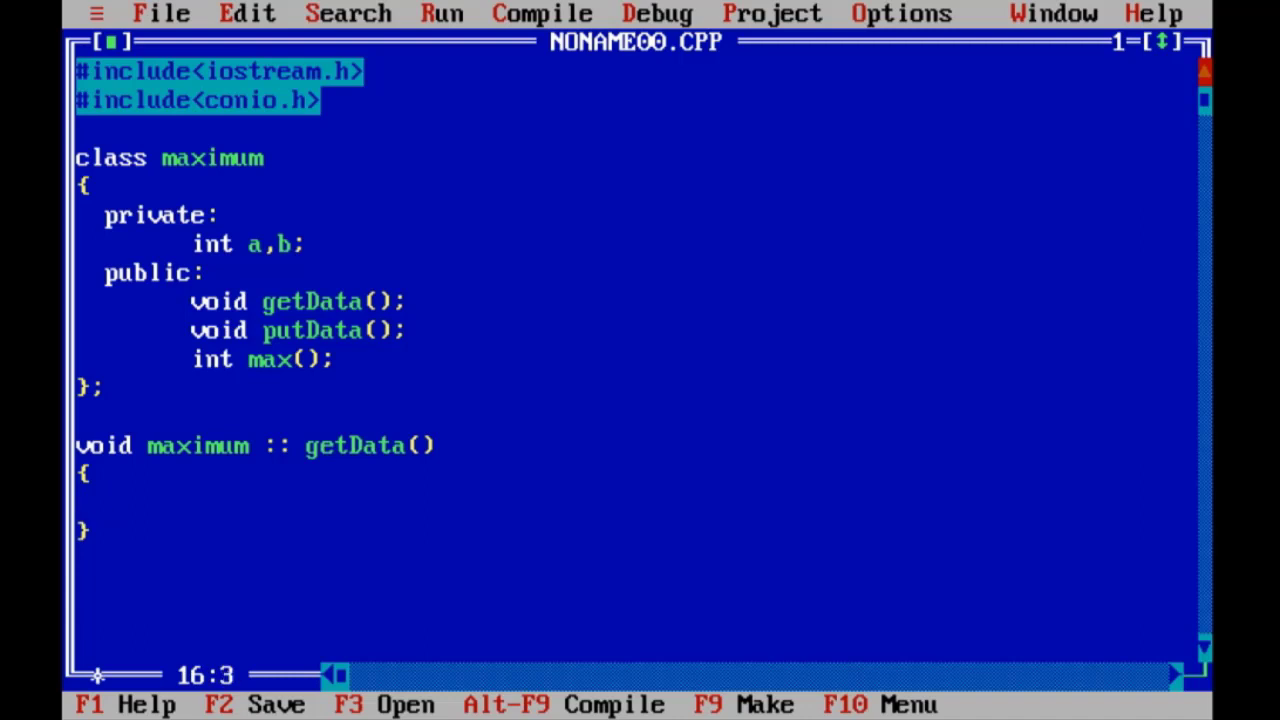
# Step: Prompt for a with cout and read it with cin>>a;
pyautogui.write('cout<<')
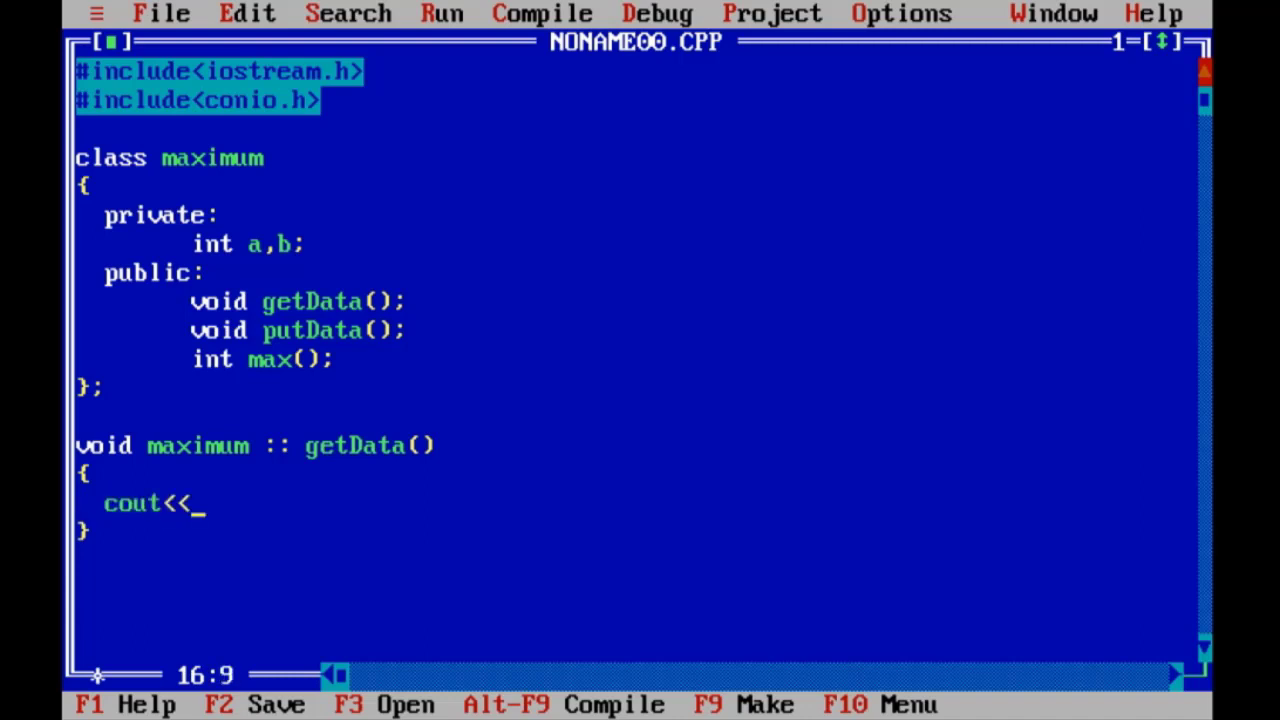
pyautogui.write('""')
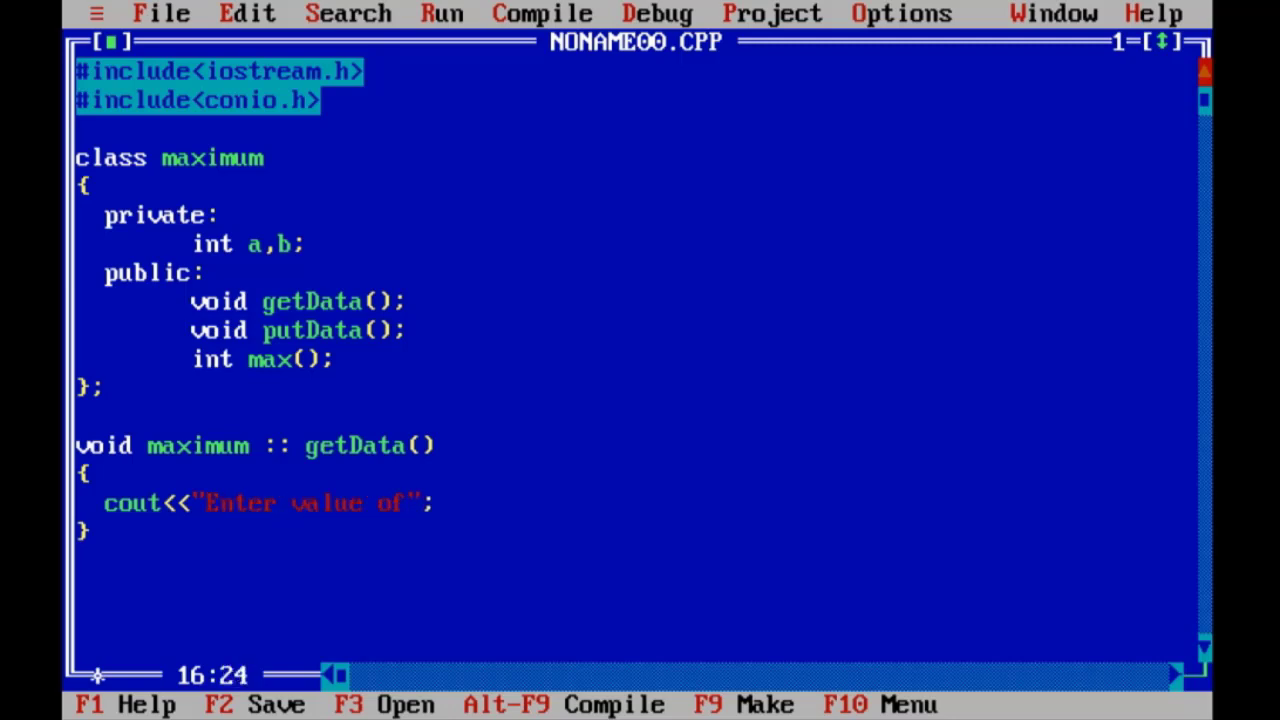
pyautogui.write('a :')
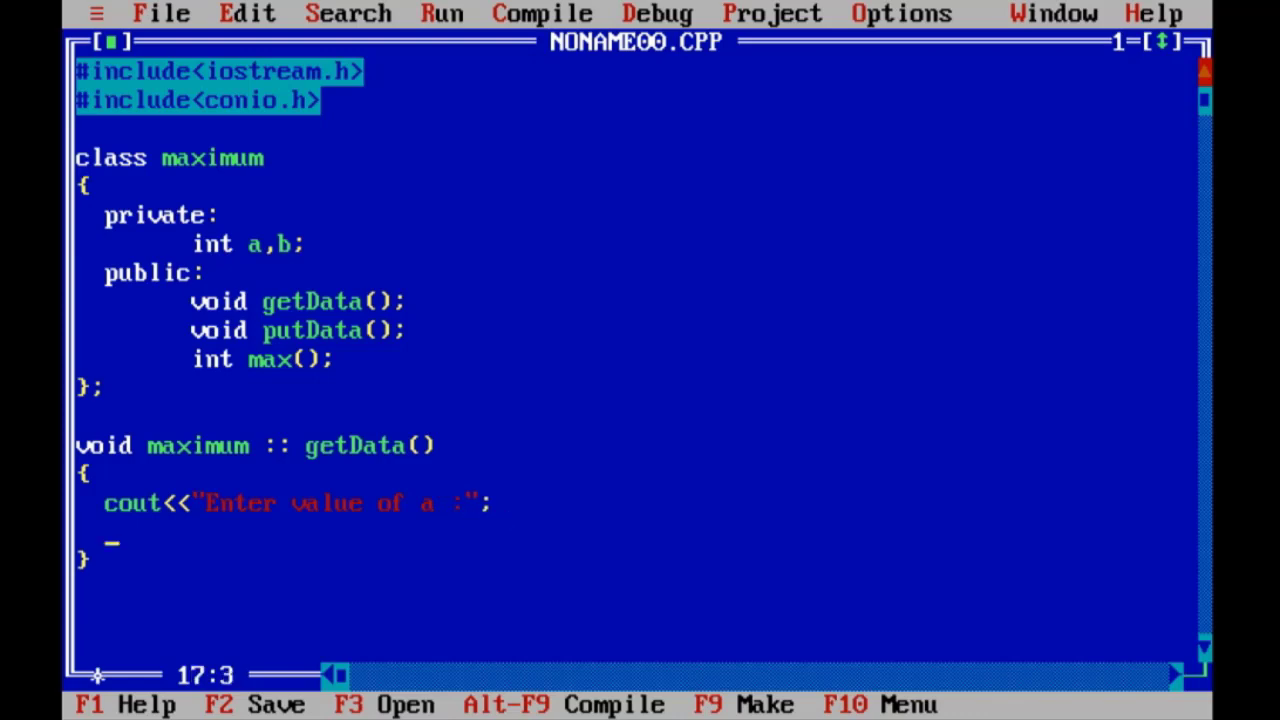
pyautogui.write('cin>>')
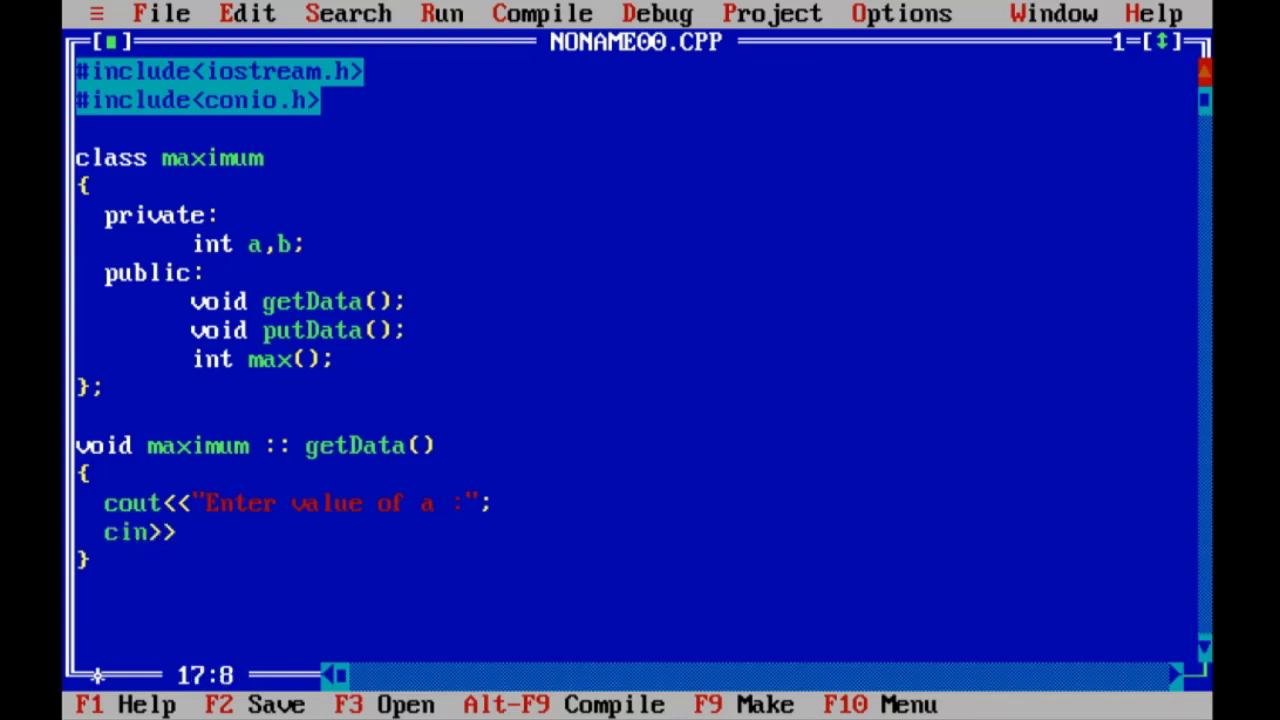
pyautogui.write('a;')
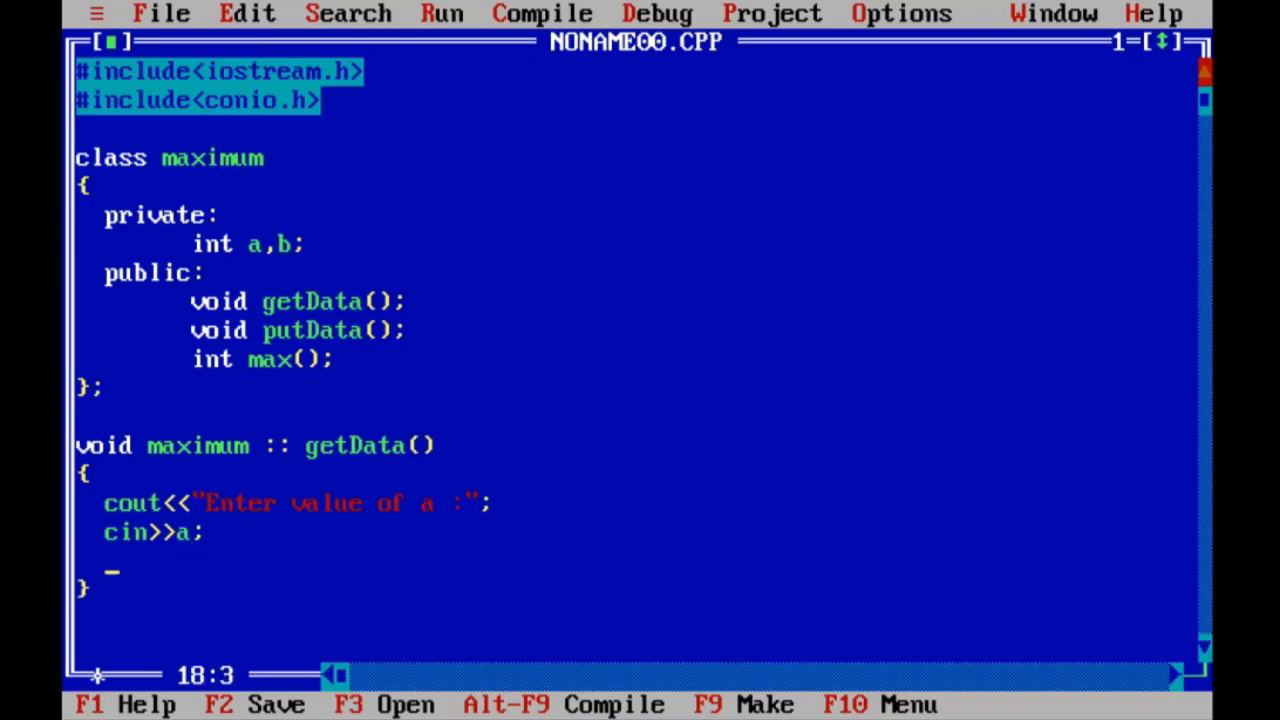
pyautogui.press('Enter')
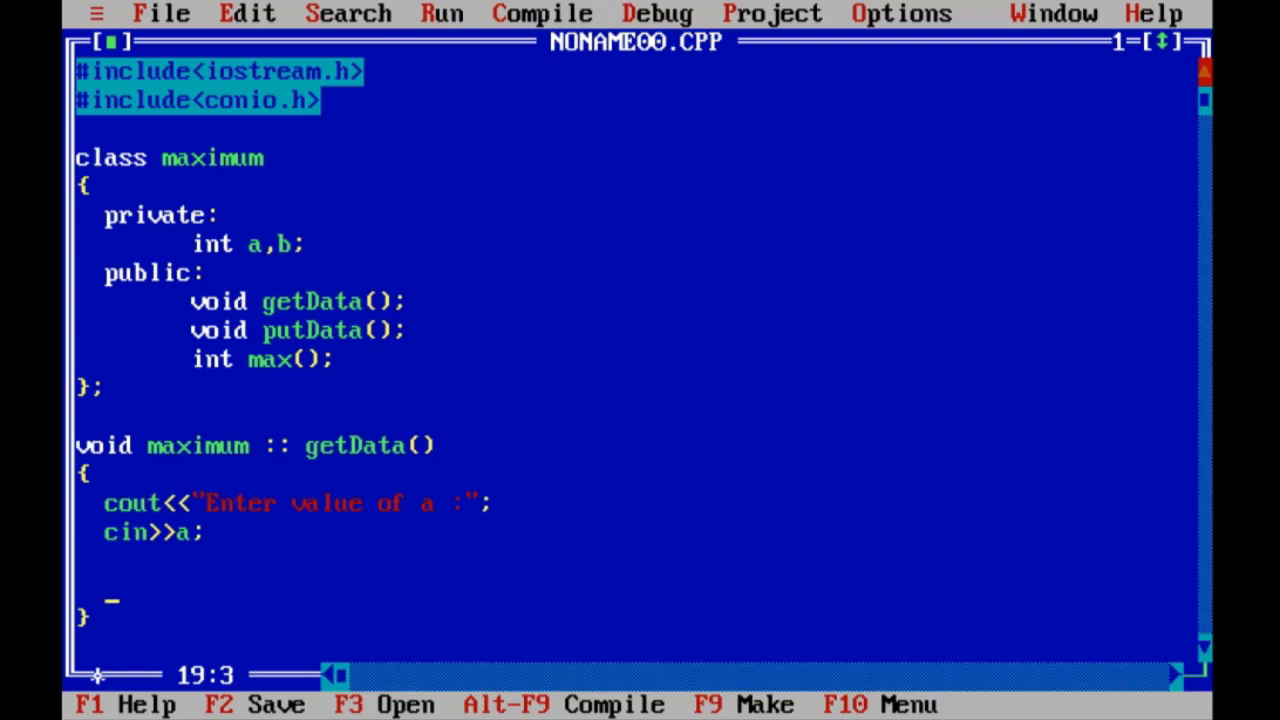
# Step: Prompt for b with cout, read it with cin>>b;, and close getData
pyautogui.write('cout')
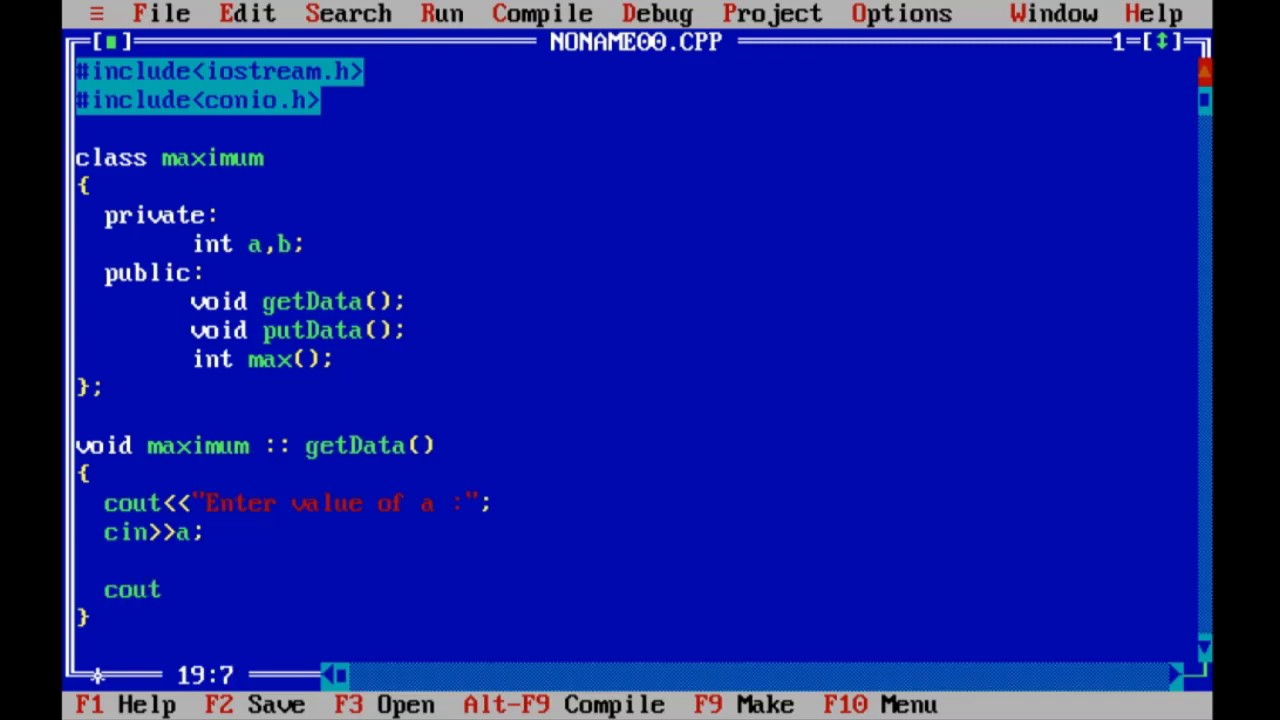
pyautogui.write('<<"";')
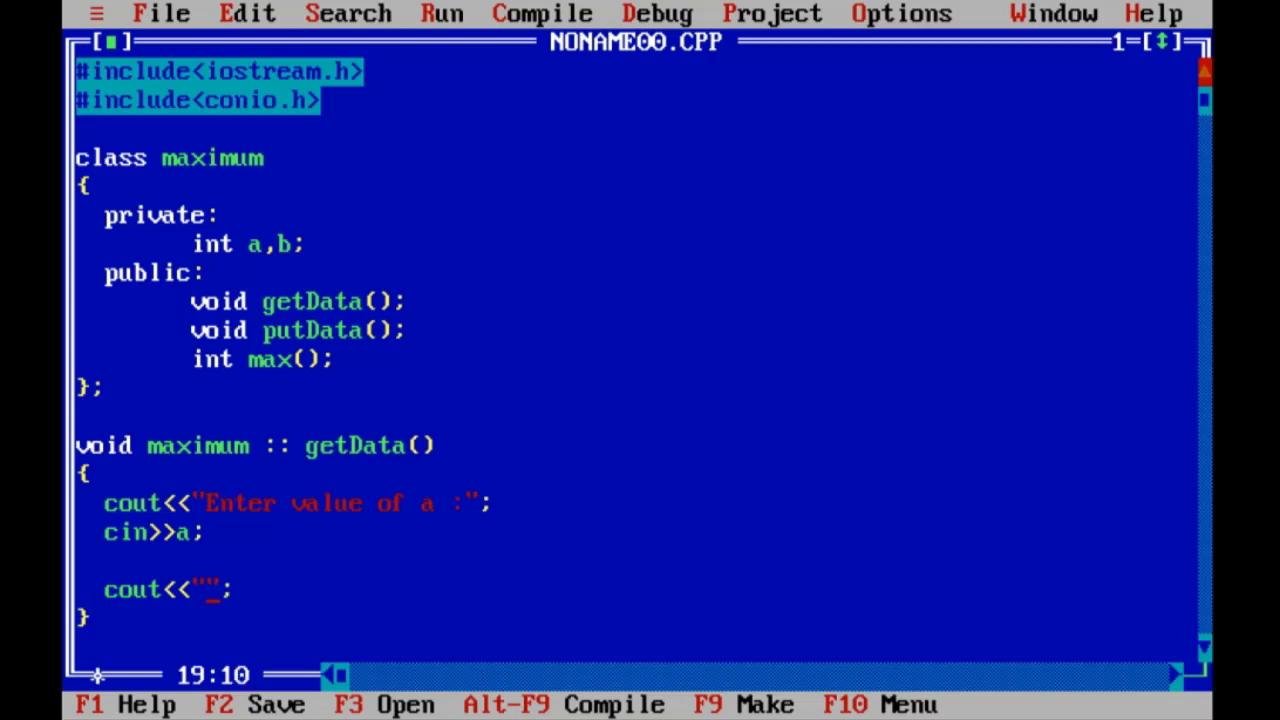
pyautogui.write('Enter value of b :')
pyautogui.write('cin')
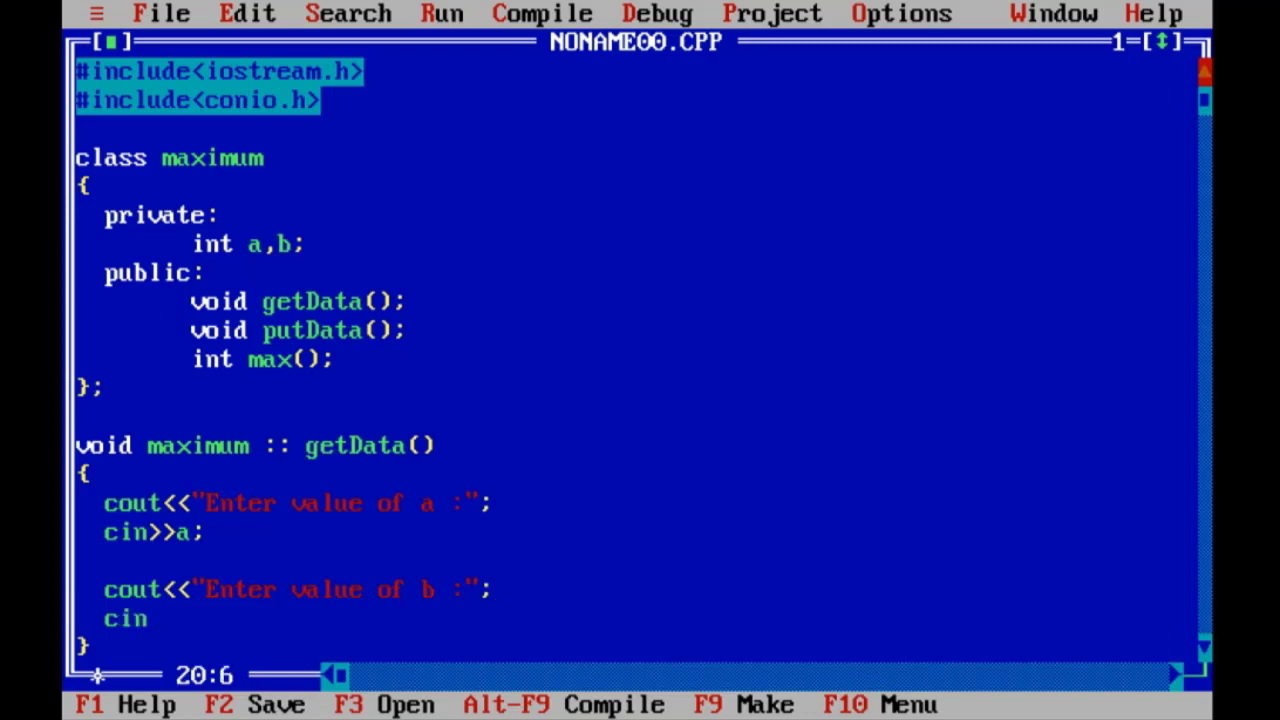
pyautogui.write('>>b;')
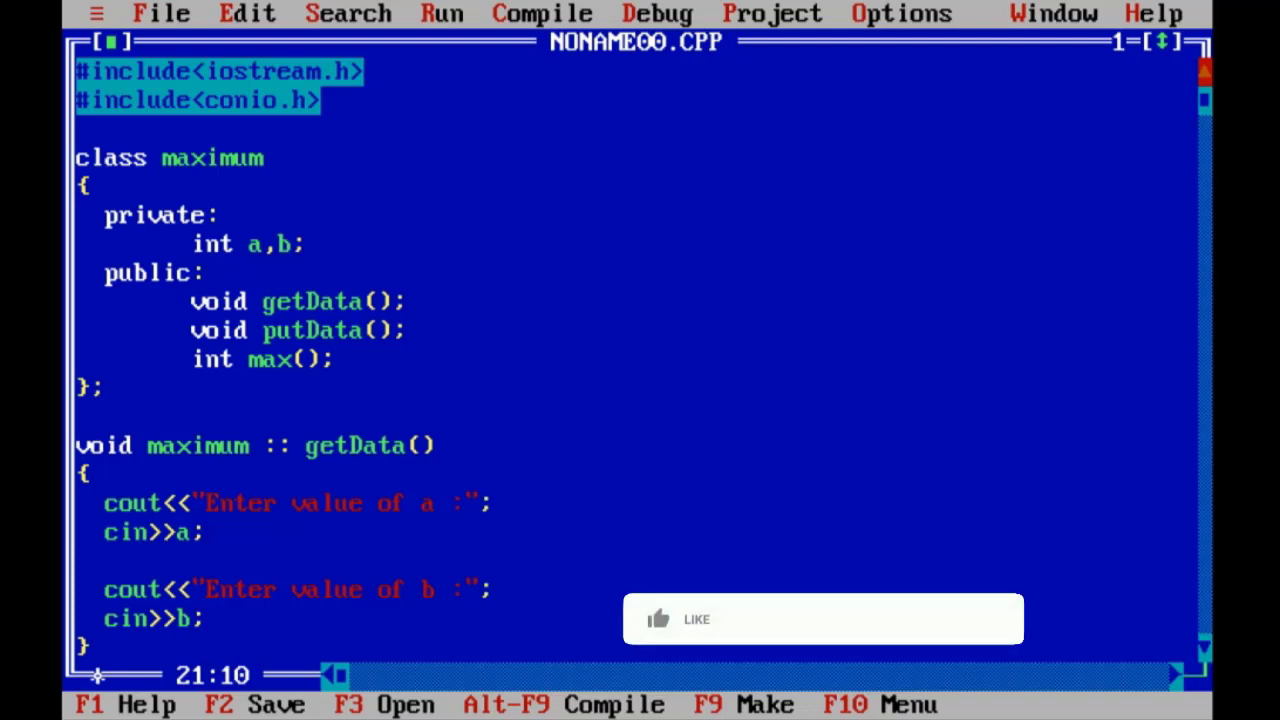
pyautogui.click(664, 620)
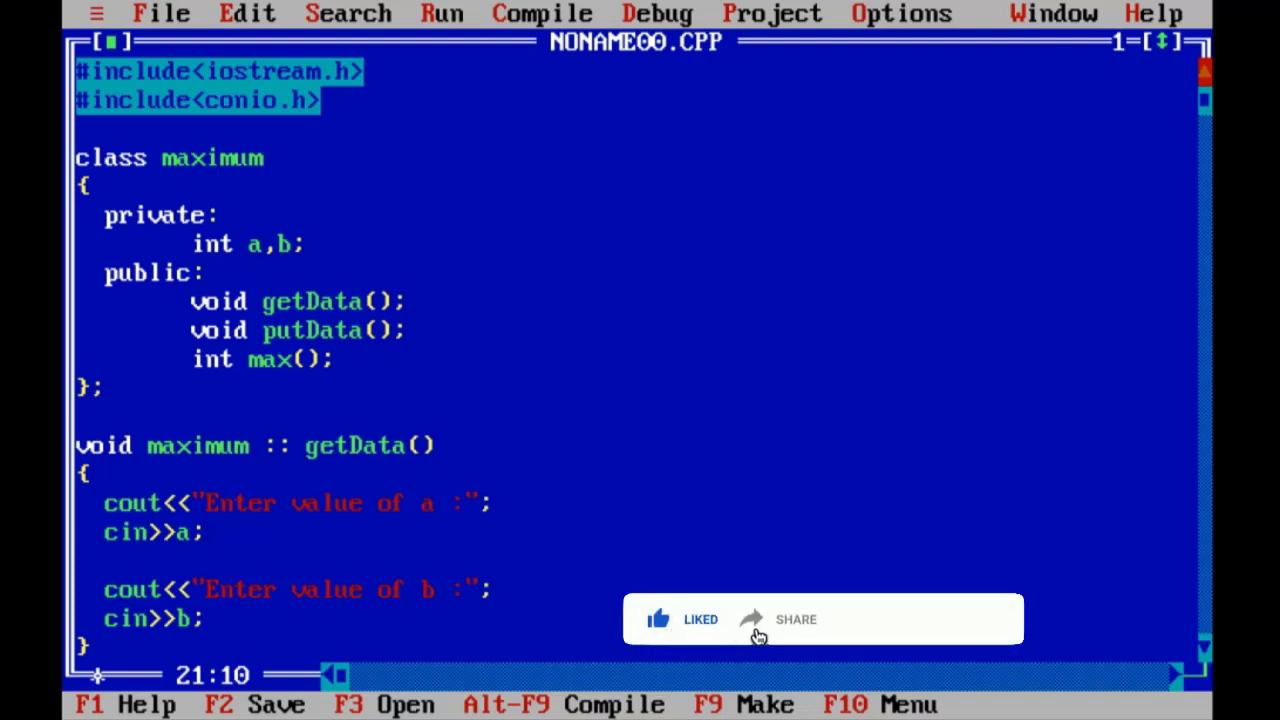
pyautogui.click(896, 620)
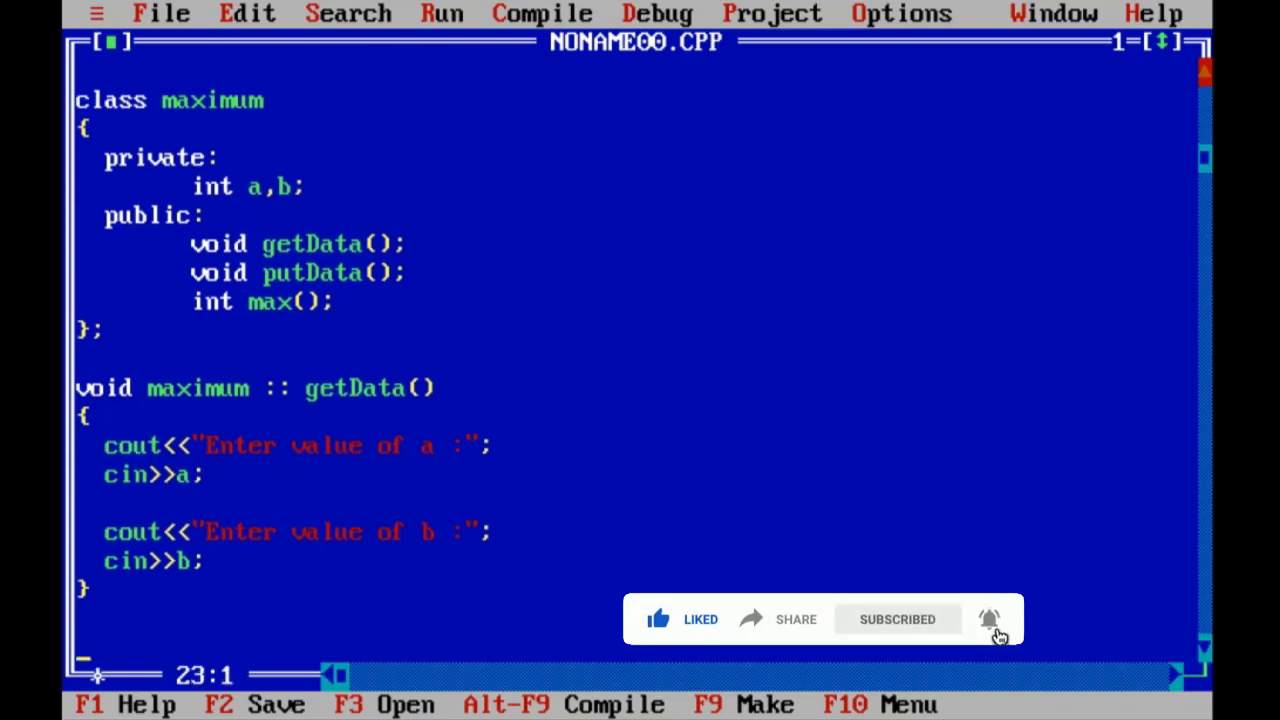
pyautogui.write('void')
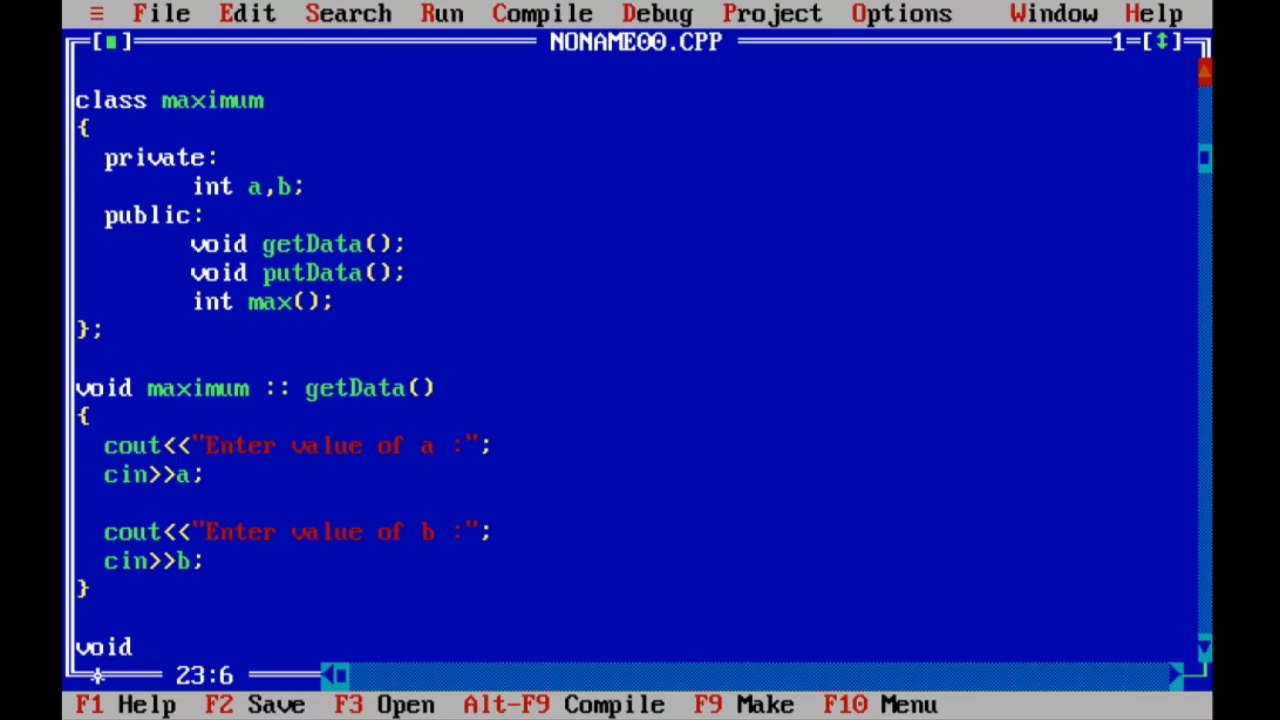
# Step: Write the header void maximum :: putData() and indent its first statement
pyautogui.write('maximum')
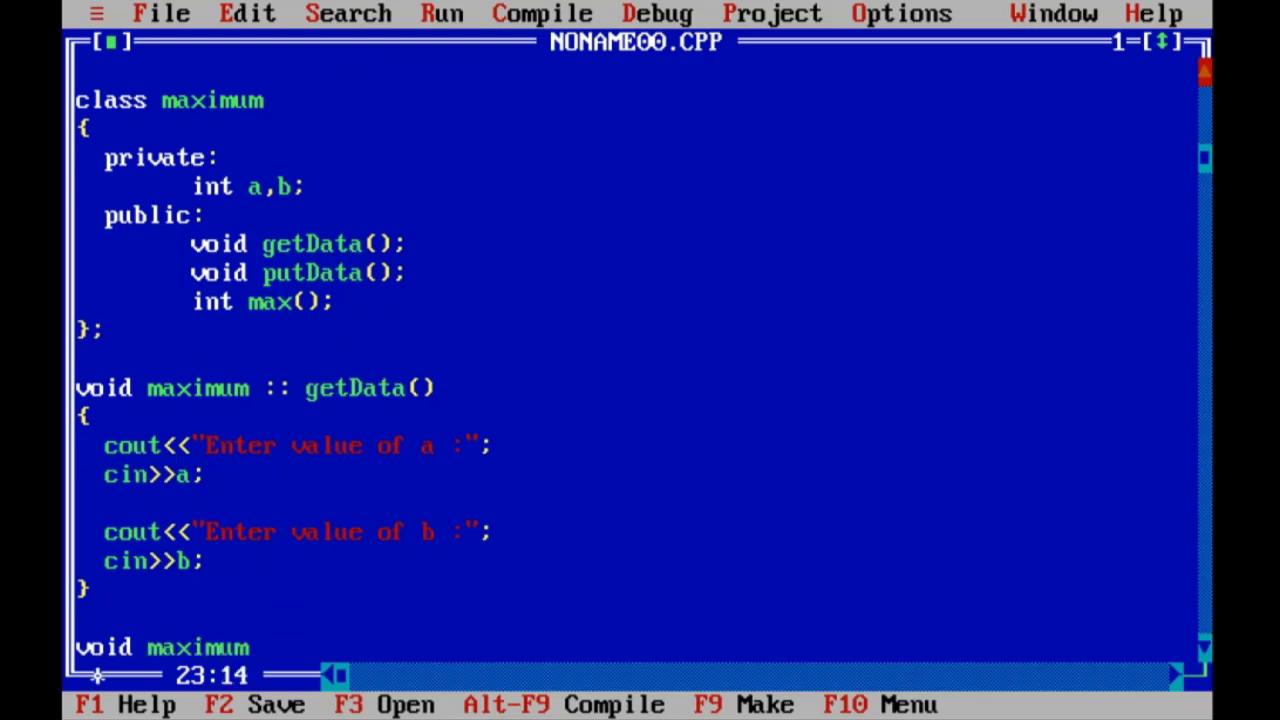
pyautogui.write('::')
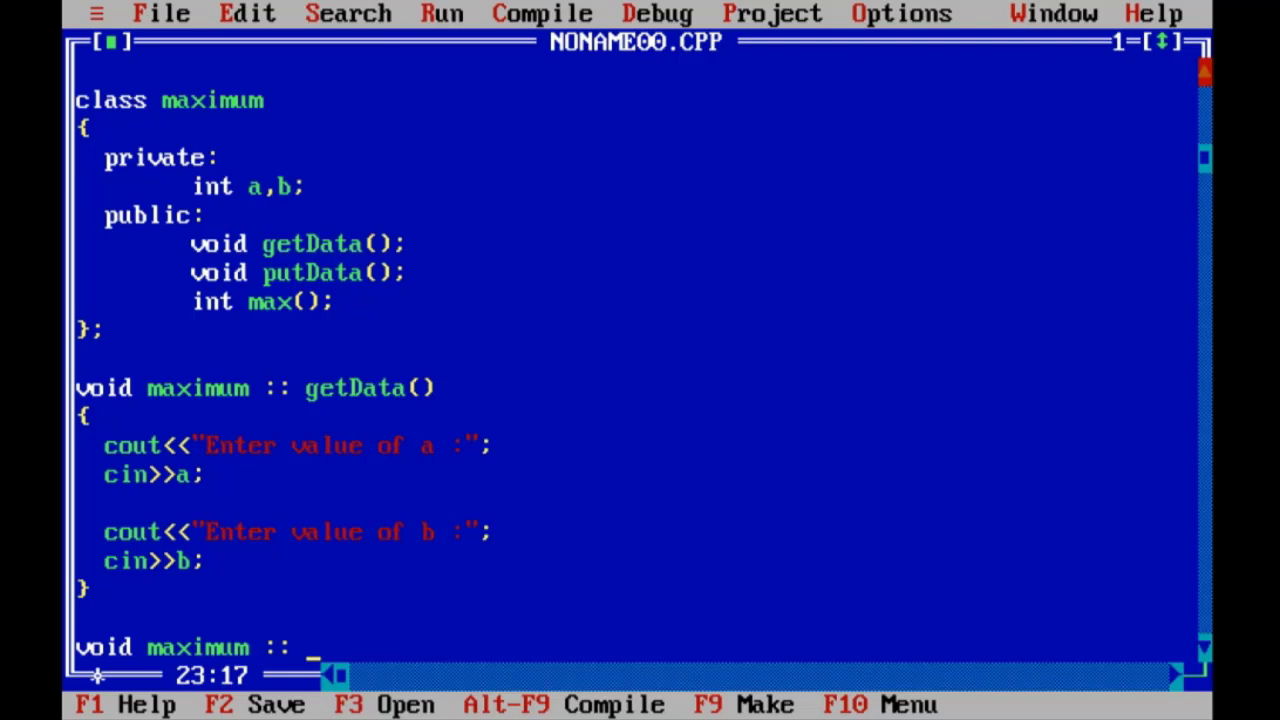
pyautogui.write('putData(')
pyautogui.write('{')
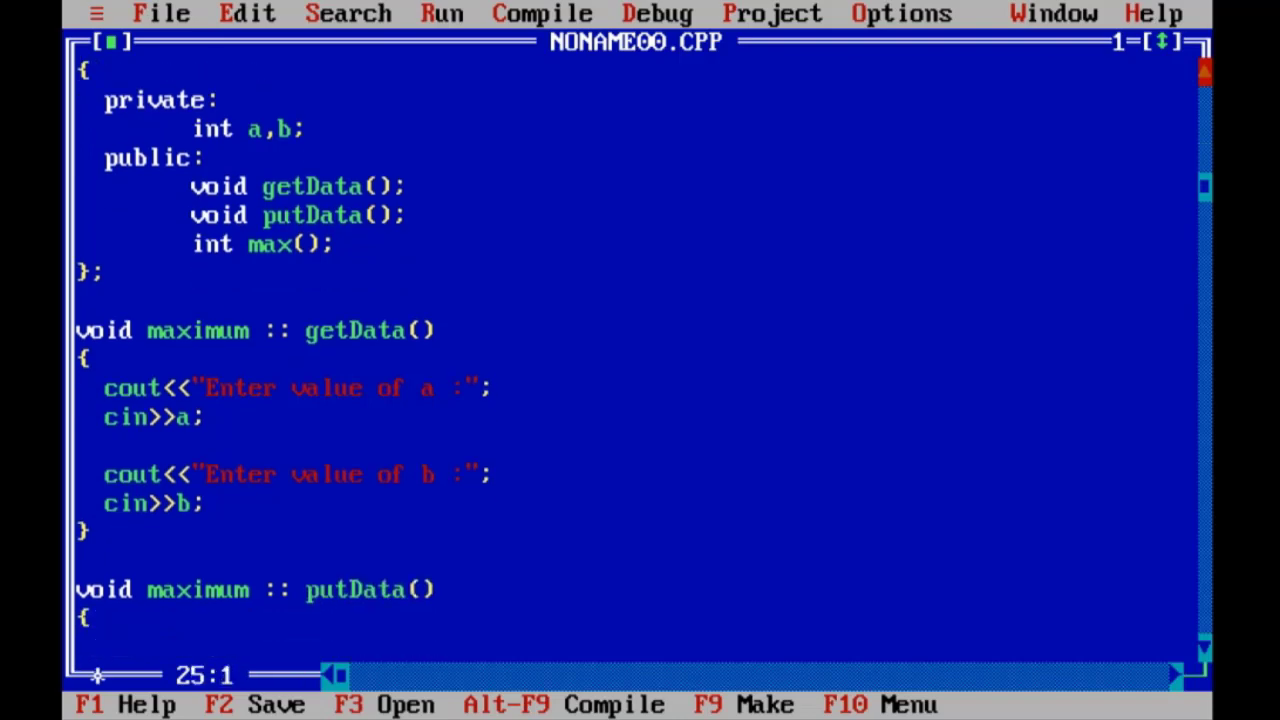
pyautogui.press('Right')
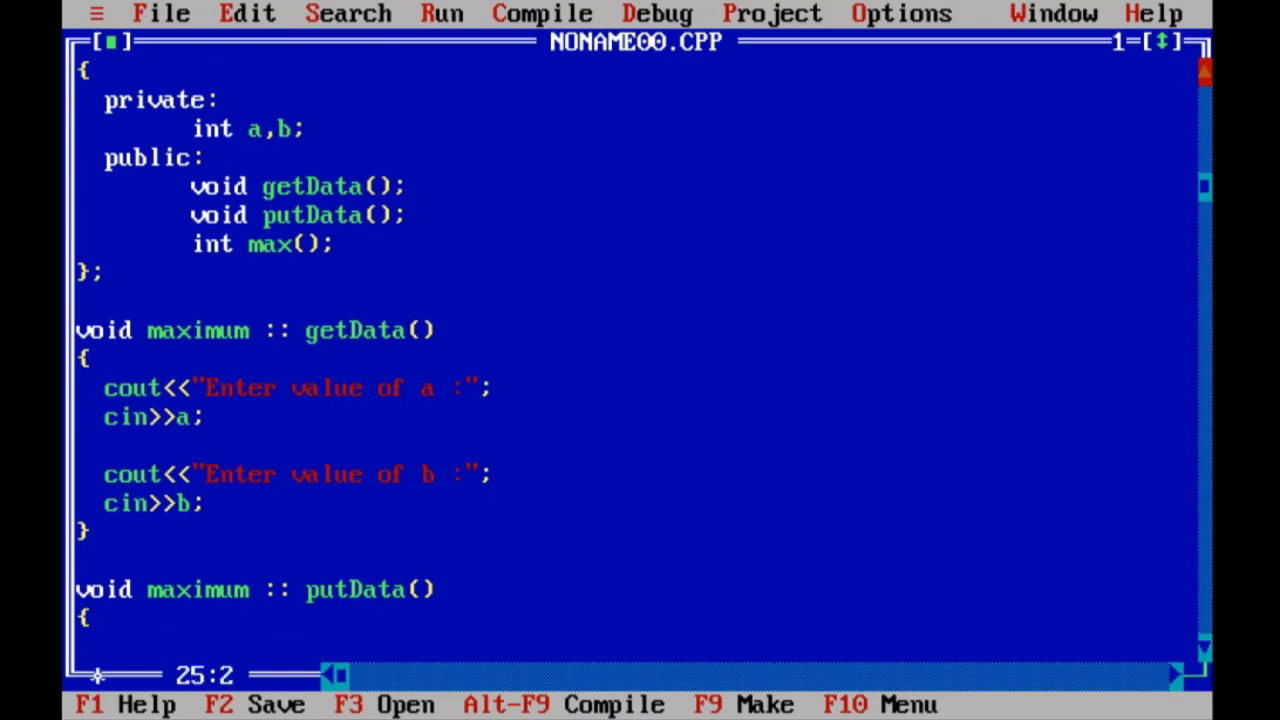
# Step: Output " Maximum value is = " followed by max() with cout
pyautogui.write('cout')
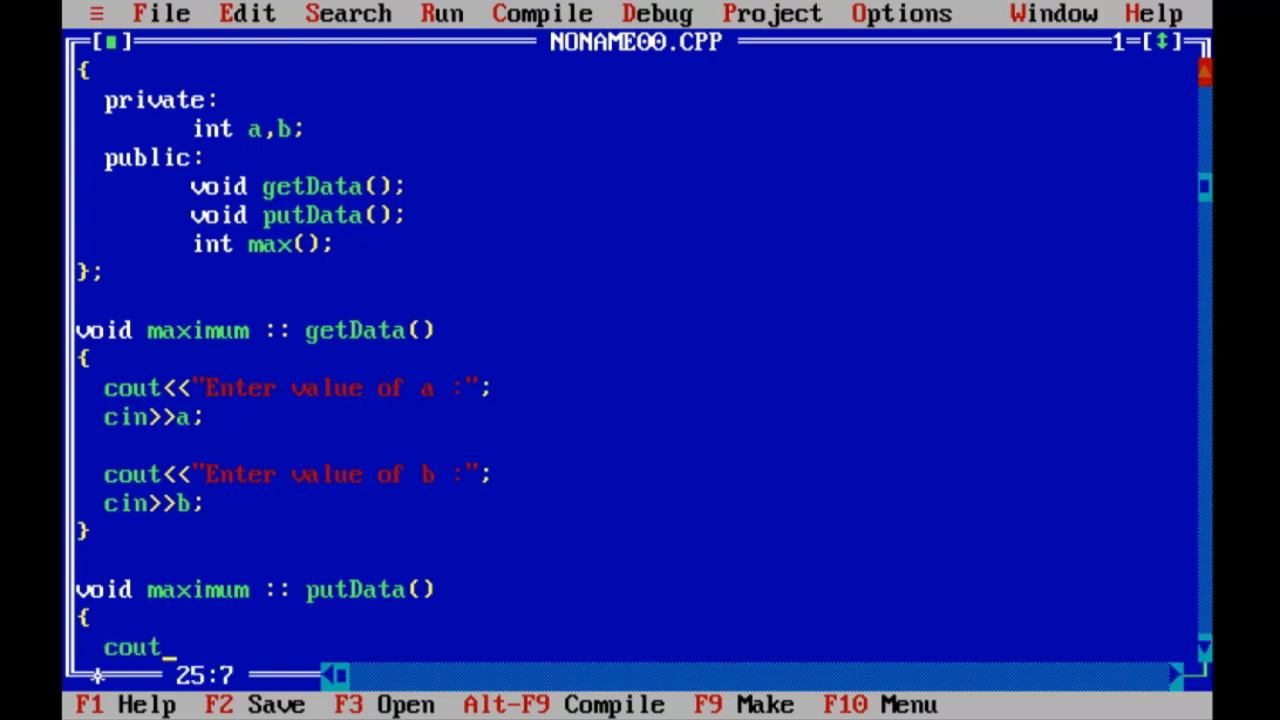
pyautogui.write('<<" M')
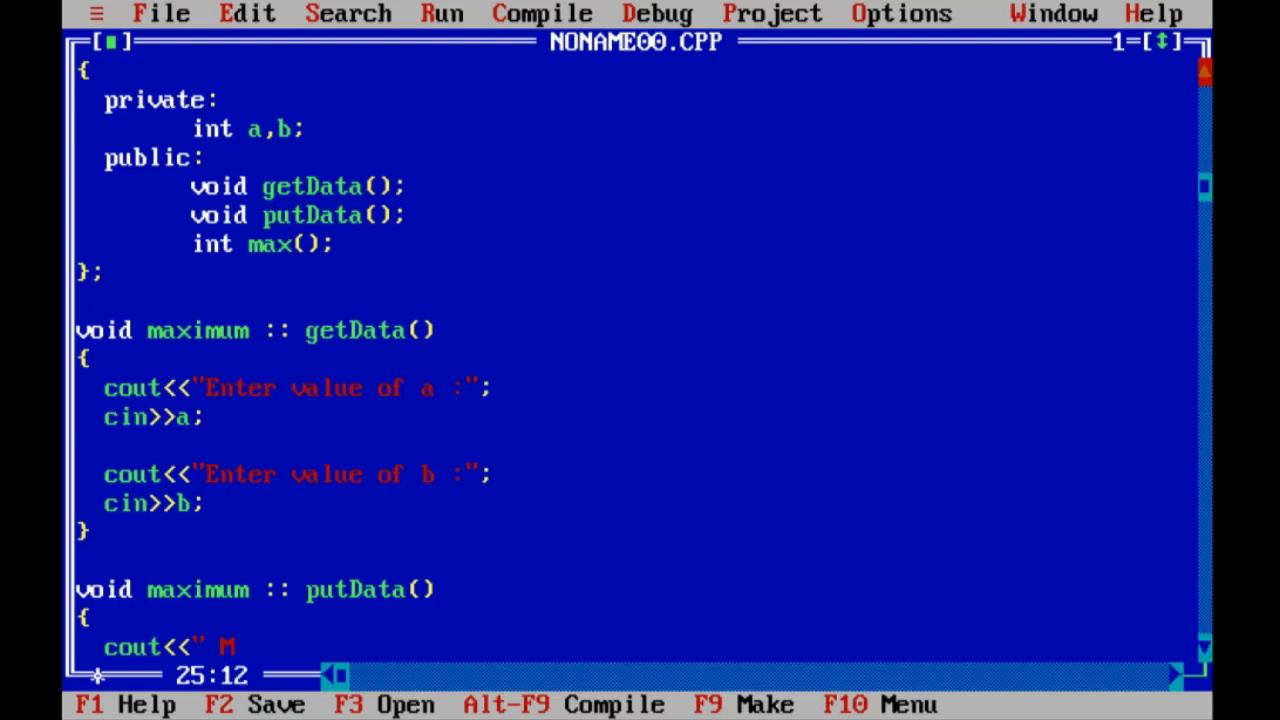
pyautogui.write('axi')
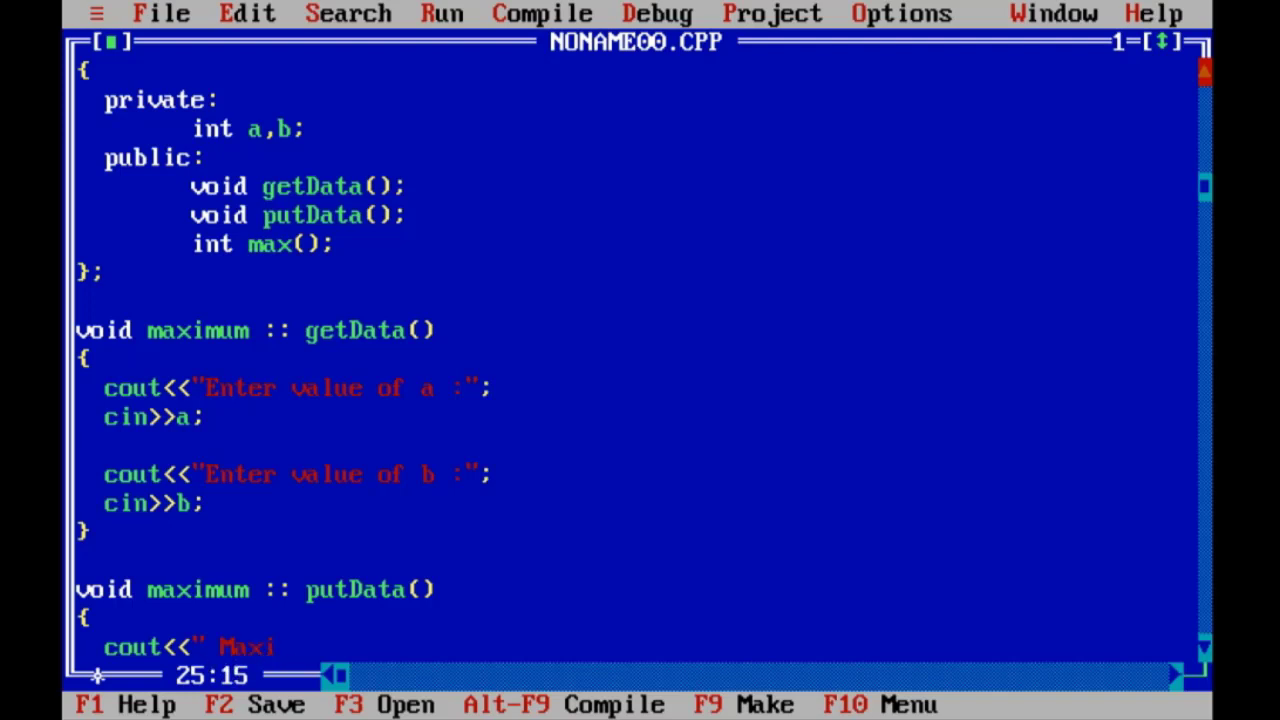
pyautogui.write('mum valu')
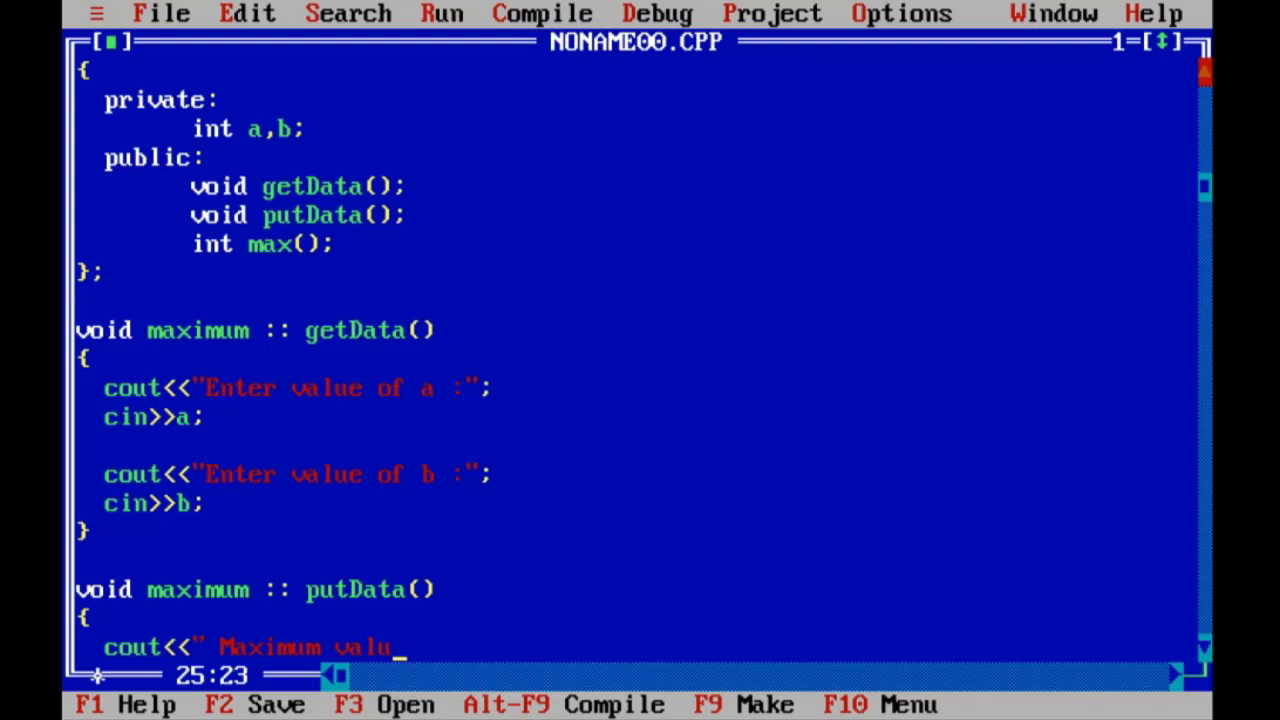
pyautogui.write('e is')
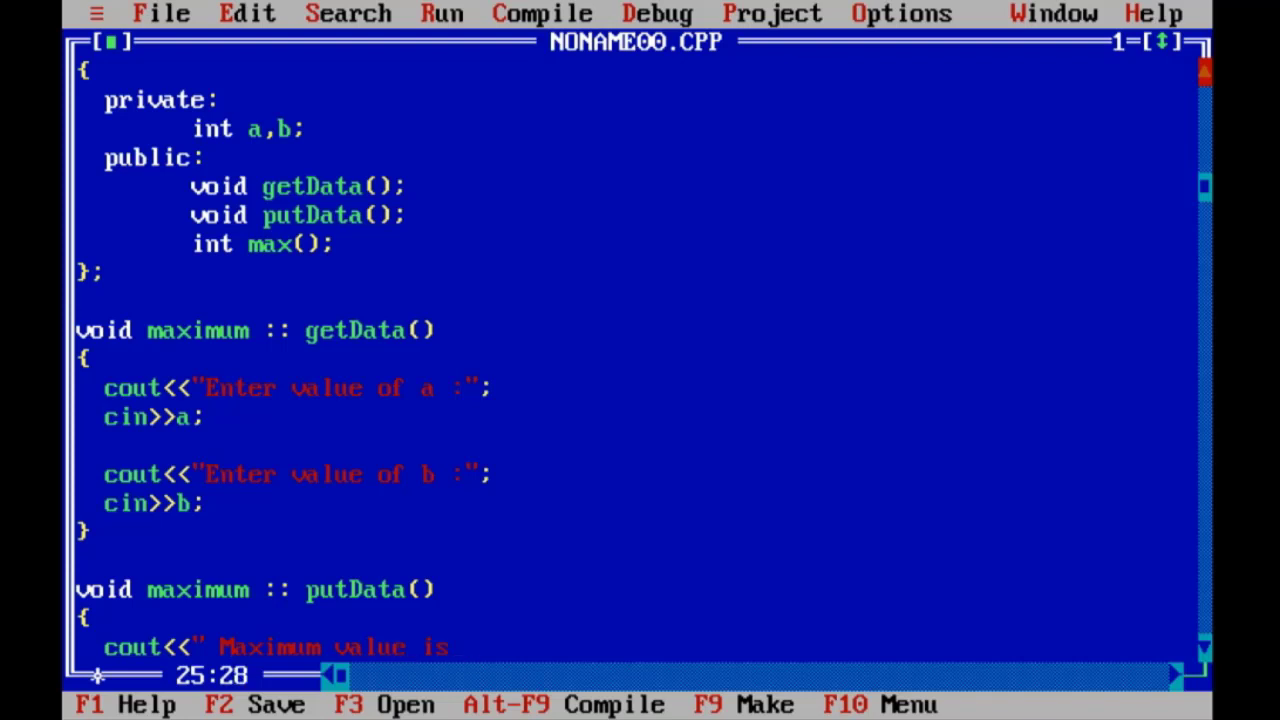
pyautogui.write('=')
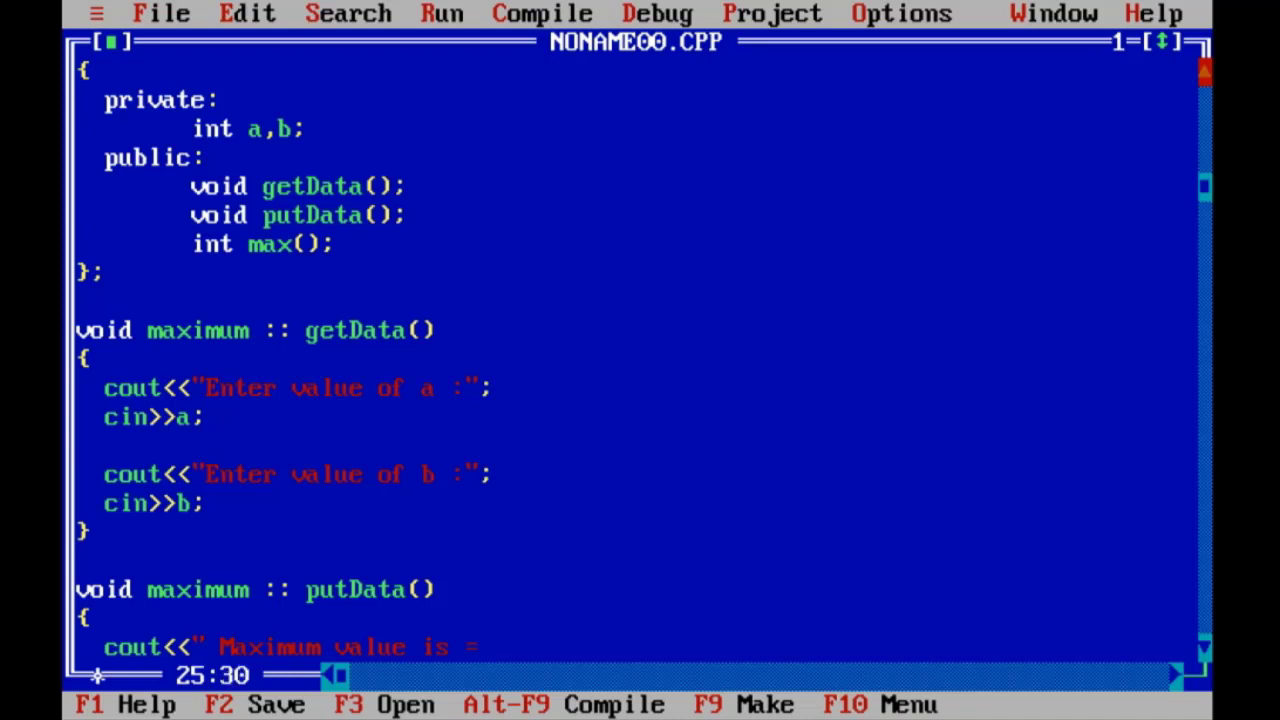
pyautogui.write('"<<')
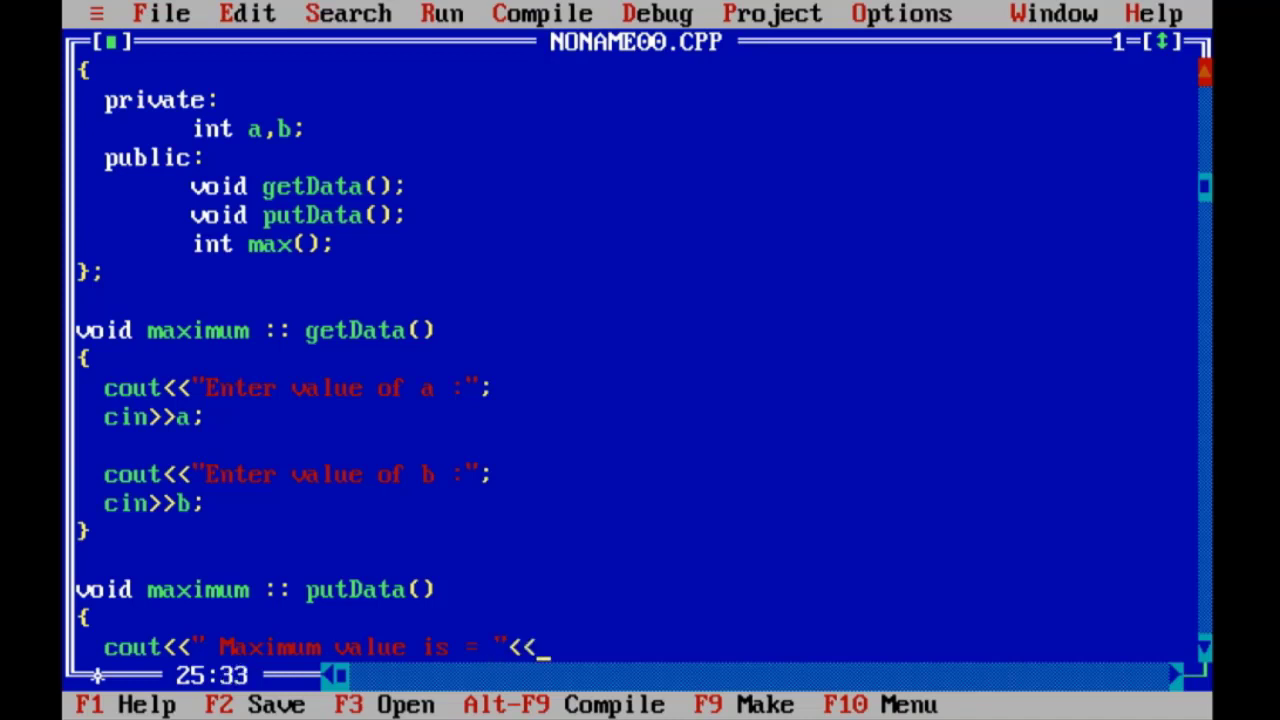
pyautogui.write('max();')
pyautogui.write('int')
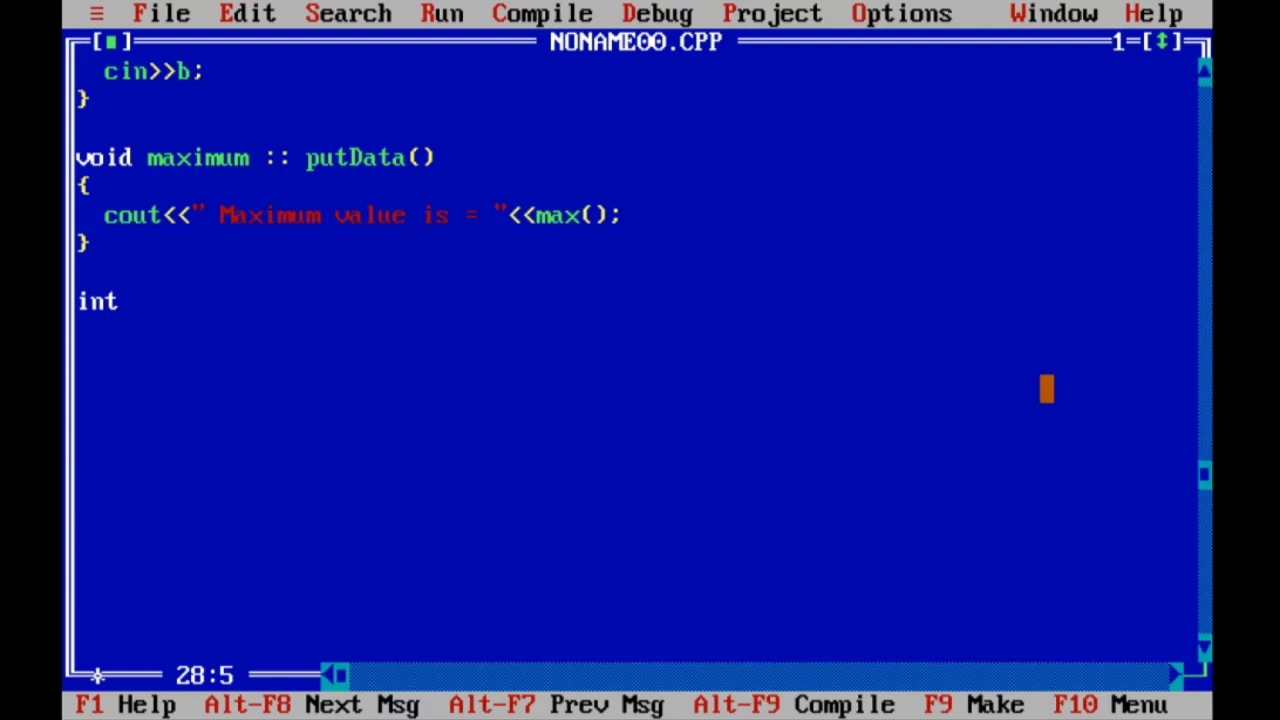
# Step: Write the header int maximum :: max() for the comparison function
pyautogui.write('maxiu')
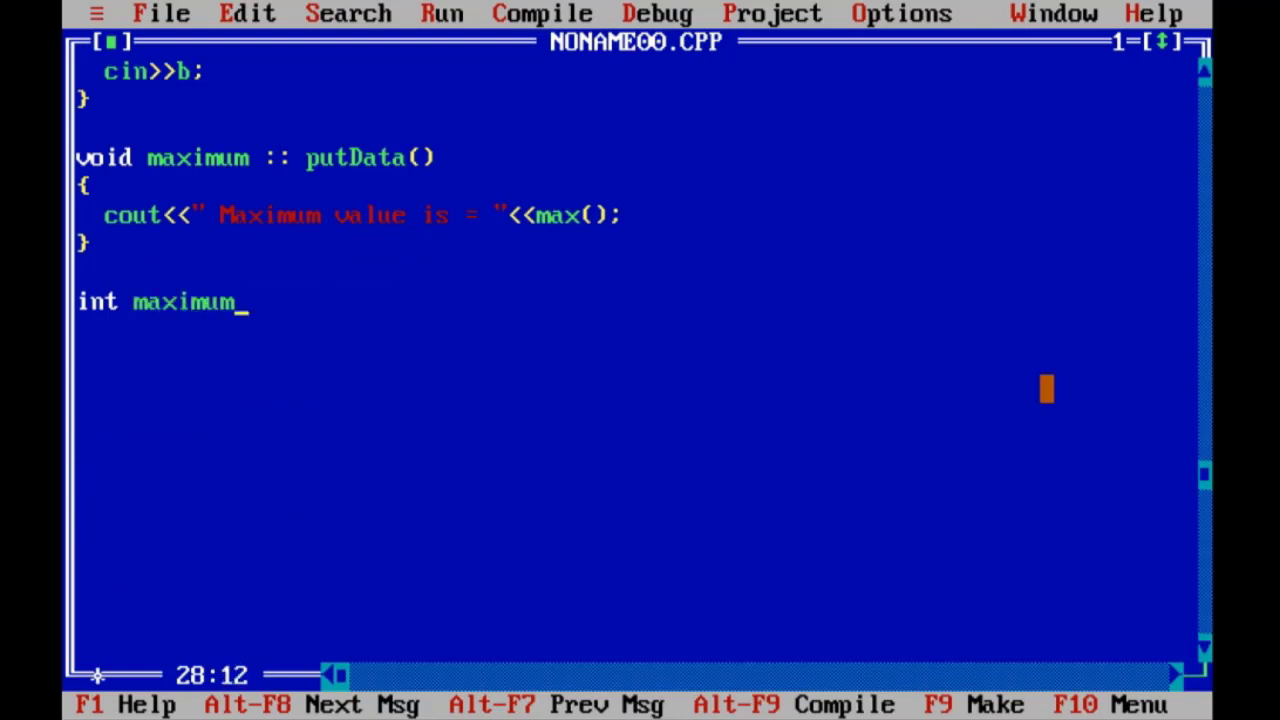
pyautogui.write('::')
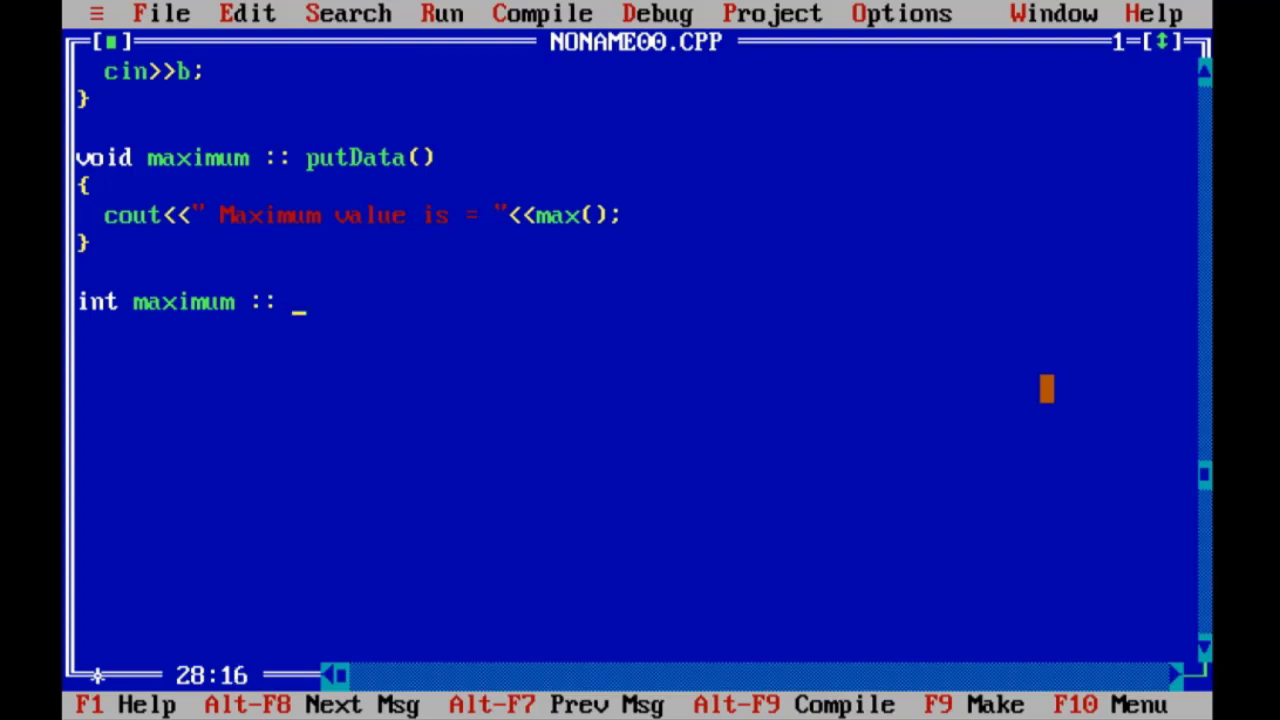
pyautogui.write('max()')
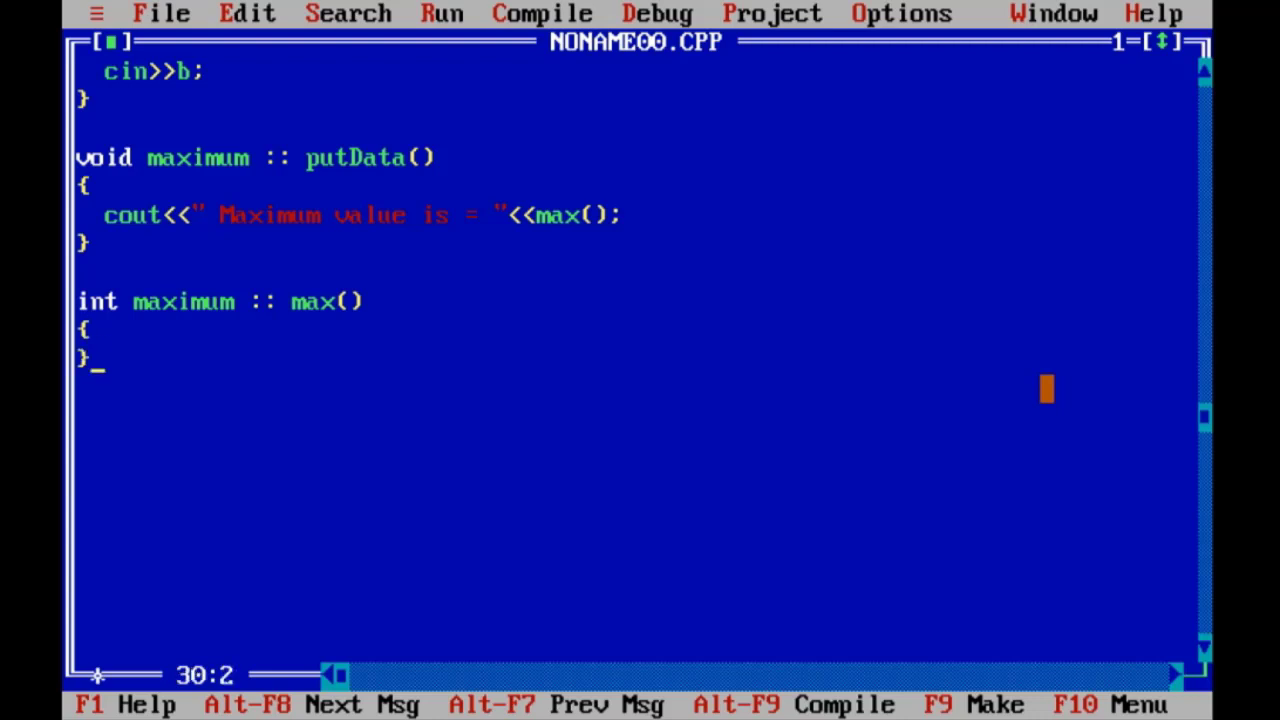
# Step: Return a when a>b, else return b, inside max's if/else body
pyautogui.write('if')
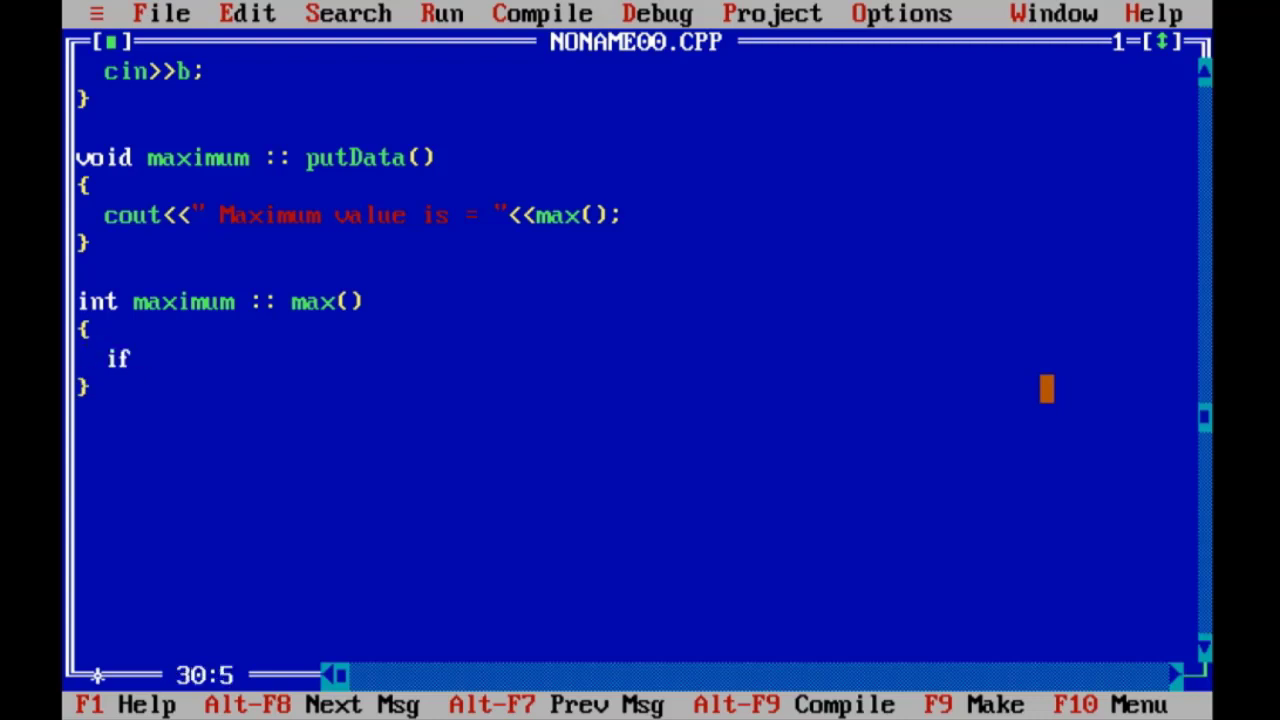
pyautogui.write('(')
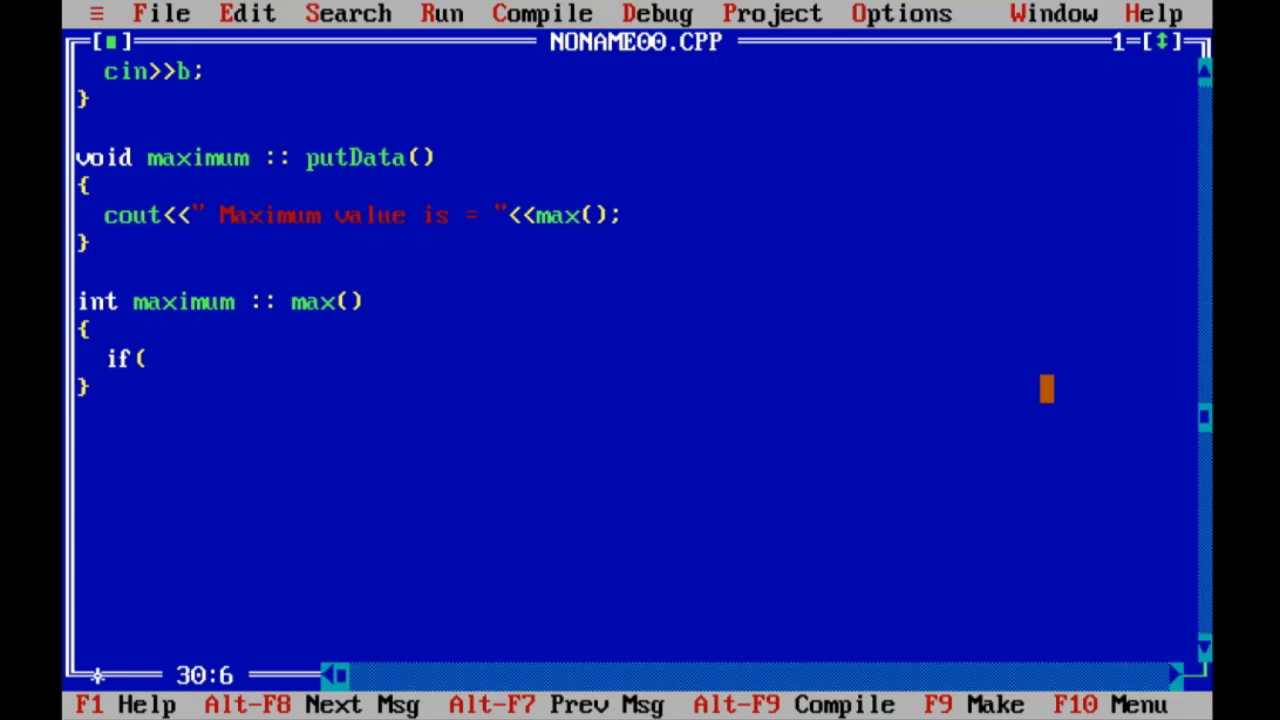
pyautogui.write('a')
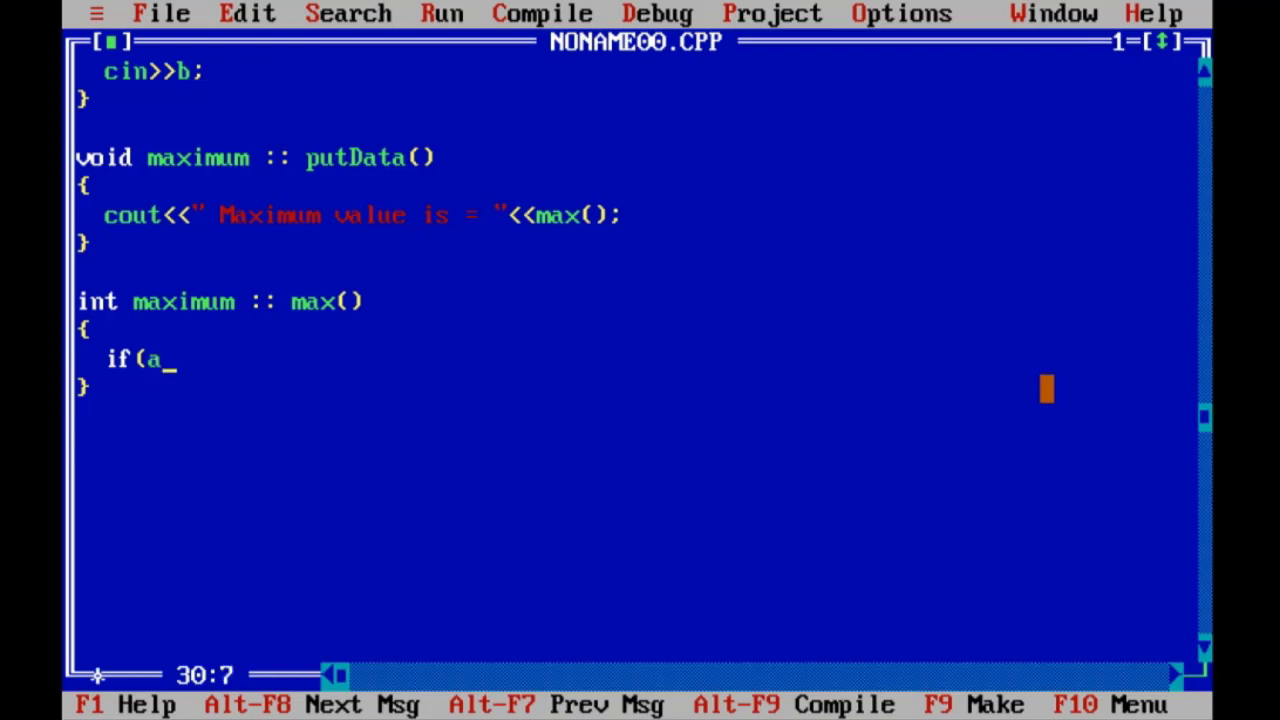
pyautogui.write('>b')
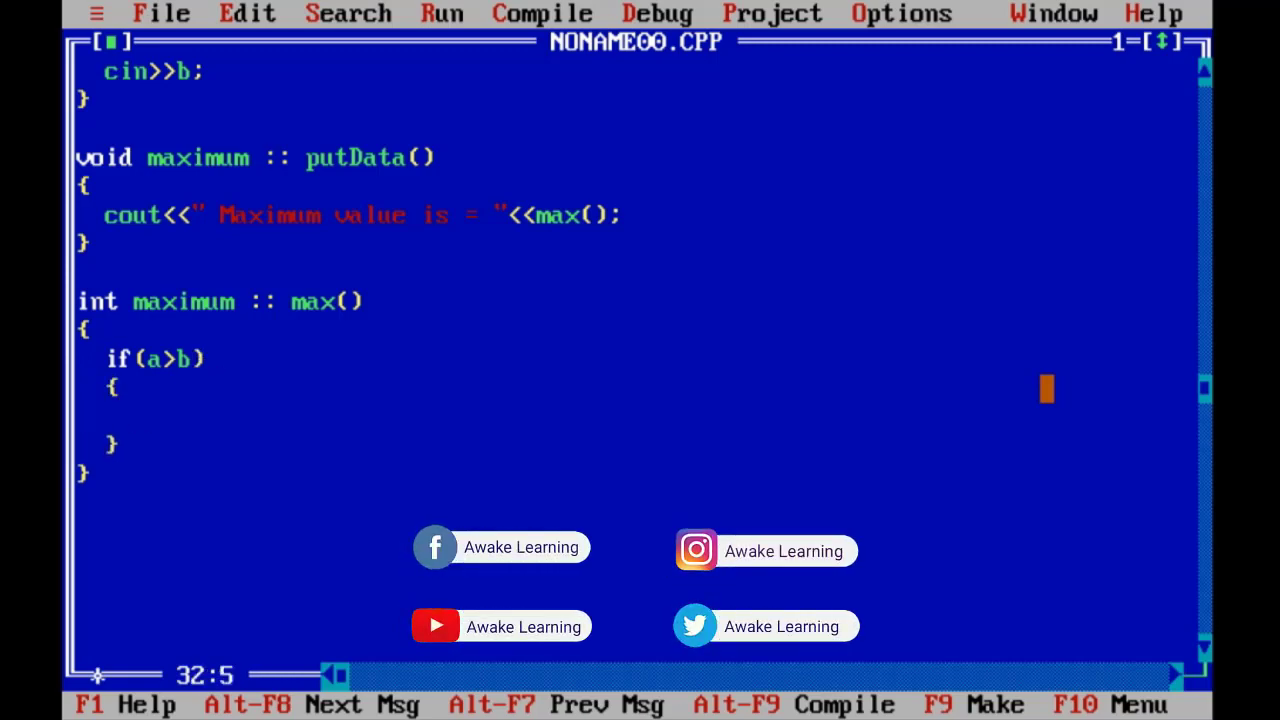
pyautogui.write('return')
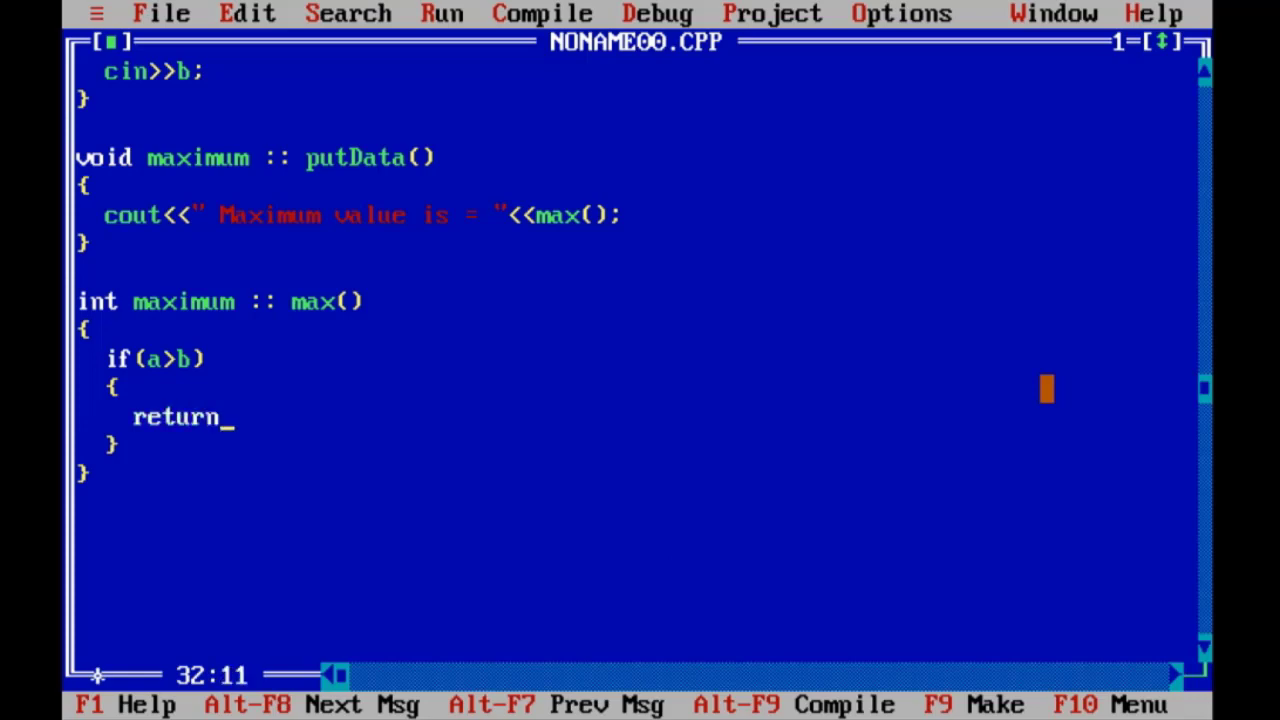
pyautogui.write('a;')
pyautogui.write('else')
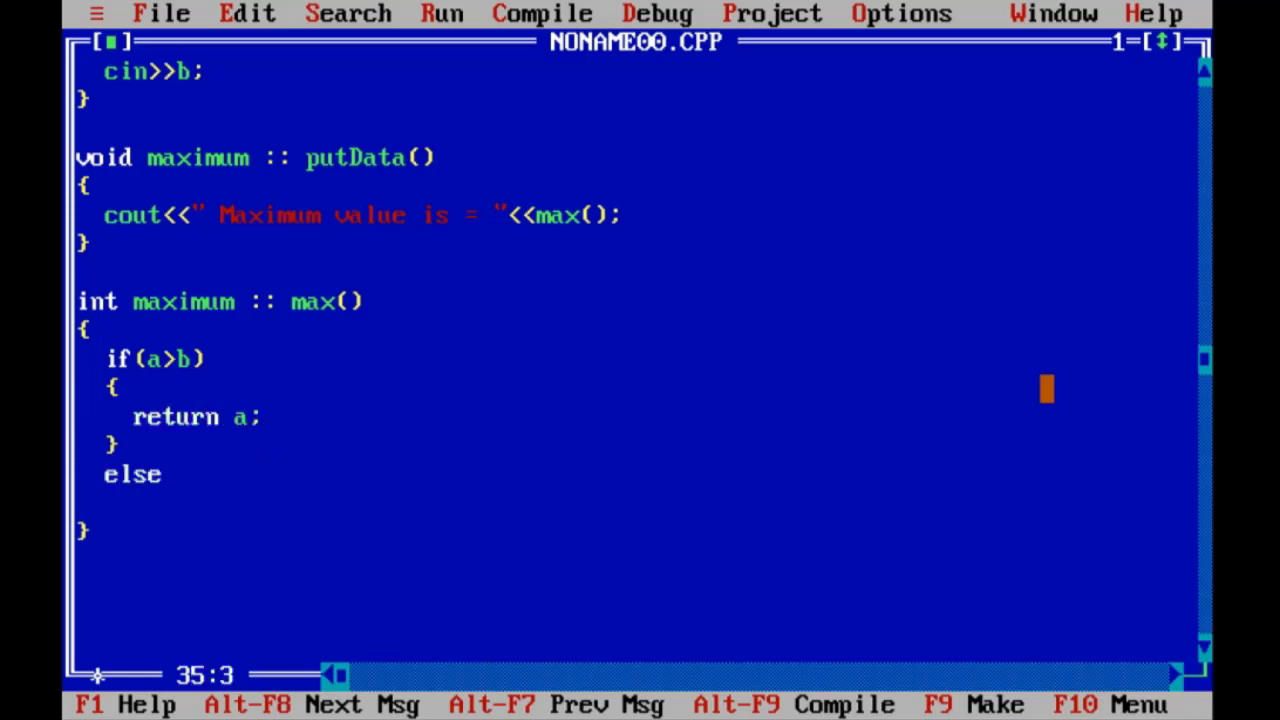
pyautogui.write('{')
pyautogui.write('return')
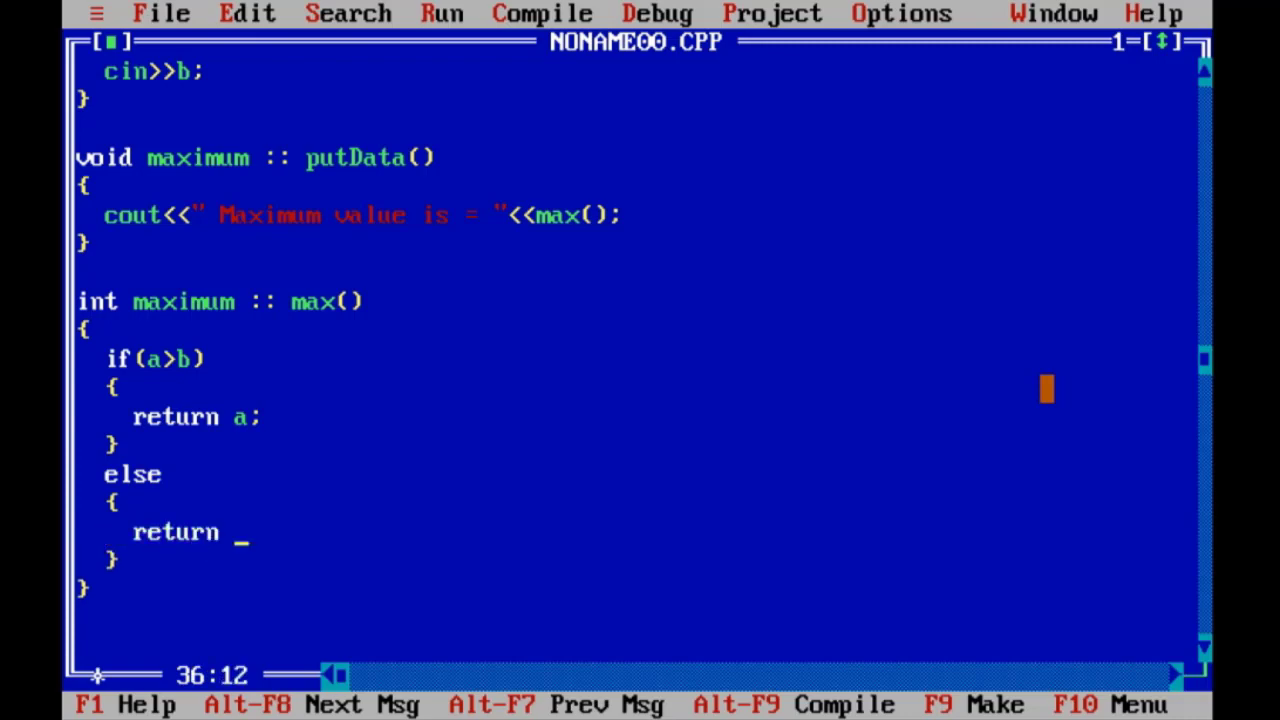
pyautogui.write('b;')
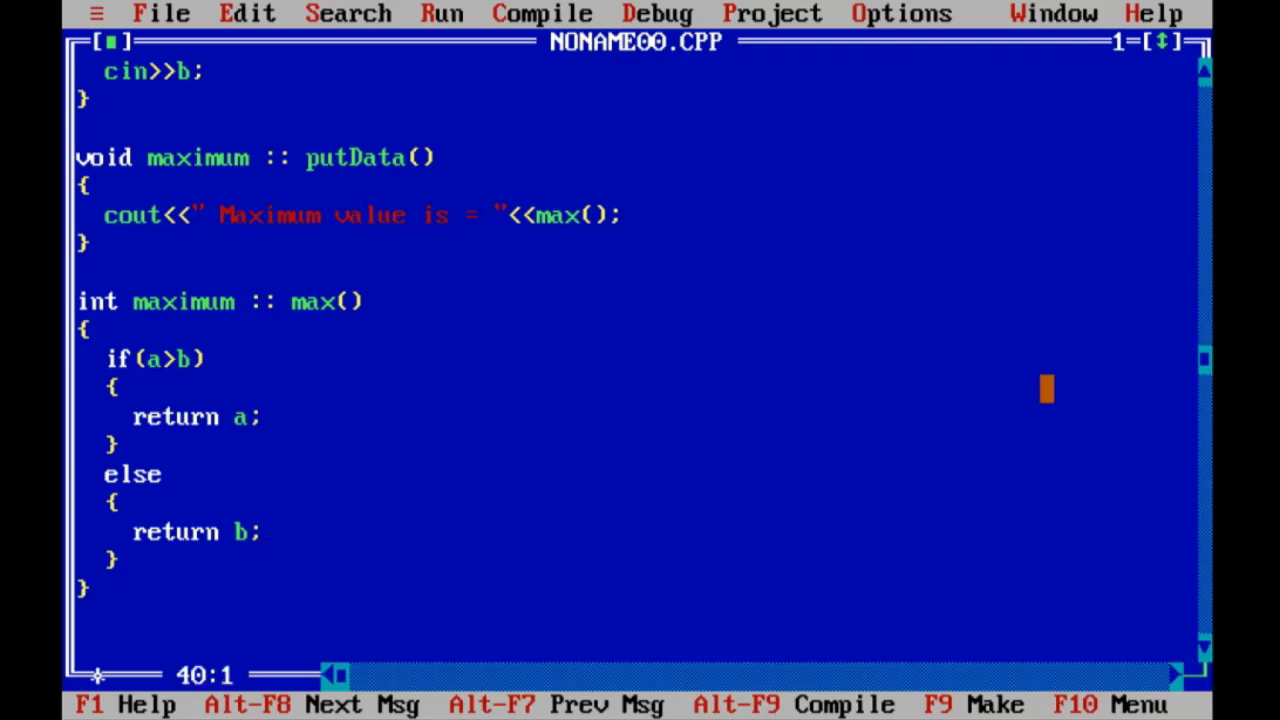
pyautogui.write('void')
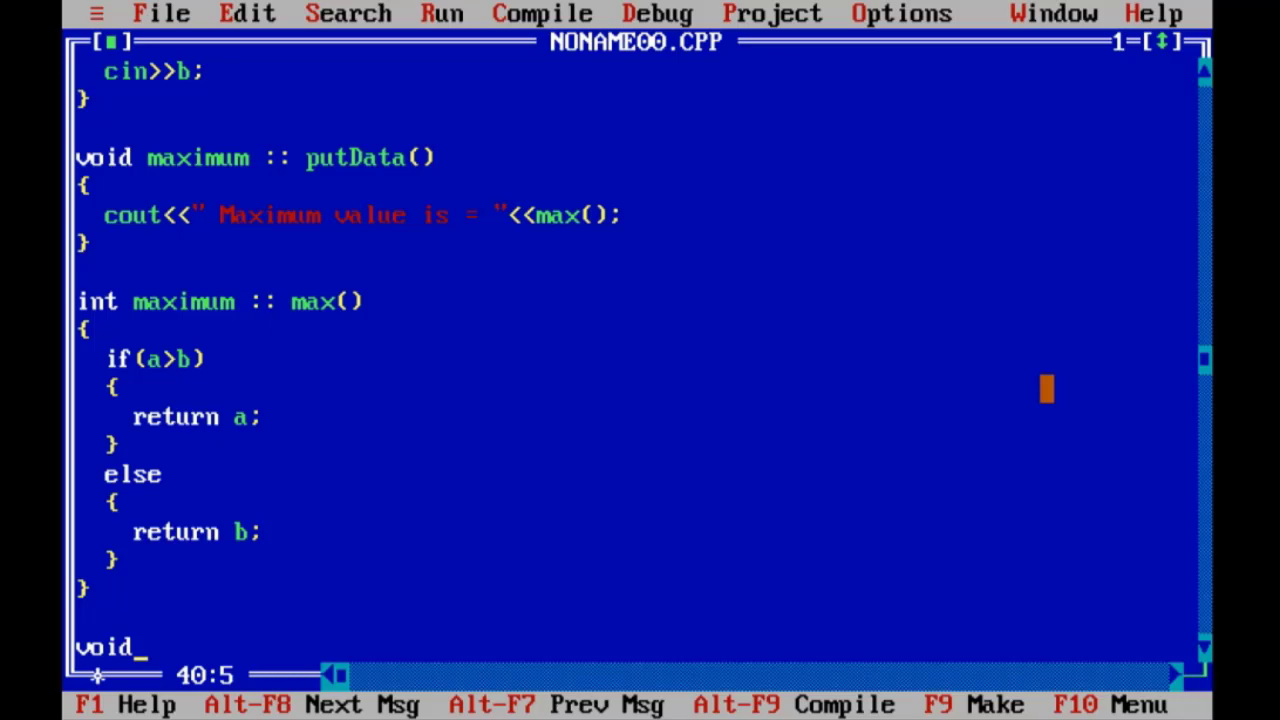
# Step: Write void main() declaring maximum m1 and calling m1.getData();
pyautogui.write('main(')
pyautogui.write('{')
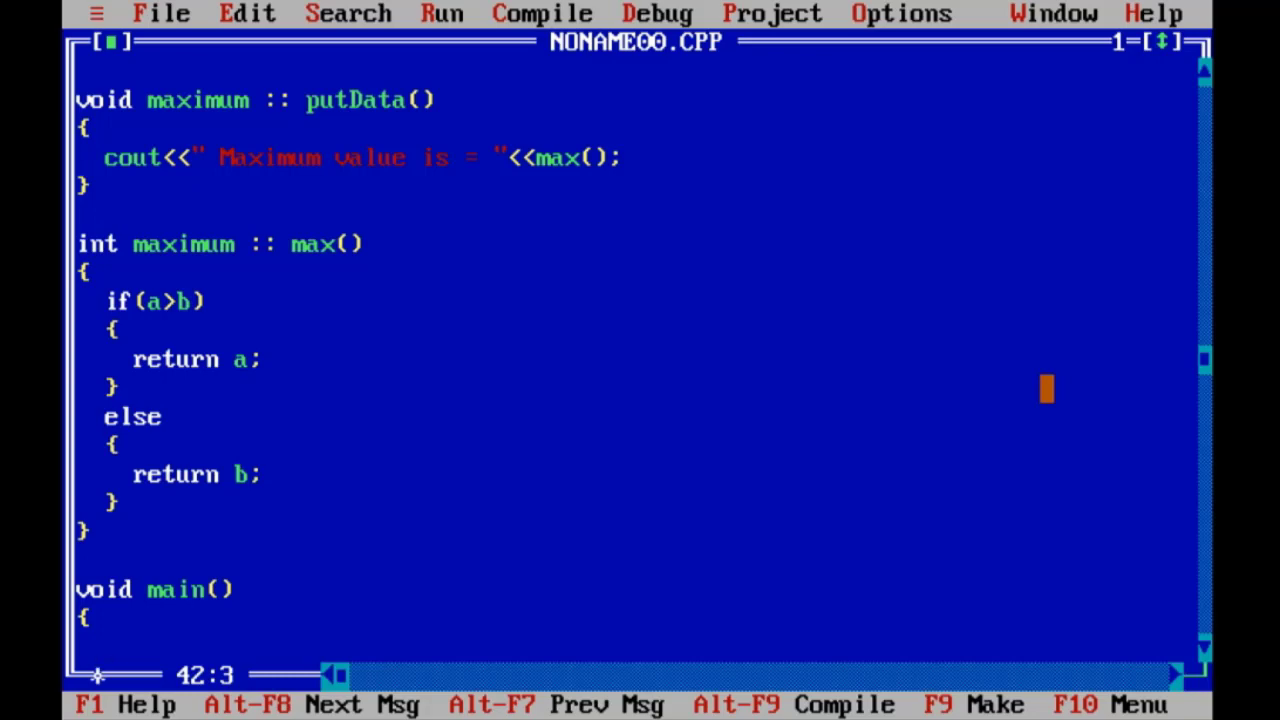
pyautogui.write('ma')
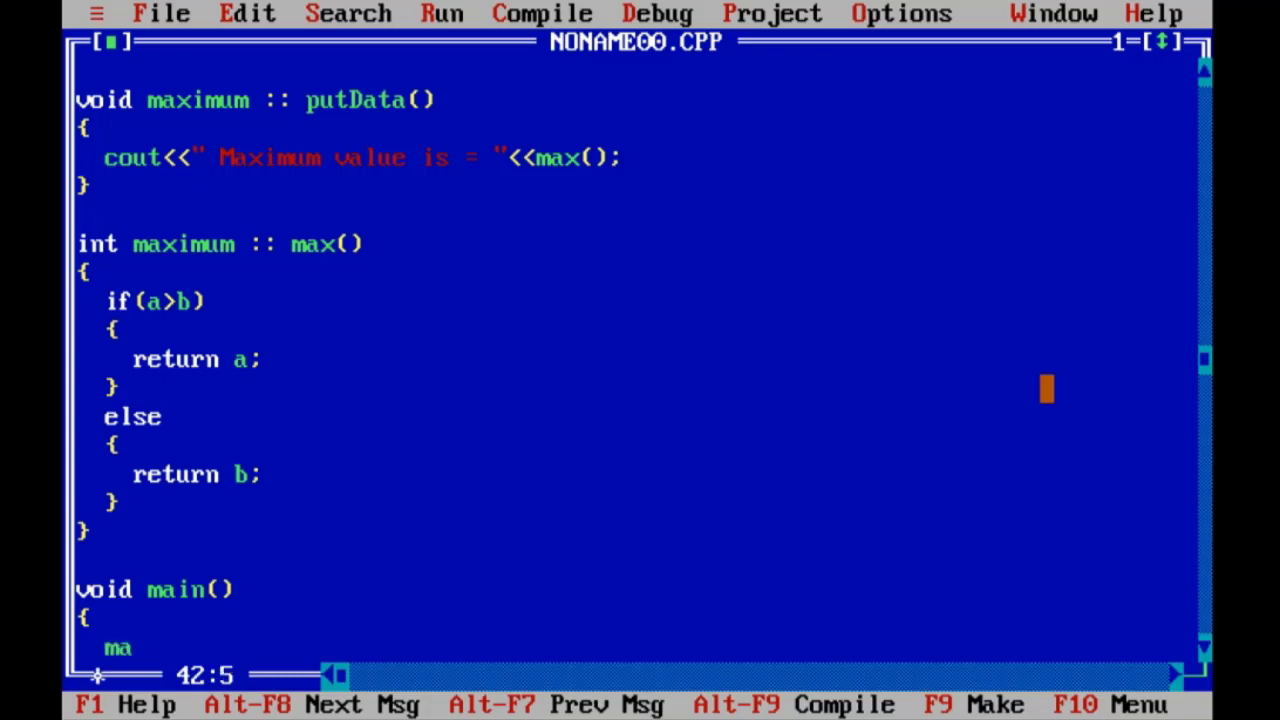
pyautogui.write('ximum m1;')
pyautogui.write('clrscr();')
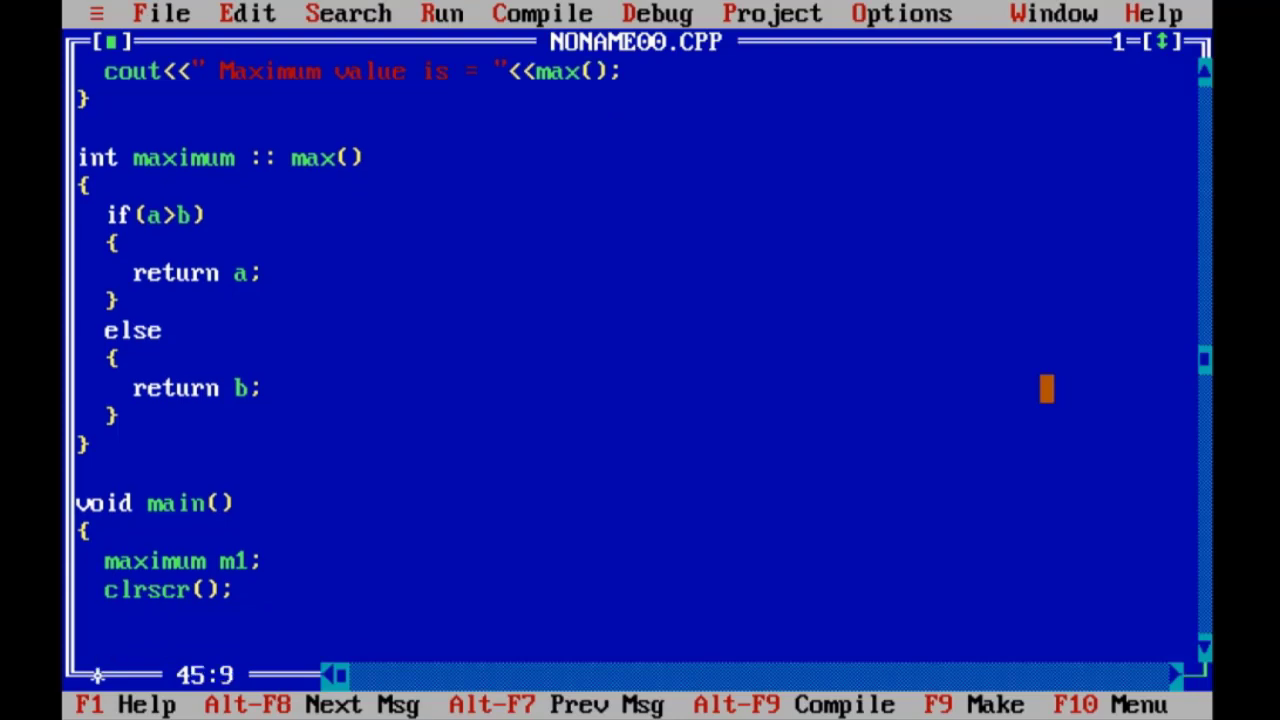
pyautogui.write('m')
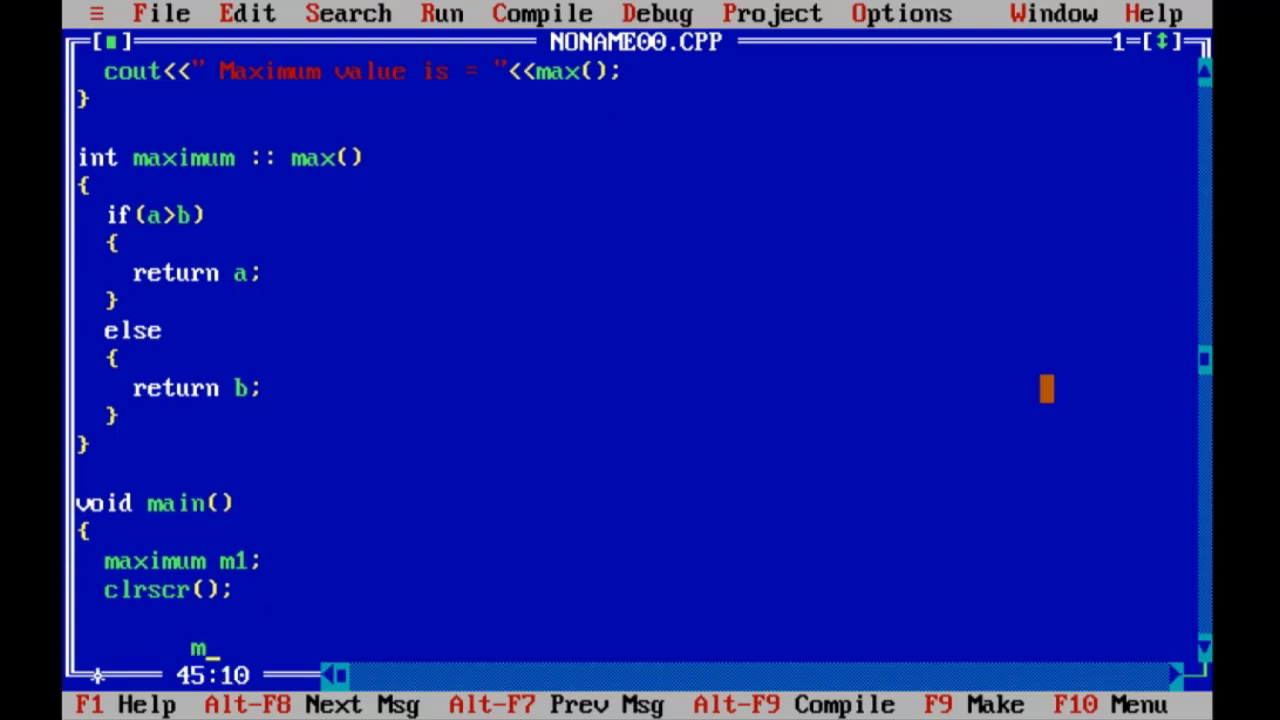
pyautogui.write('1.')
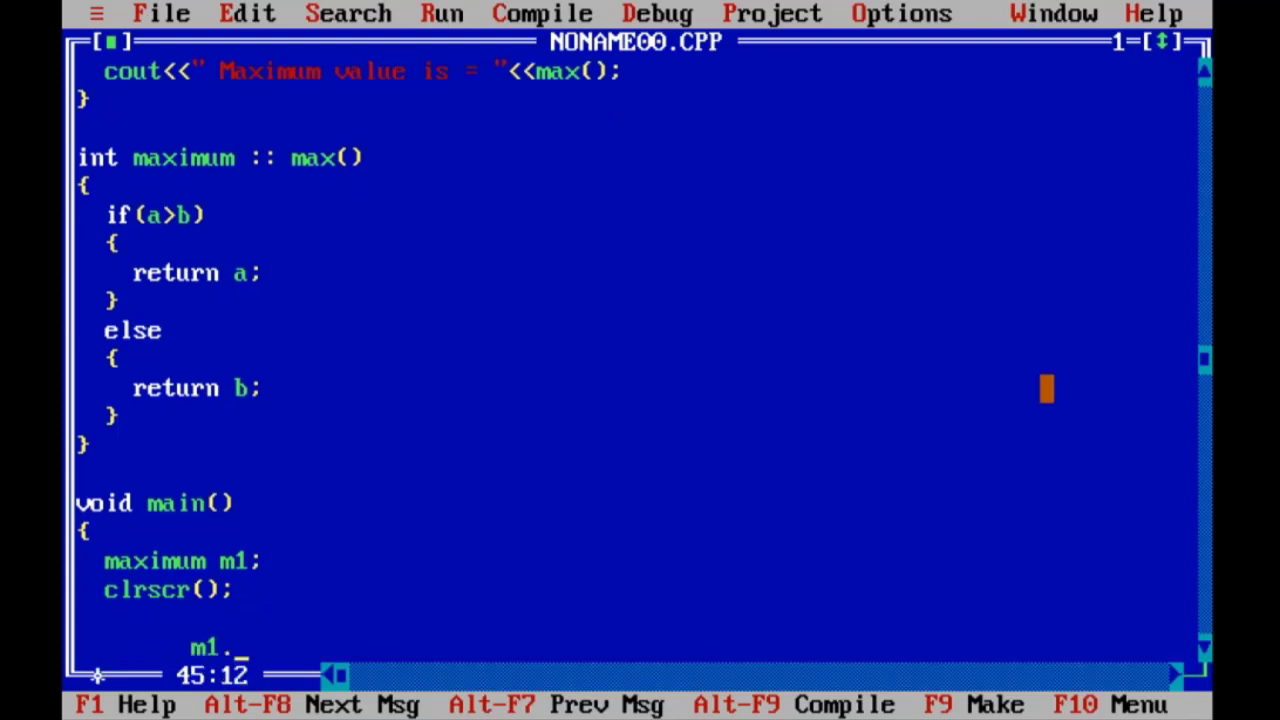
pyautogui.write('getData();')
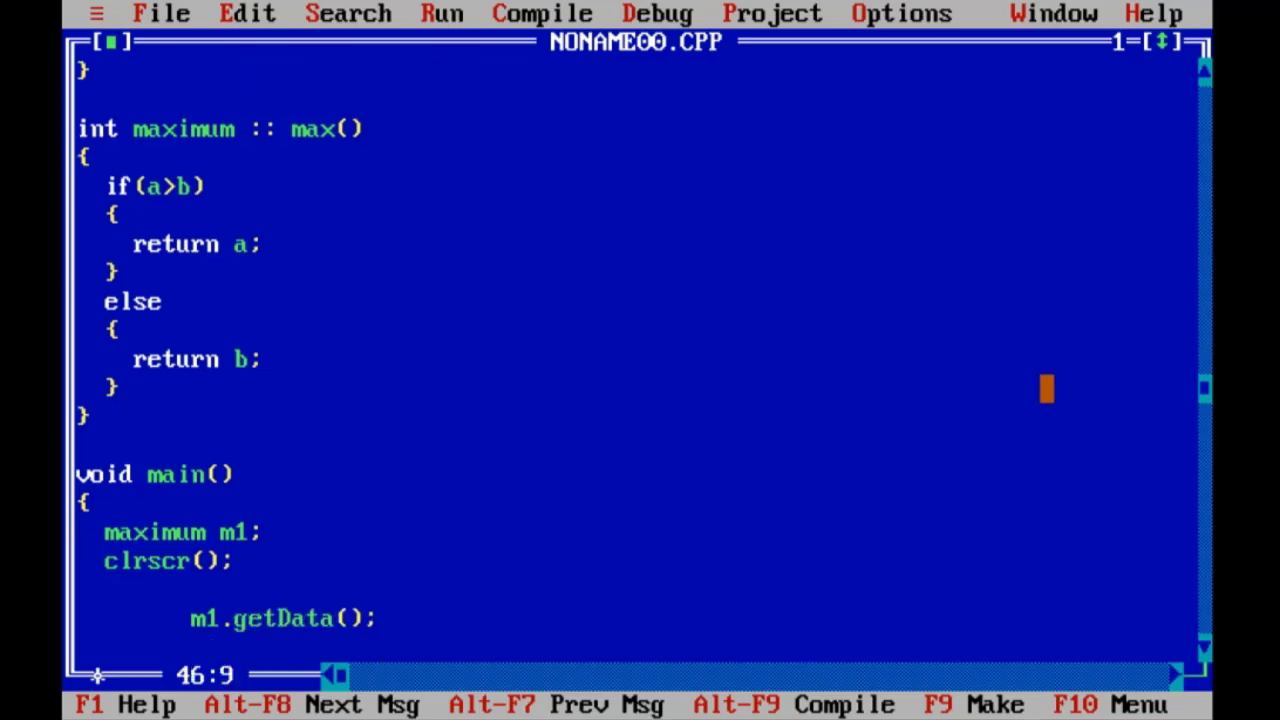
# Step: Call m1.putData(); and finish main with getch();
pyautogui.write('m1.')
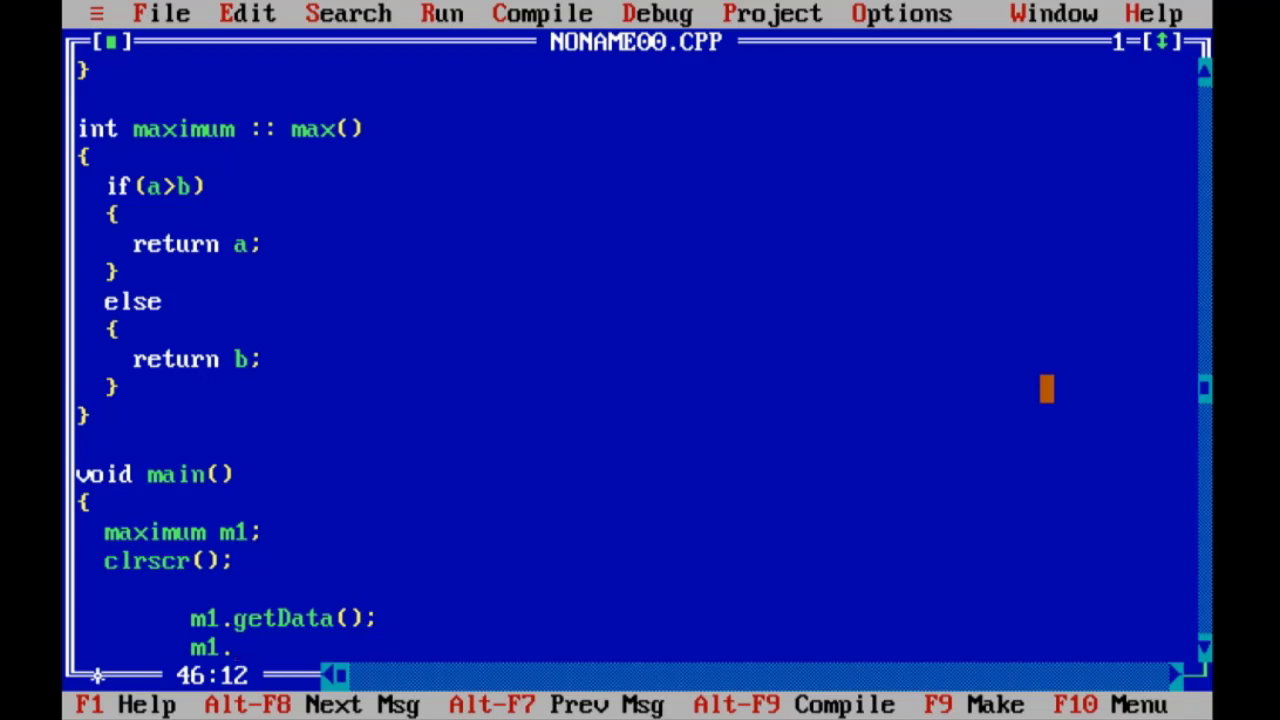
pyautogui.write('putData();')
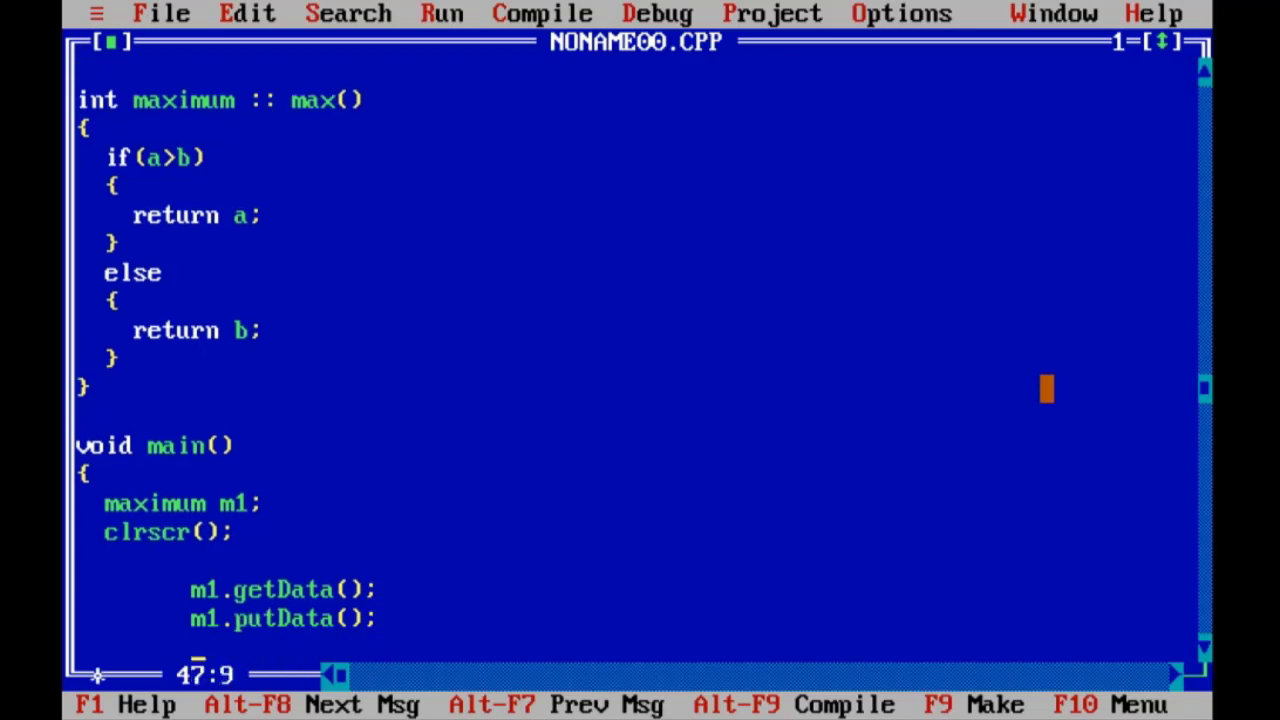
pyautogui.write('ge')
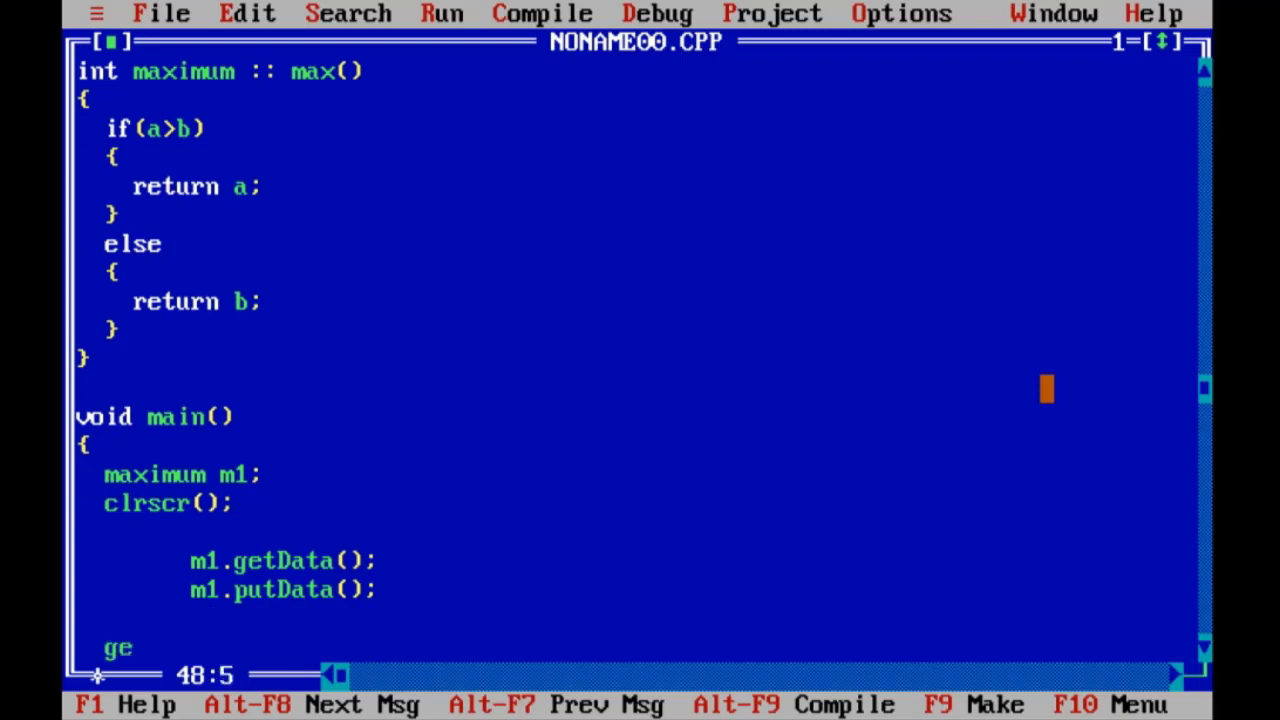
pyautogui.write('tch()')
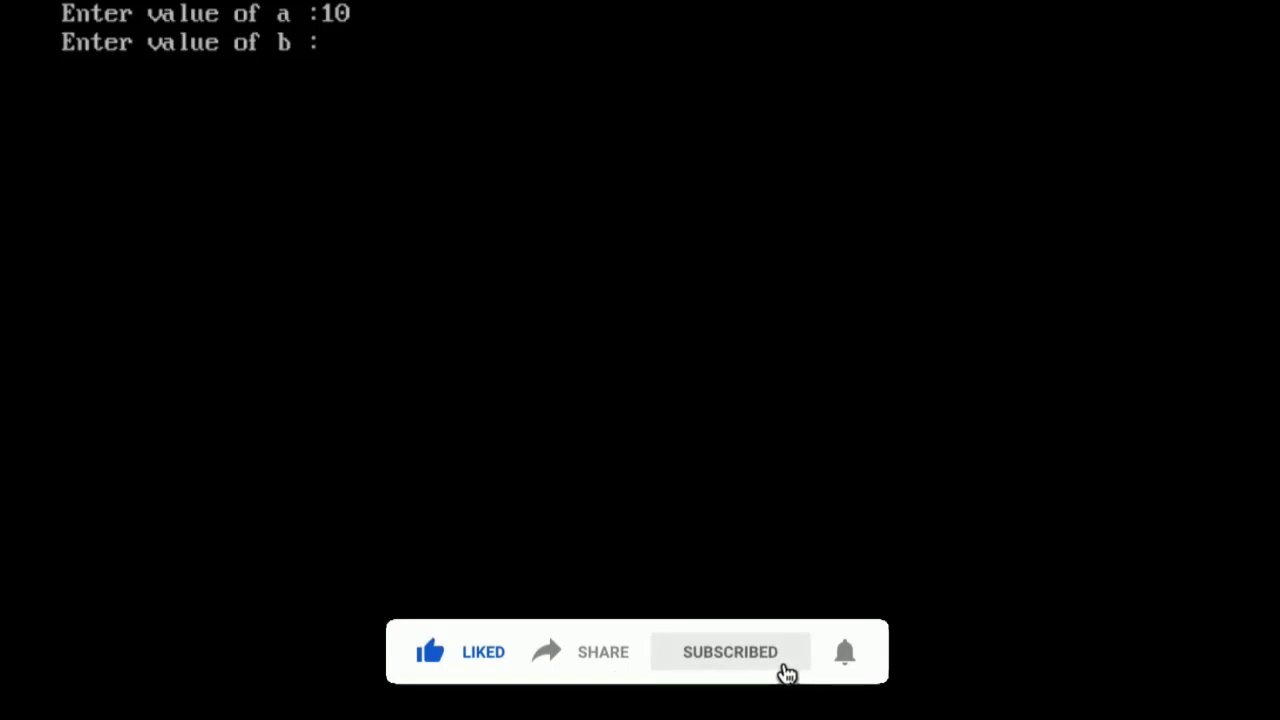
# Step: Run the program and enter 10 and 20 as the two values
pyautogui.write('20')
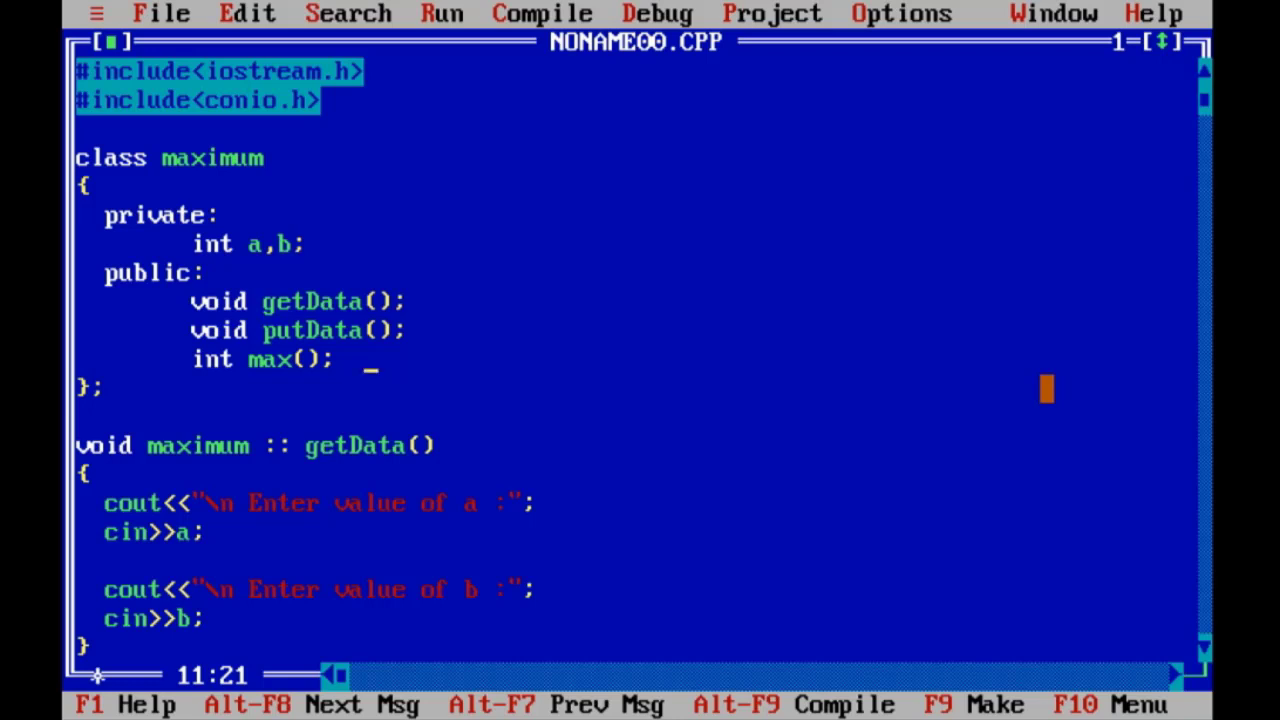
# Step: Move int max(); from the public to the private section of class maximum
pyautogui.press('BackSpace')
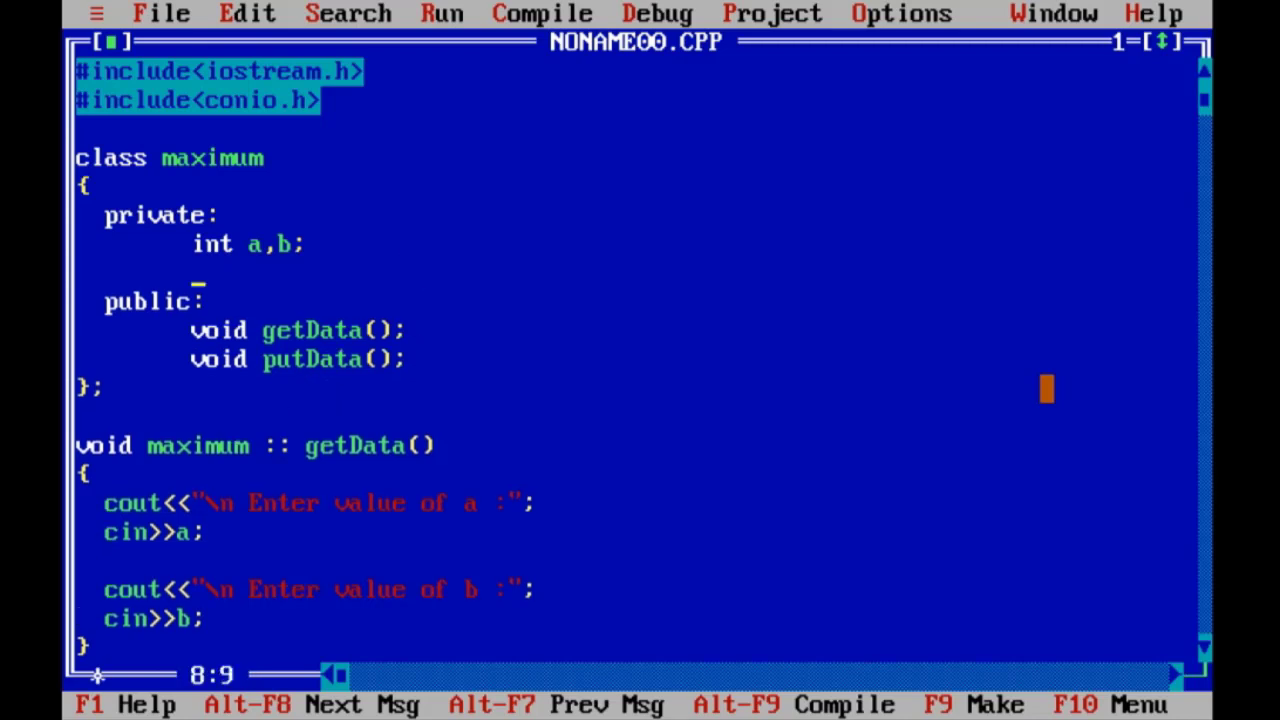
pyautogui.write('int ma')
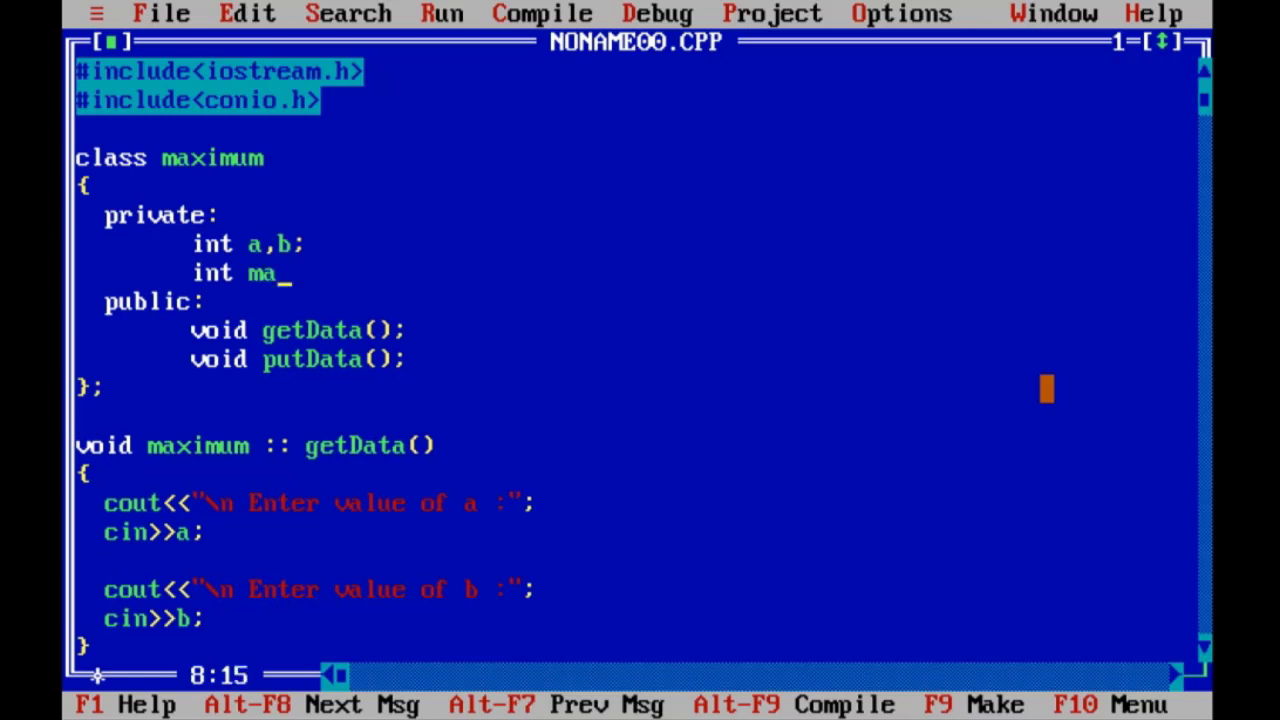
pyautogui.write('x();')
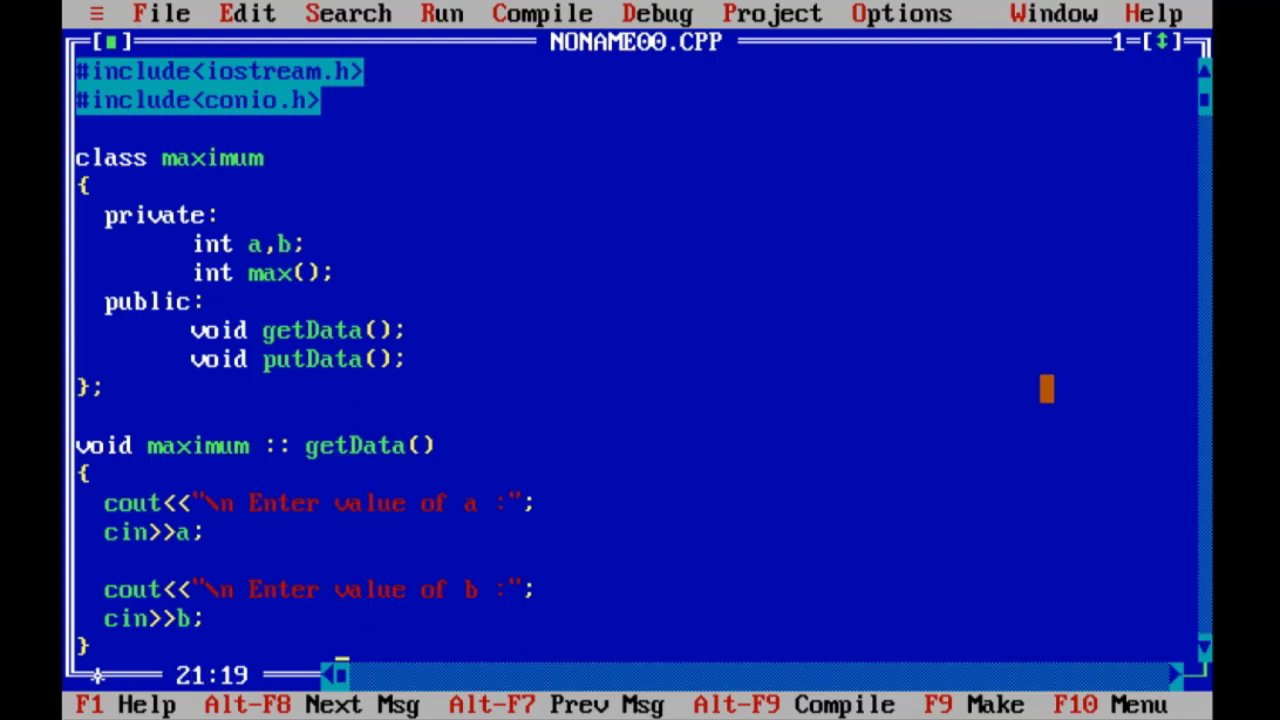
pyautogui.scroll(-3)
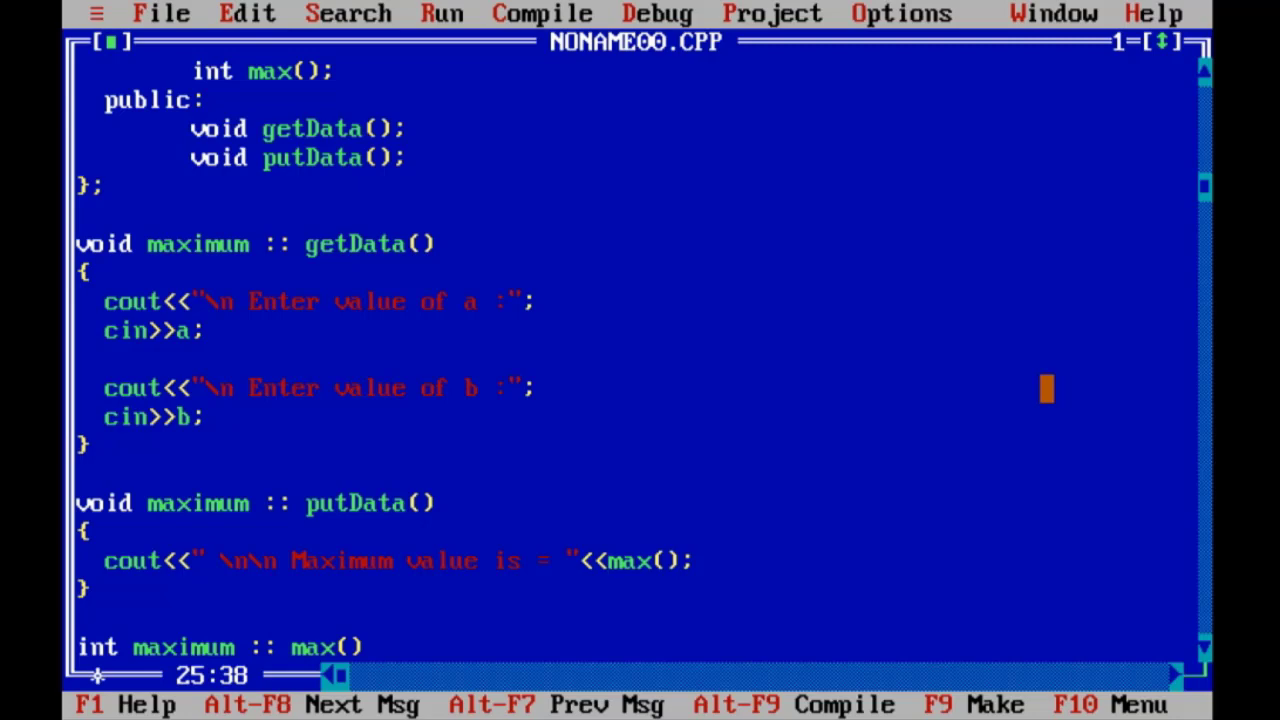
pyautogui.scroll(-3)
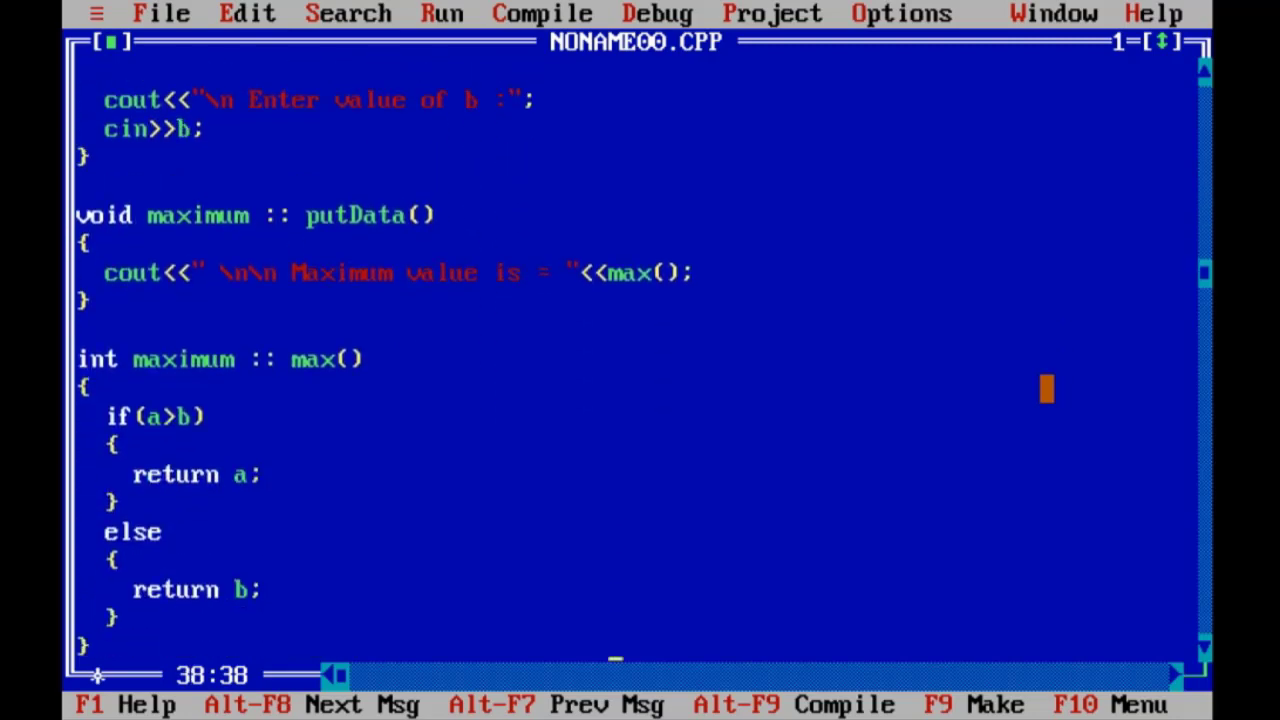
pyautogui.scroll(-3)
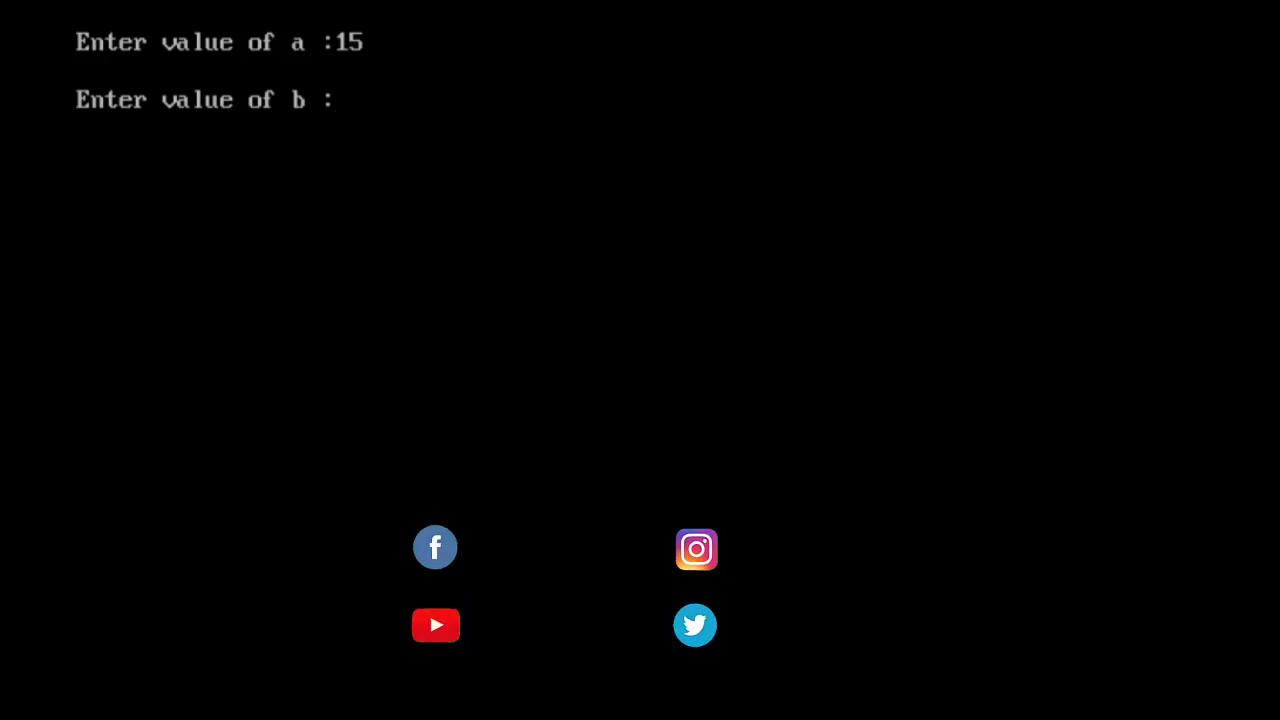
# Step: Rerun with max private, entering 15 and 10, then review the code
pyautogui.write('10')
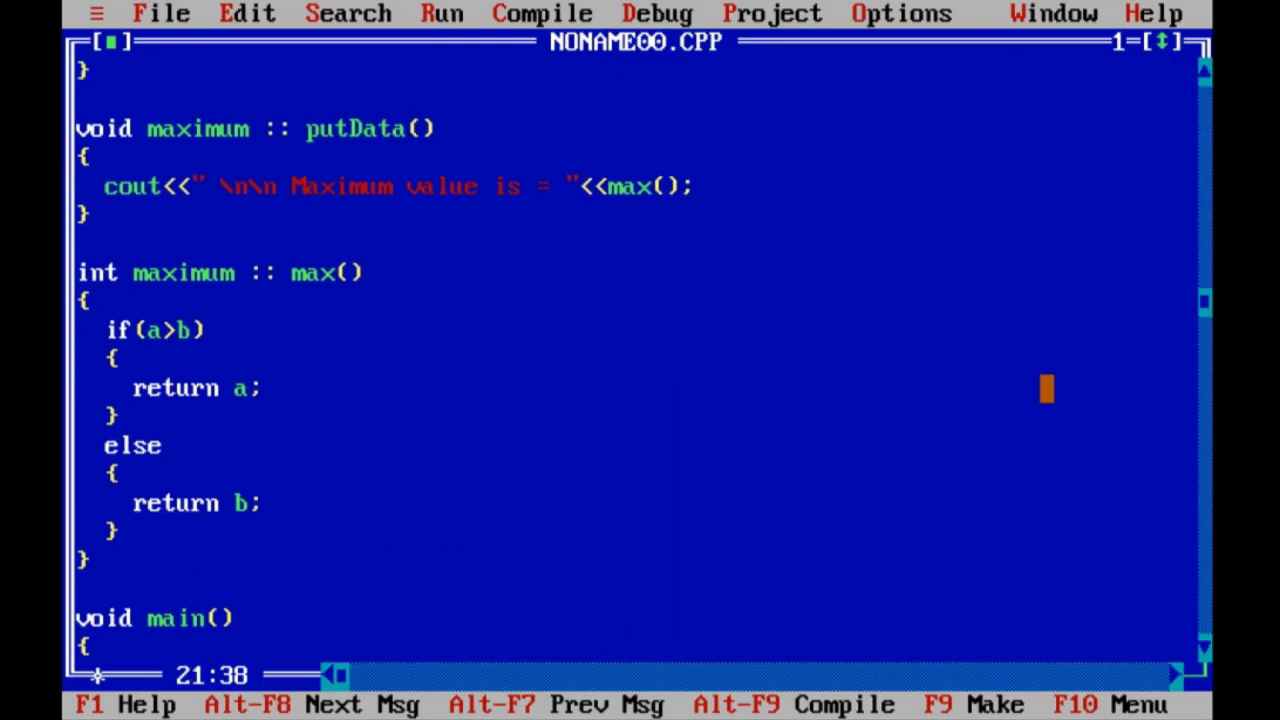
pyautogui.scroll(3)
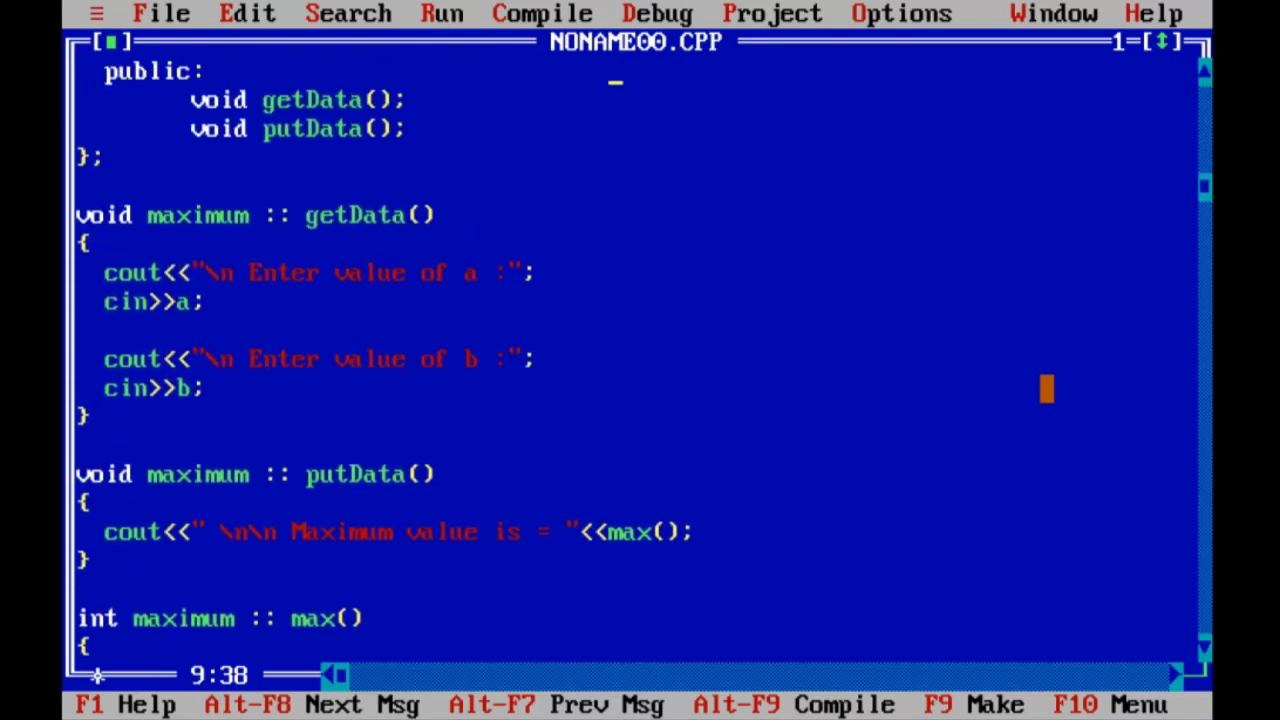